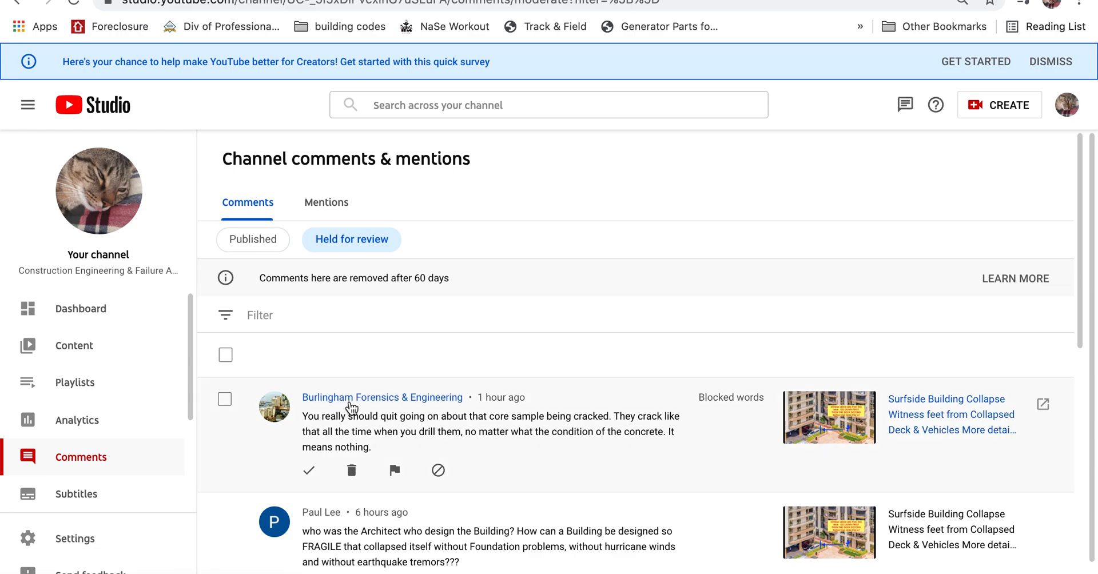
mouse_move(363, 406)
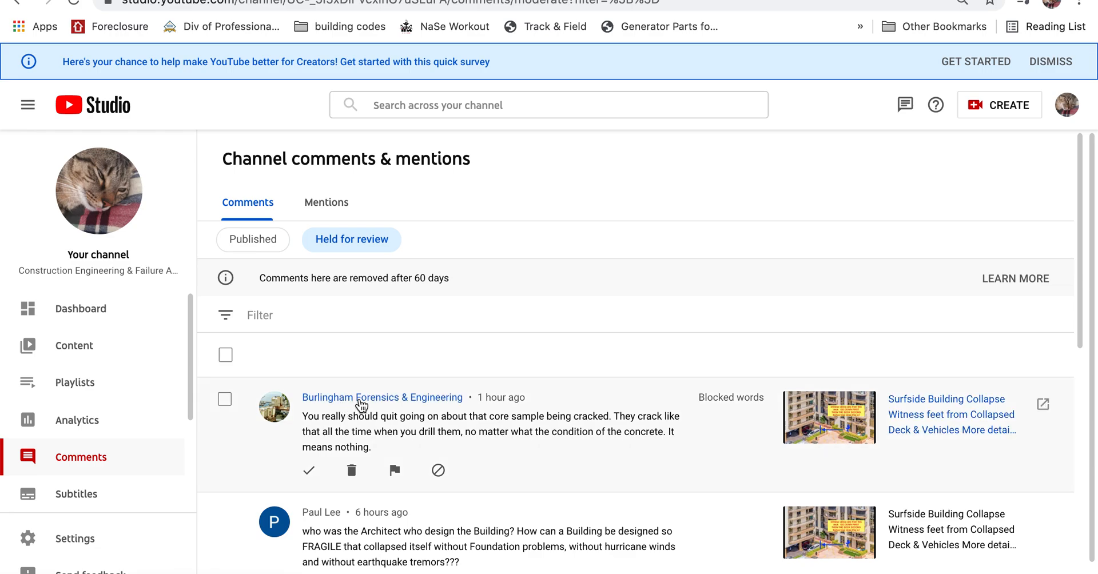
mouse_move(395, 405)
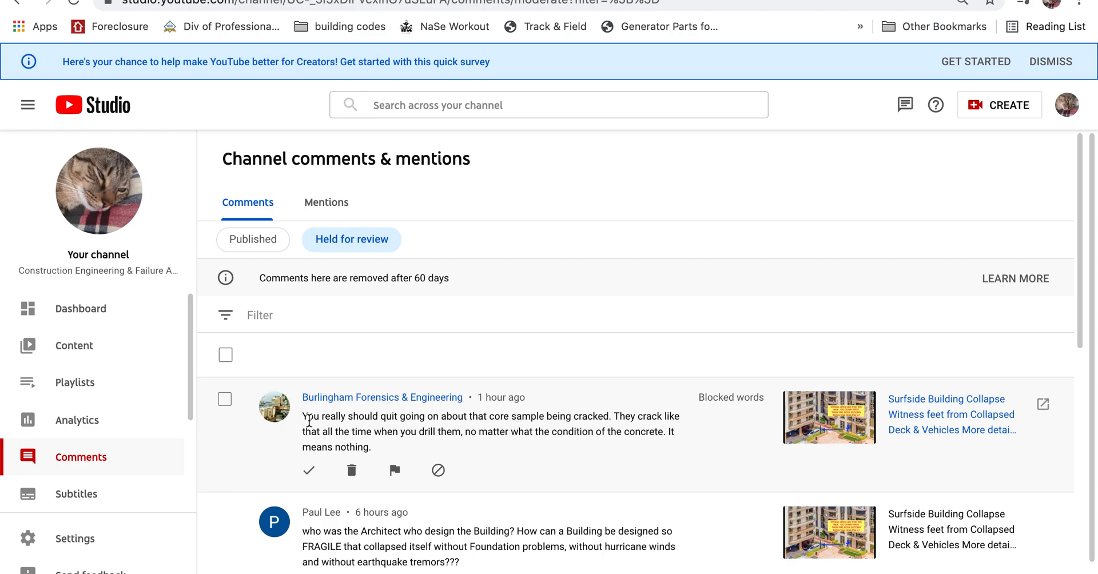
mouse_move(469, 429)
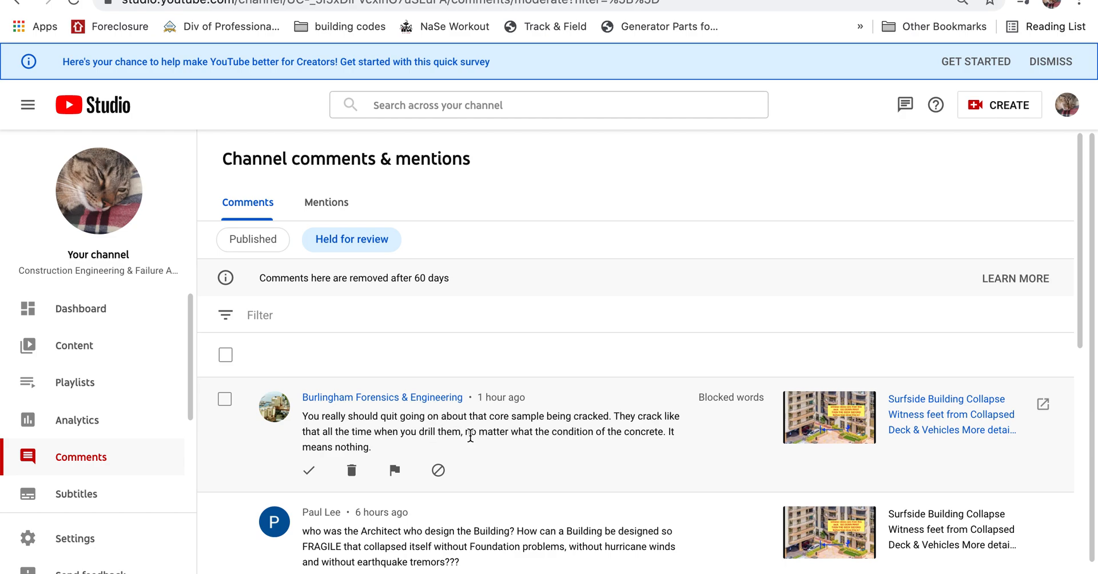
mouse_move(667, 435)
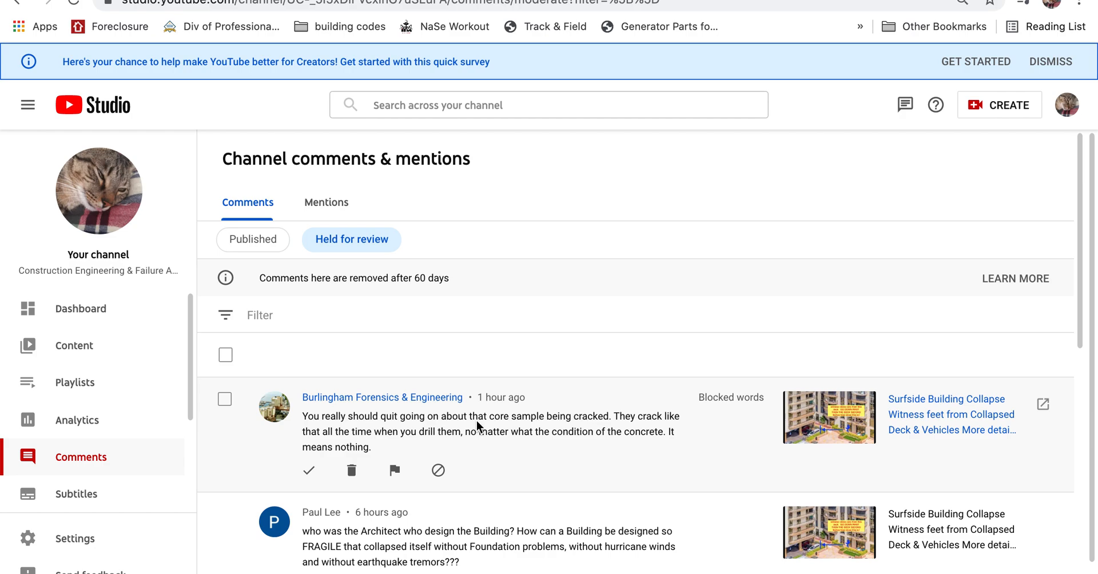
mouse_move(411, 405)
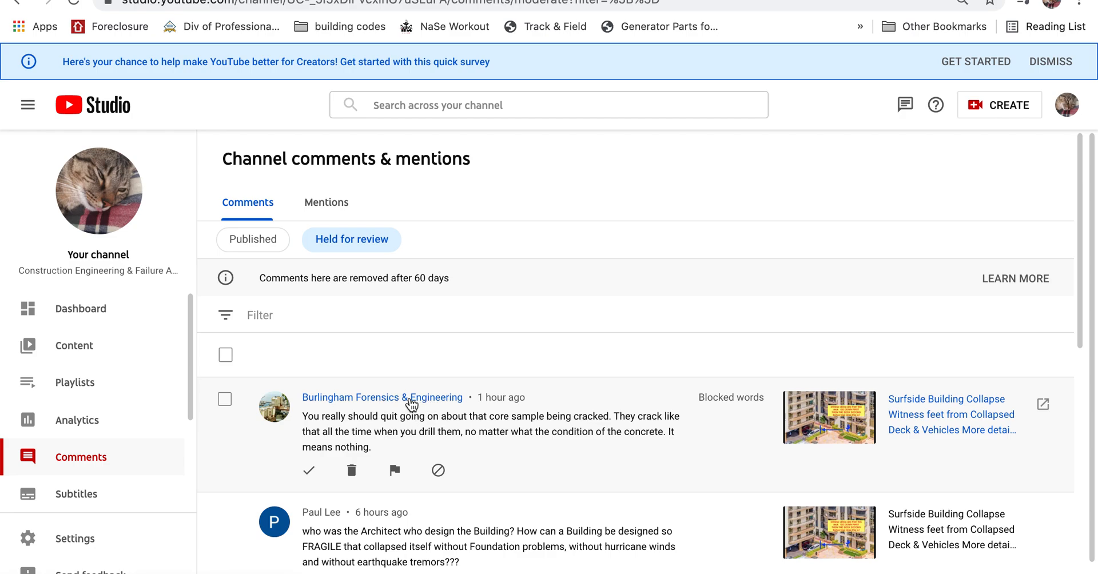
mouse_move(657, 459)
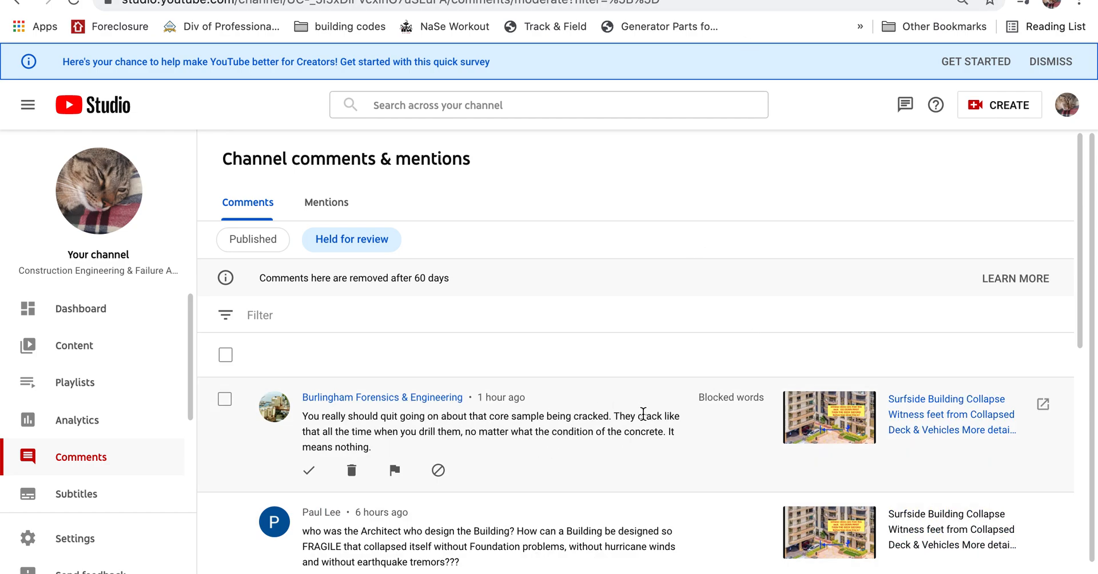
mouse_move(676, 309)
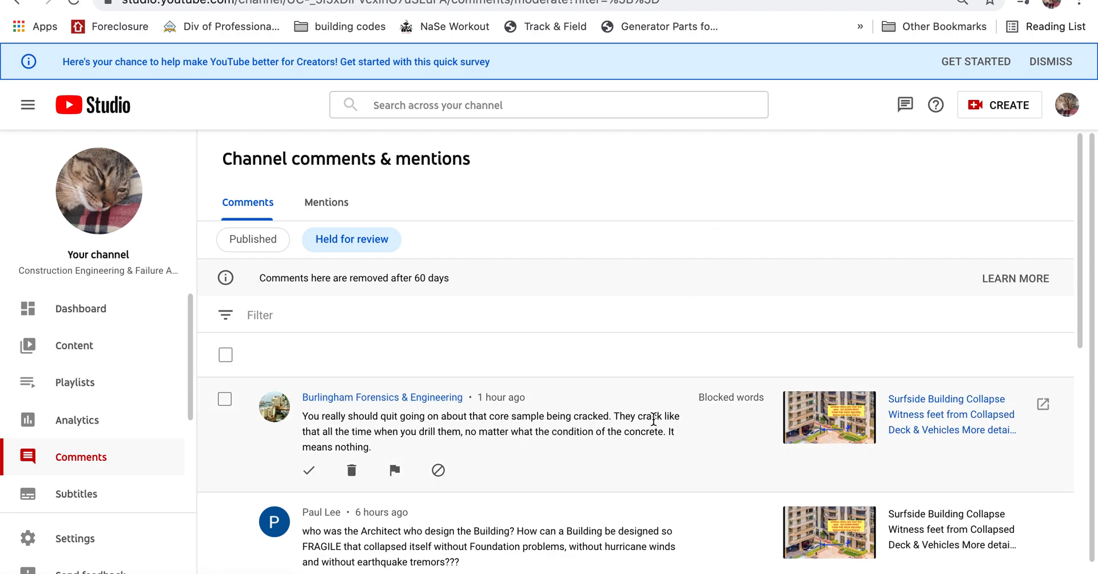
mouse_move(644, 451)
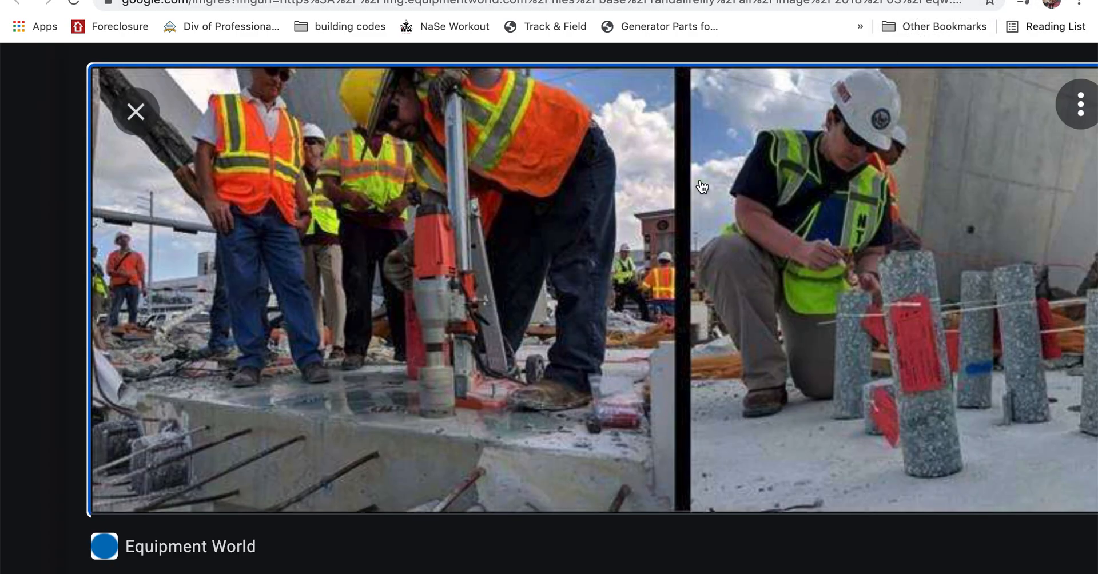
Scroll the enlarged Equipment World photo to see the tagged concrete cores standing on the deck
scroll(down, 3)
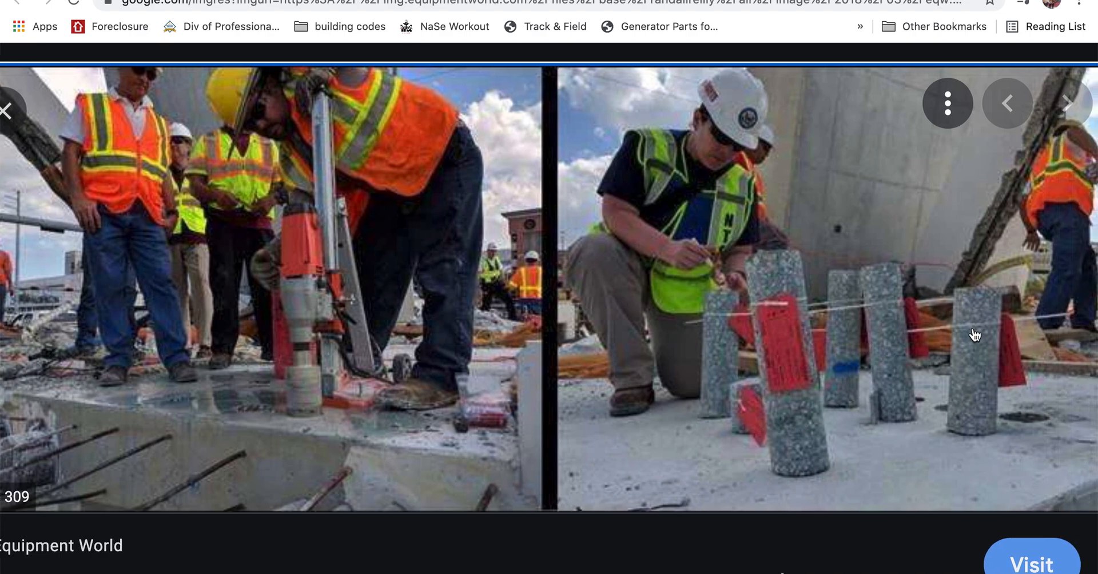
mouse_move(311, 306)
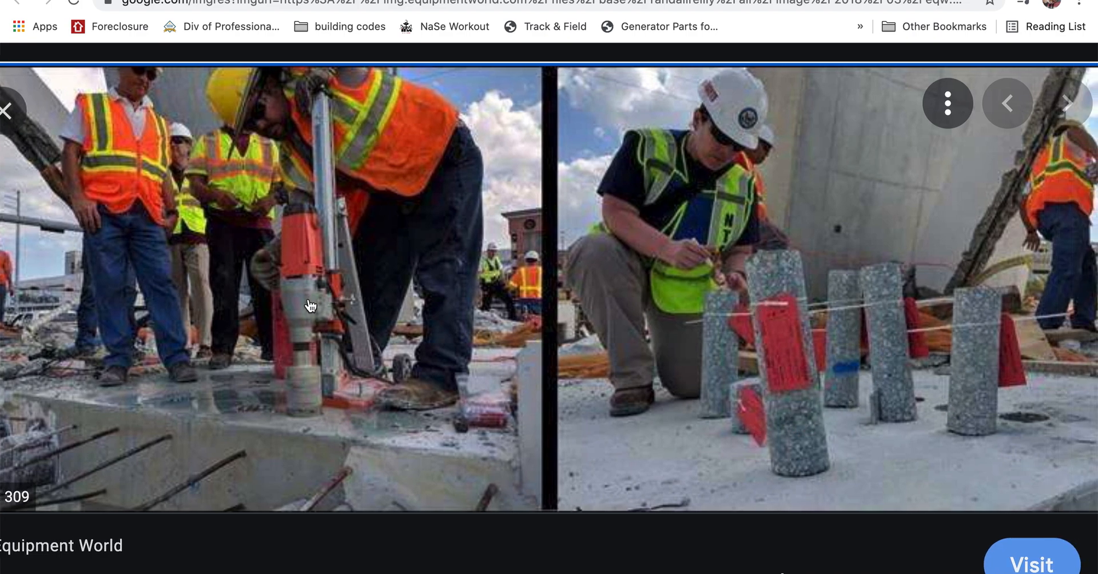
mouse_move(647, 328)
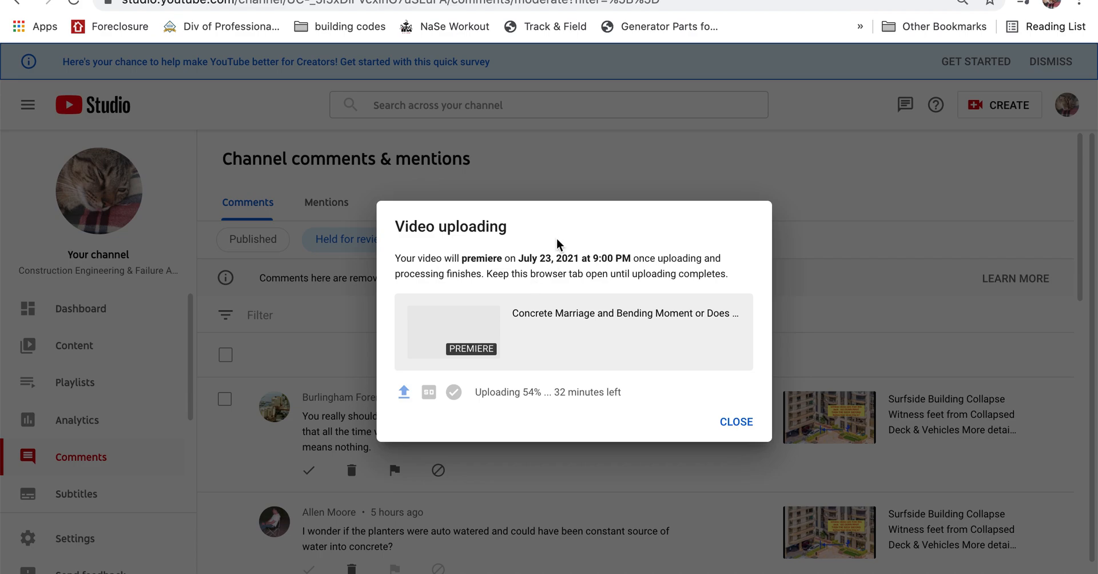
Dismiss the Video uploading notice so the held core-sample comment is visible again
click(735, 422)
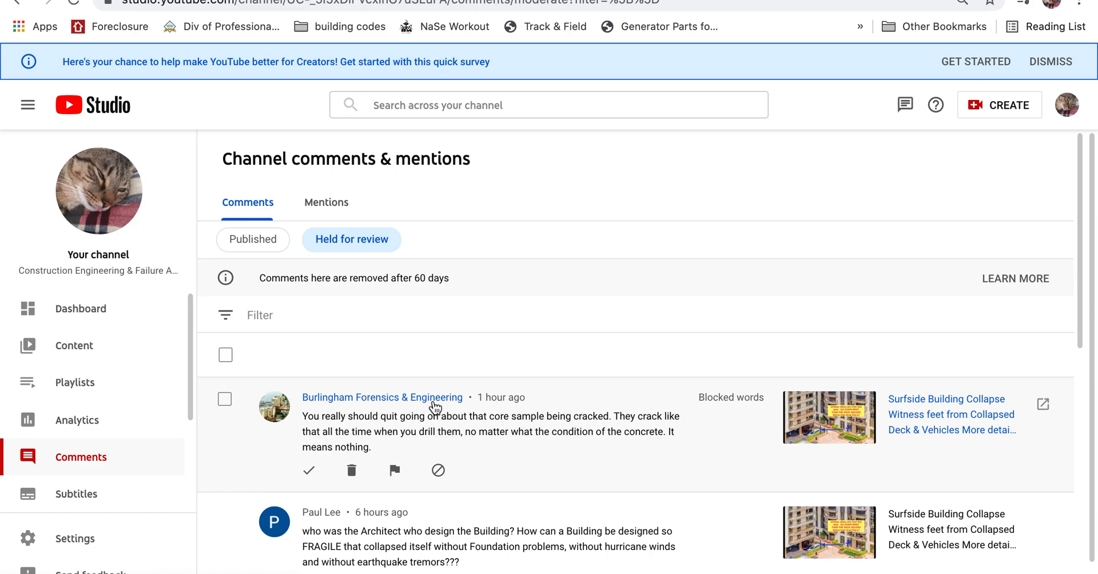
mouse_move(642, 433)
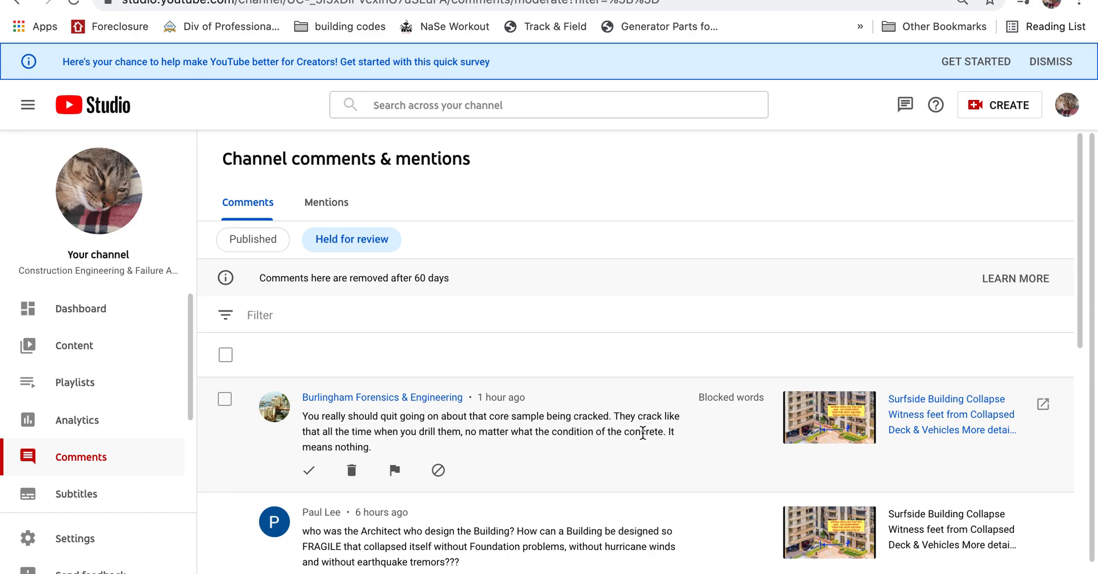
mouse_move(363, 448)
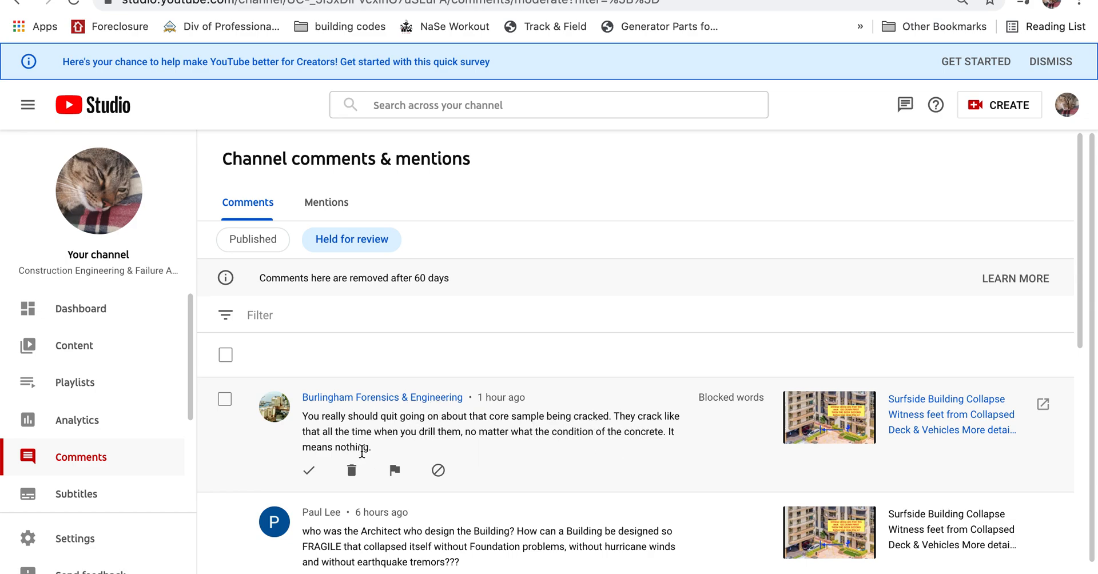
mouse_move(500, 416)
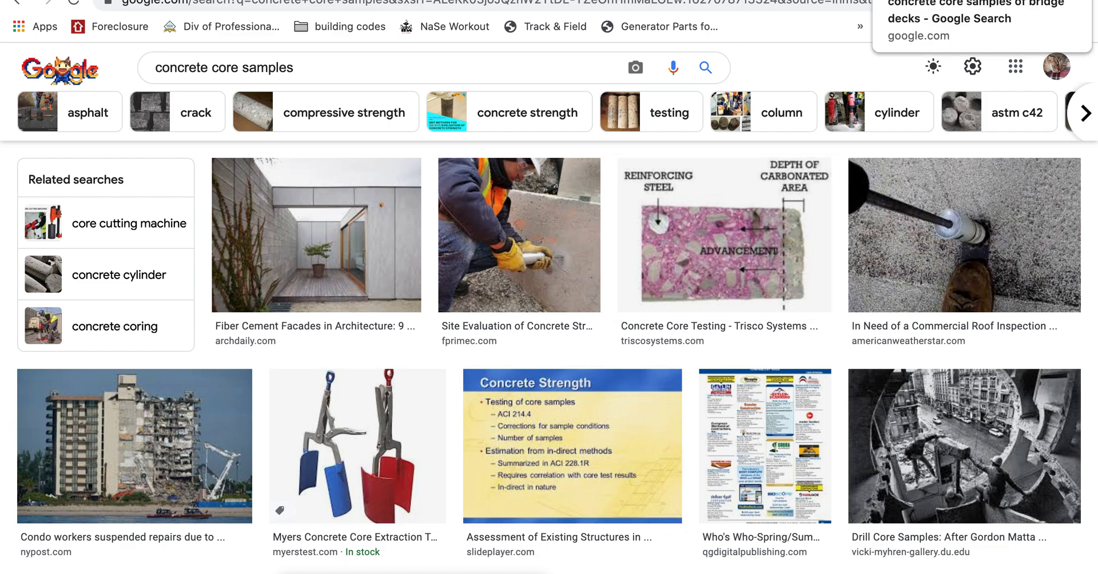
View the Equipment World photo of cores being drilled and tagged, then close its preview
click(518, 234)
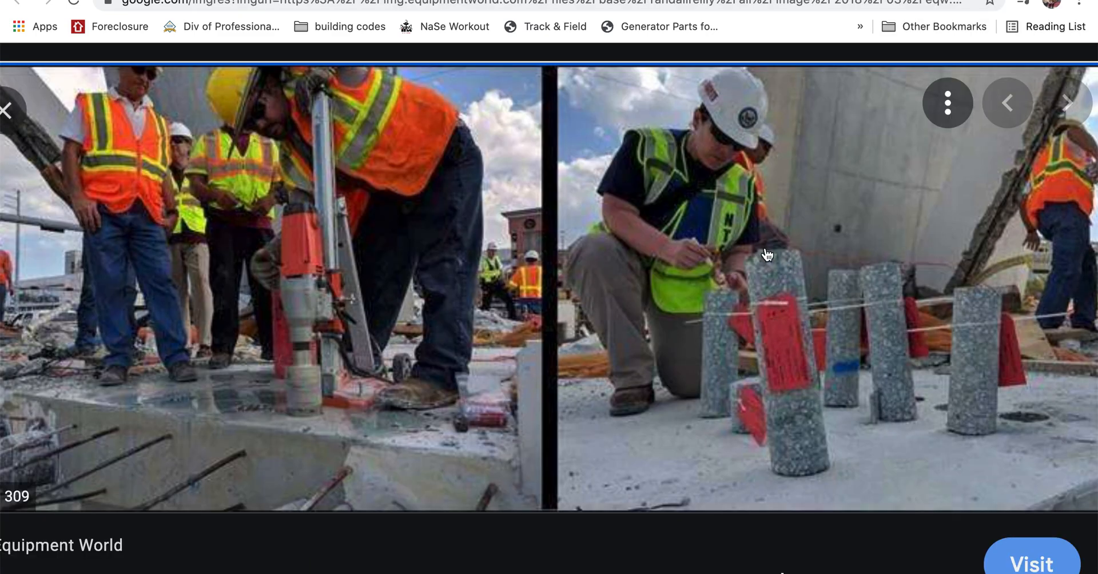
mouse_move(808, 451)
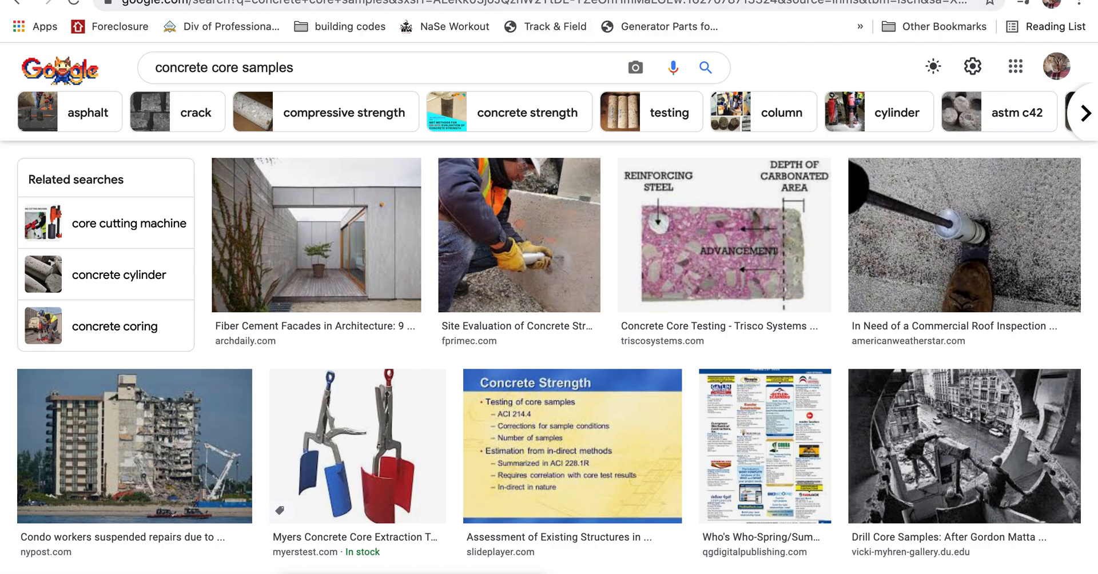
click(518, 235)
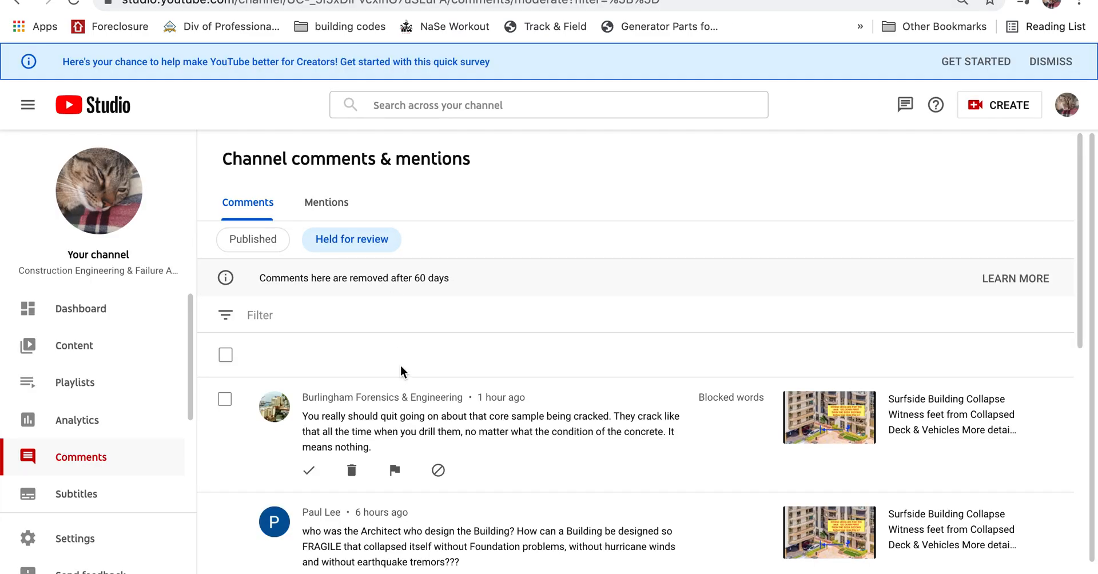
mouse_move(663, 423)
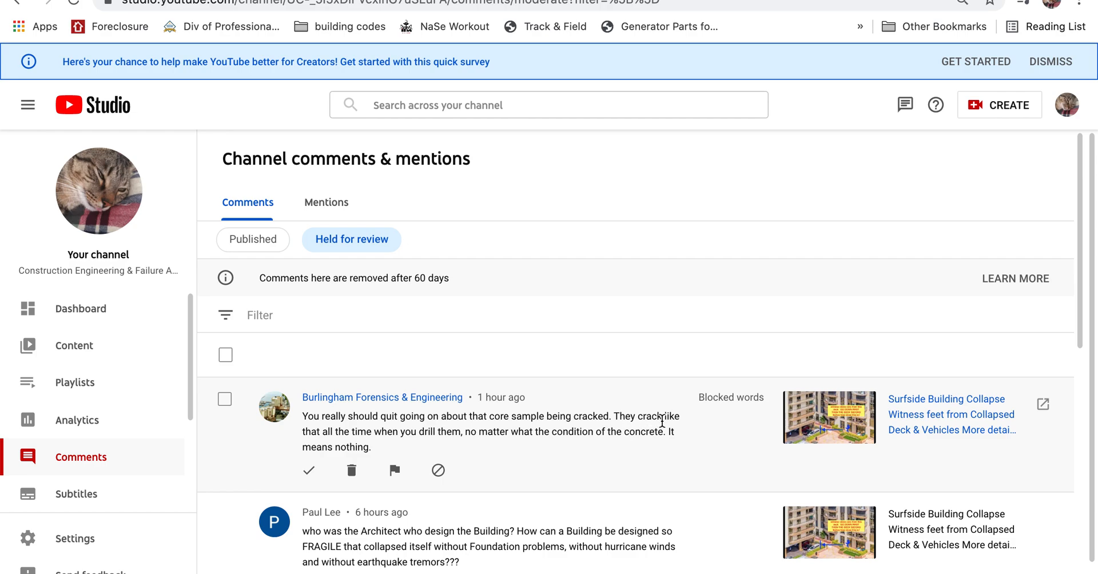
mouse_move(426, 445)
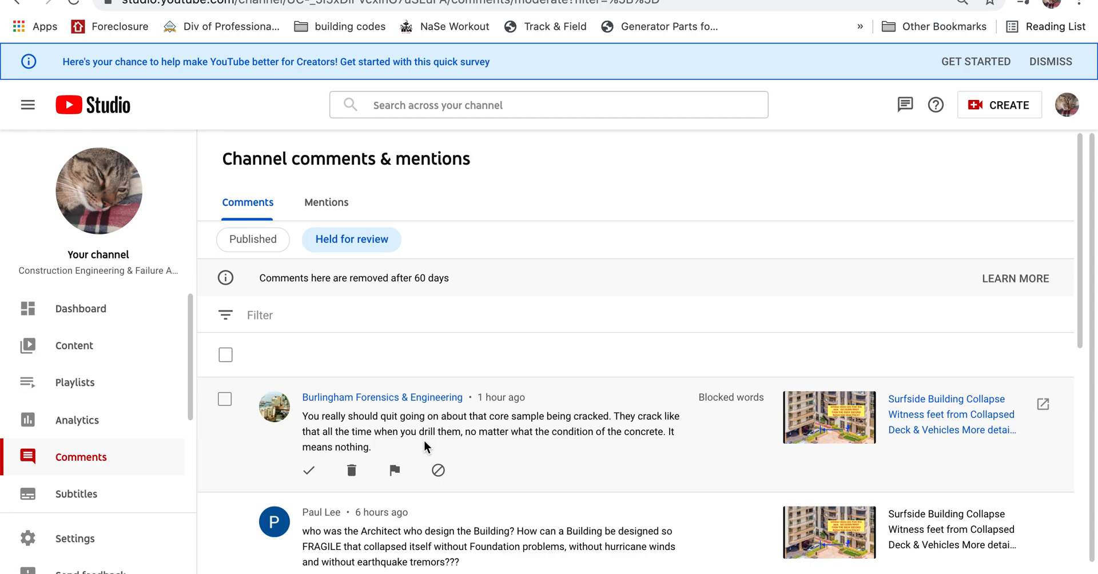
mouse_move(462, 433)
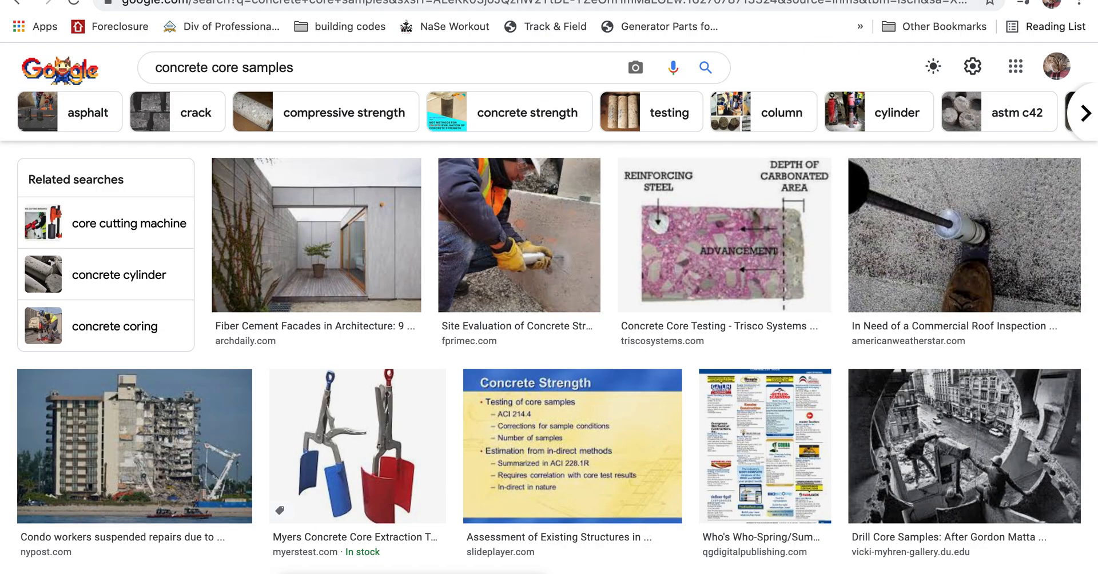
Enlarge a concrete sampling photo and browse its related images down to the Dreamstime core drilling shot
click(518, 235)
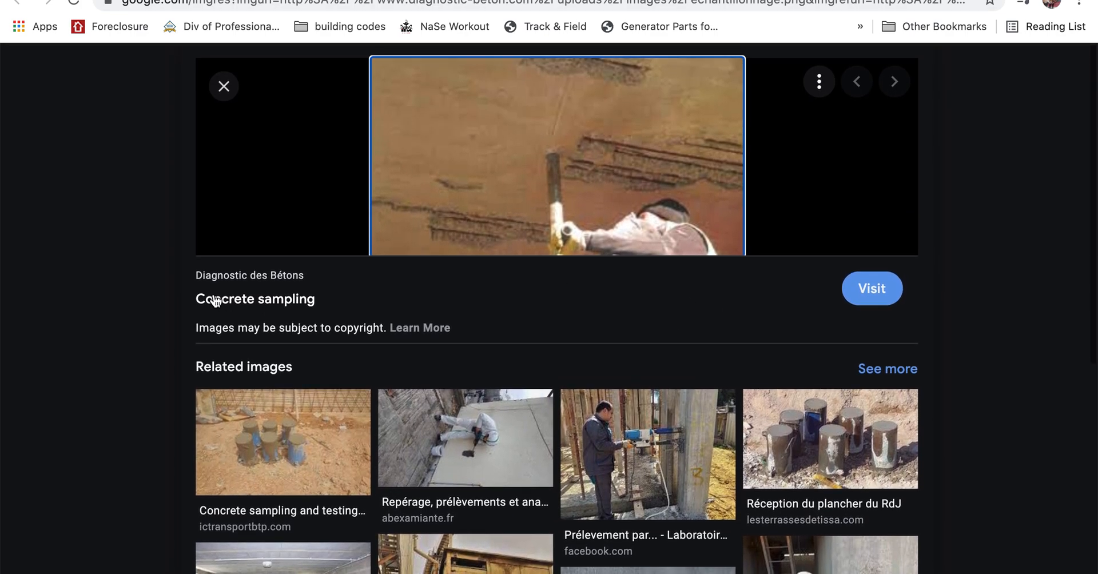
scroll(down, 3)
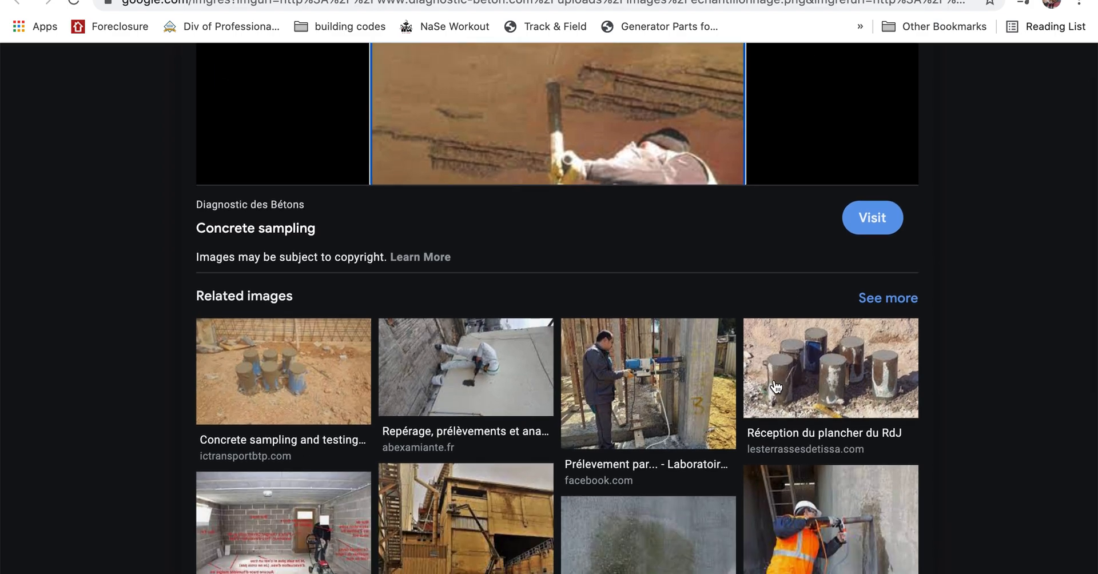
scroll(down, 3)
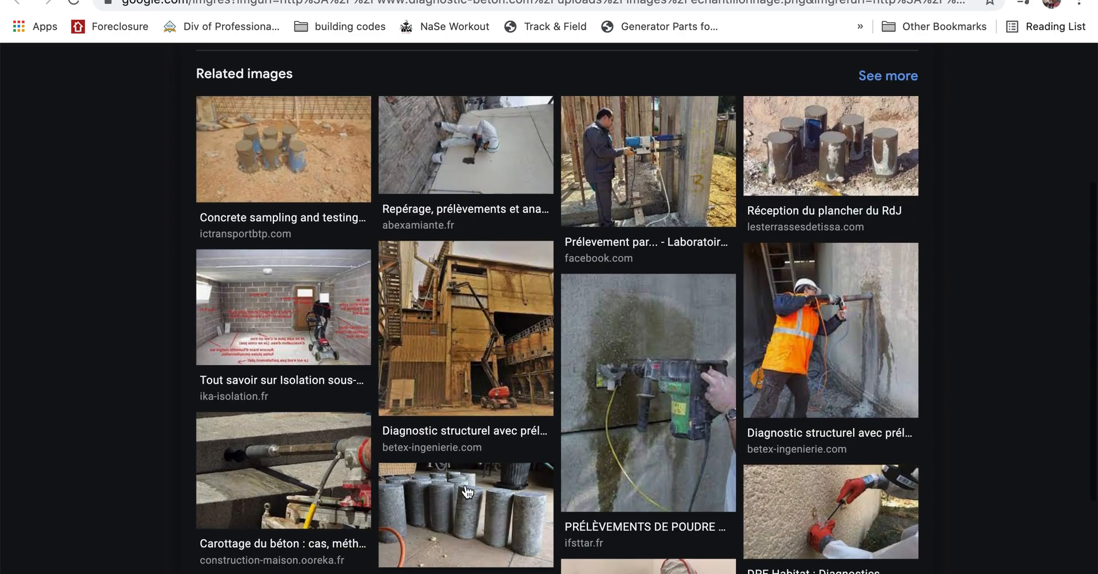
scroll(down, 3)
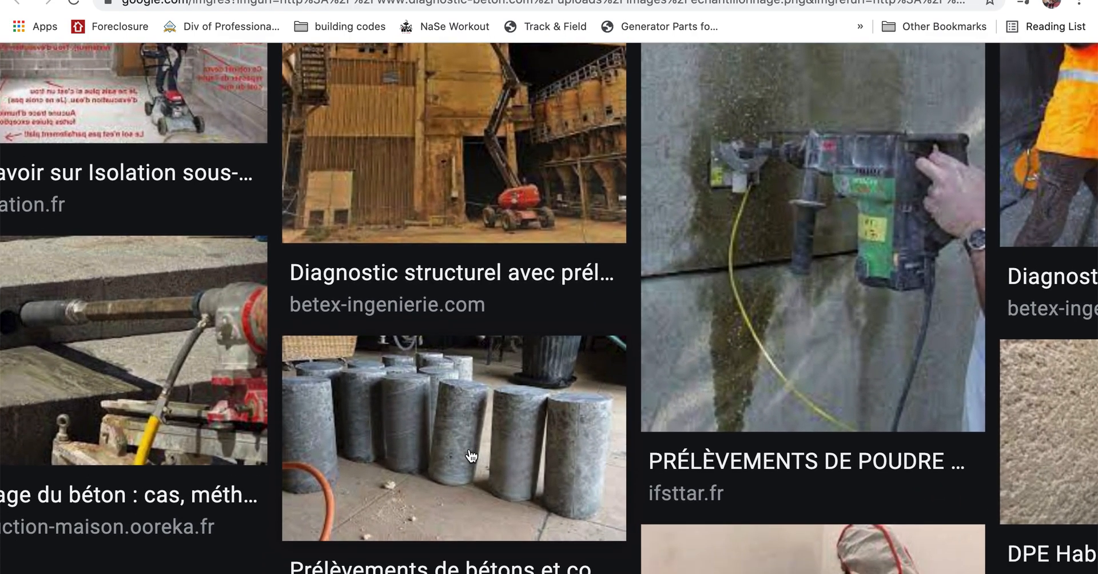
scroll(down, 3)
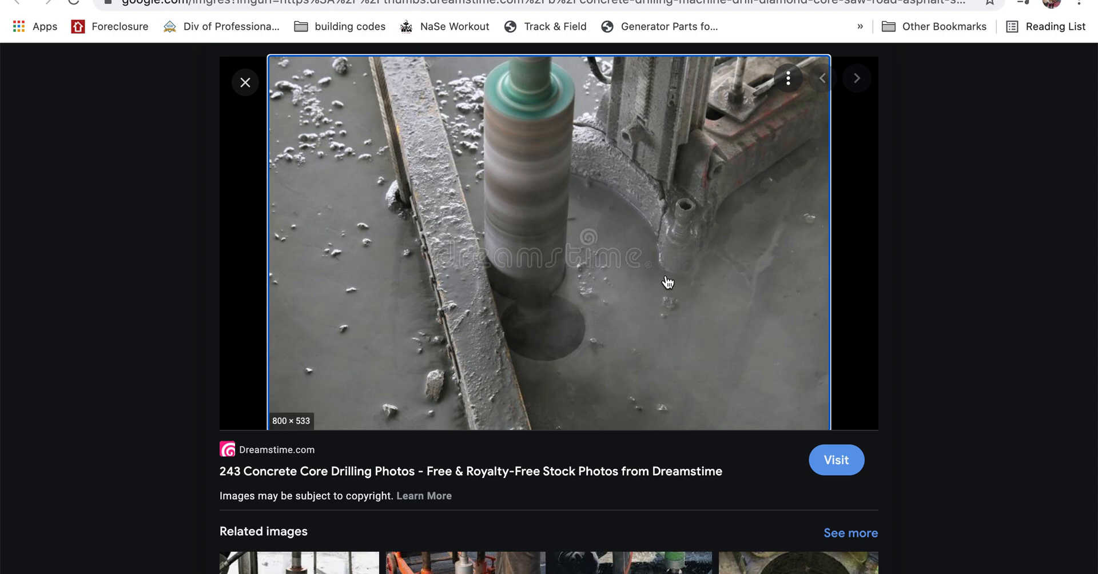
scroll(down, 3)
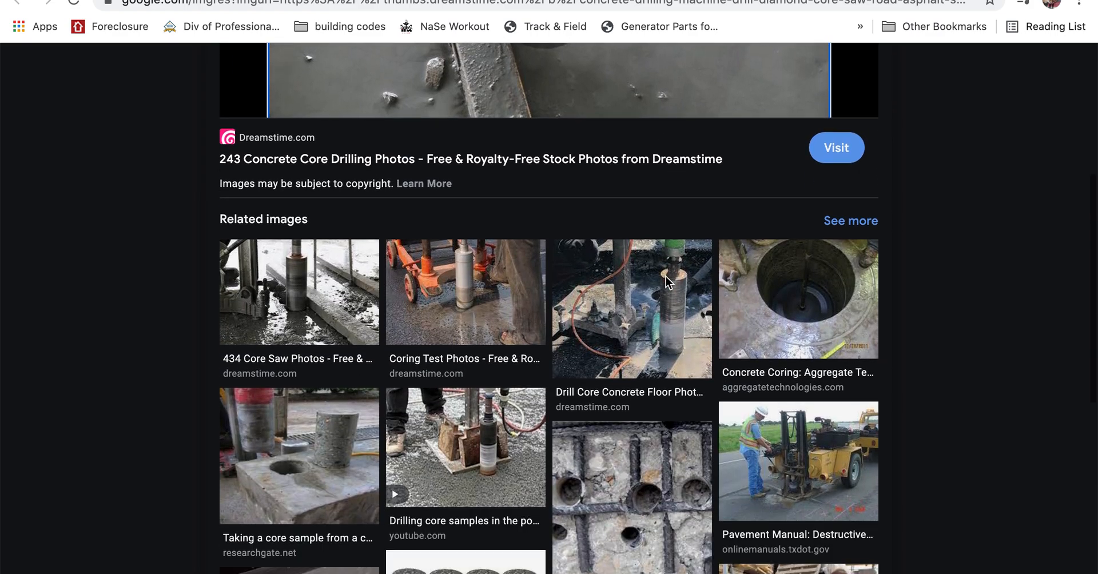
scroll(down, 3)
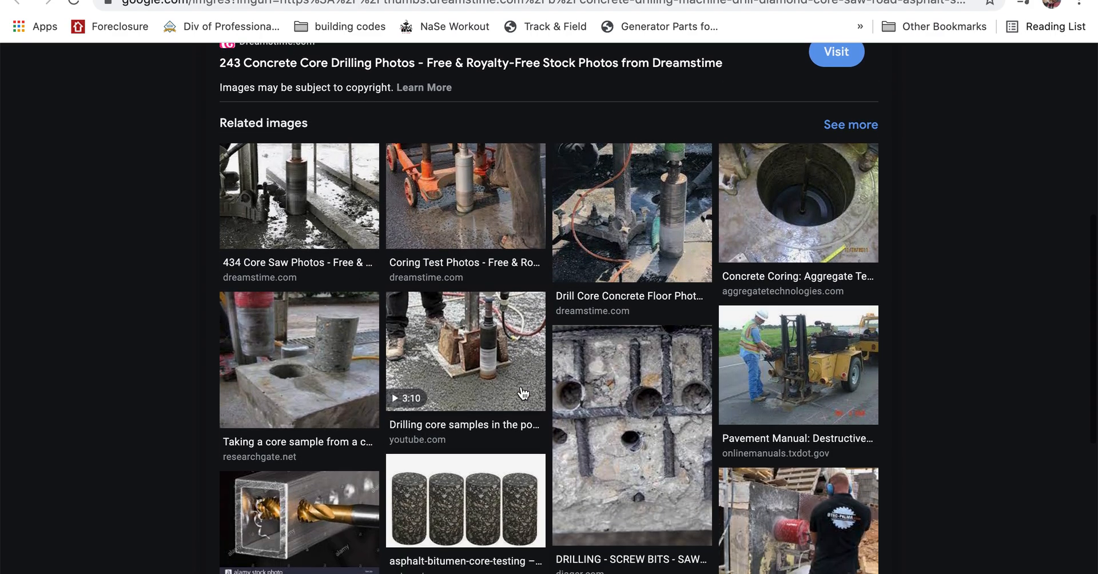
mouse_move(656, 414)
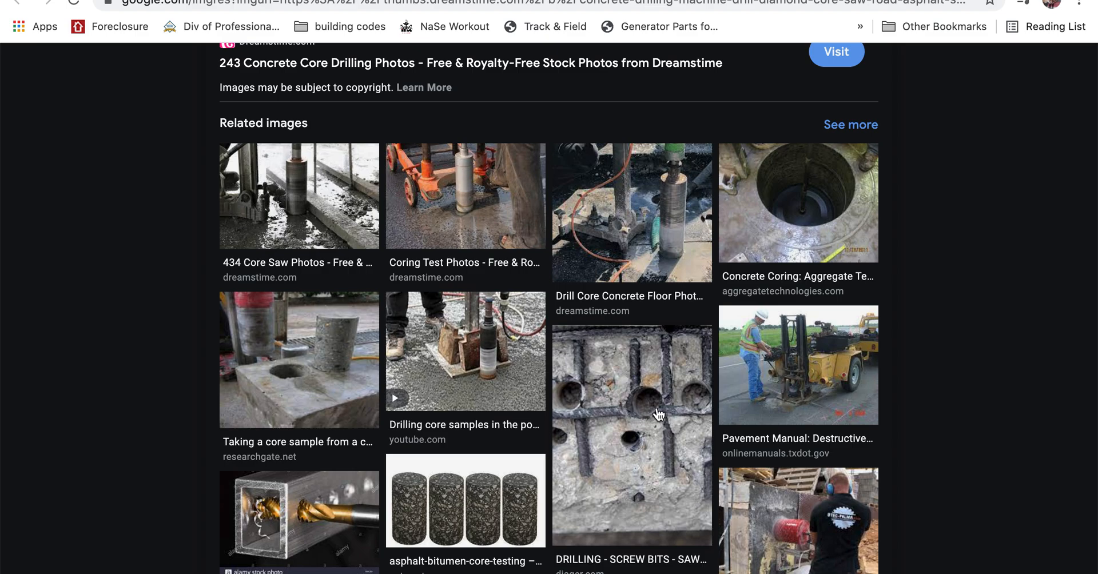
scroll(down, 3)
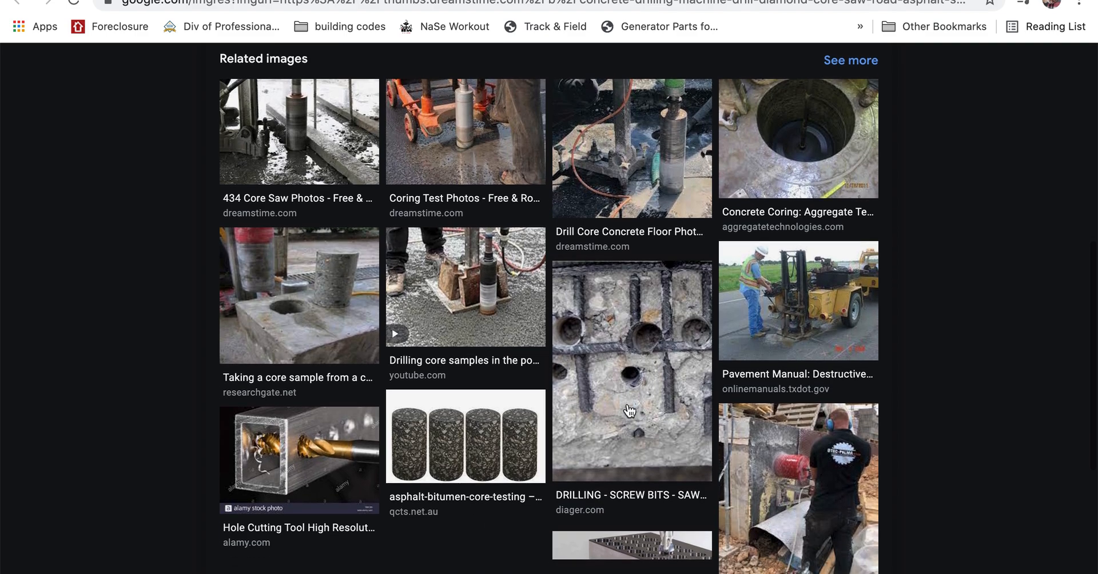
mouse_move(638, 346)
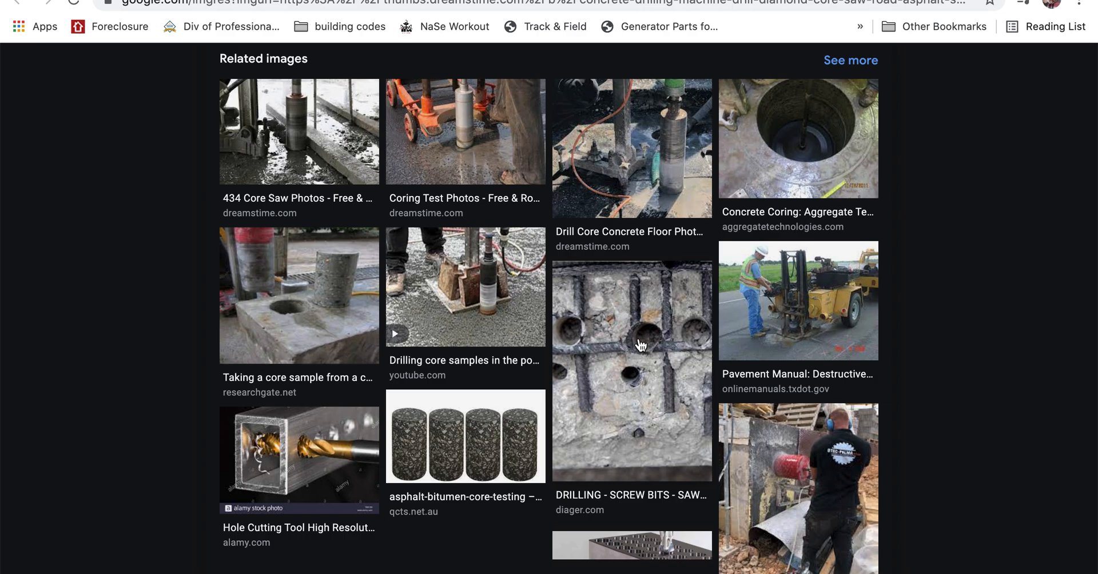
click(631, 343)
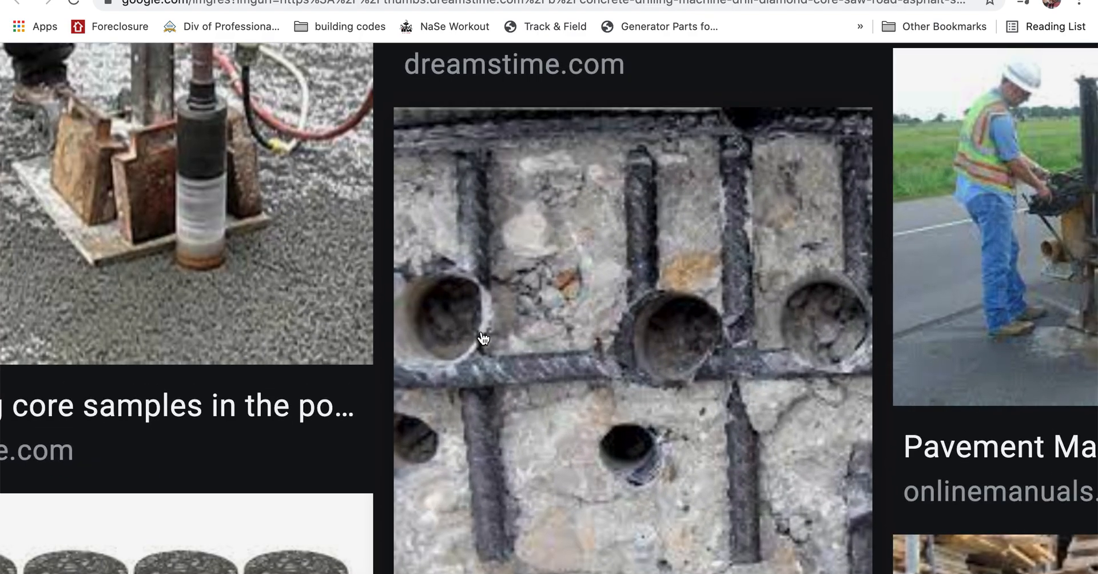
mouse_move(667, 382)
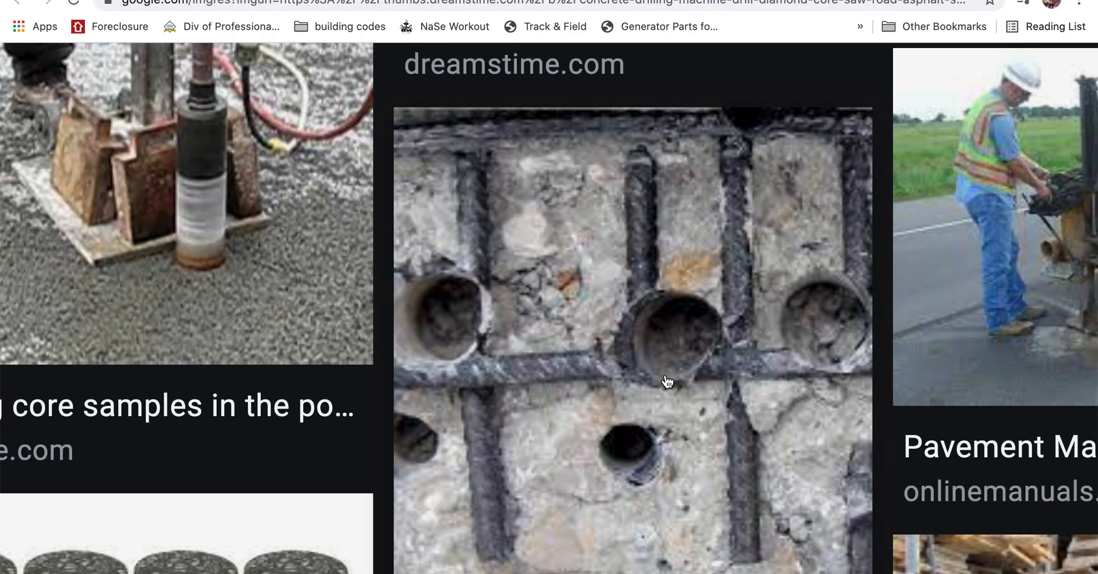
mouse_move(617, 223)
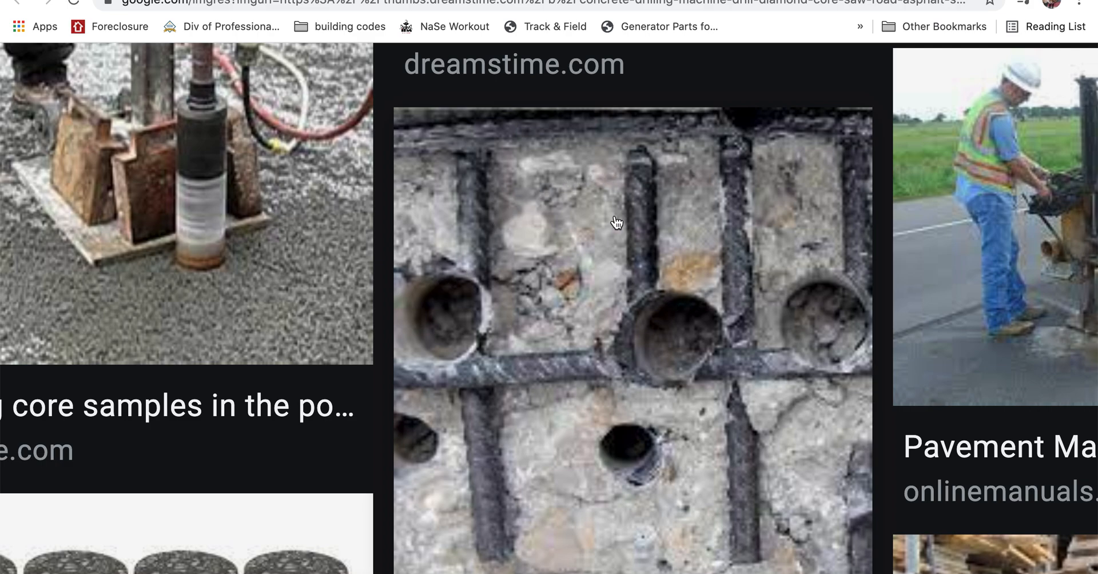
mouse_move(618, 443)
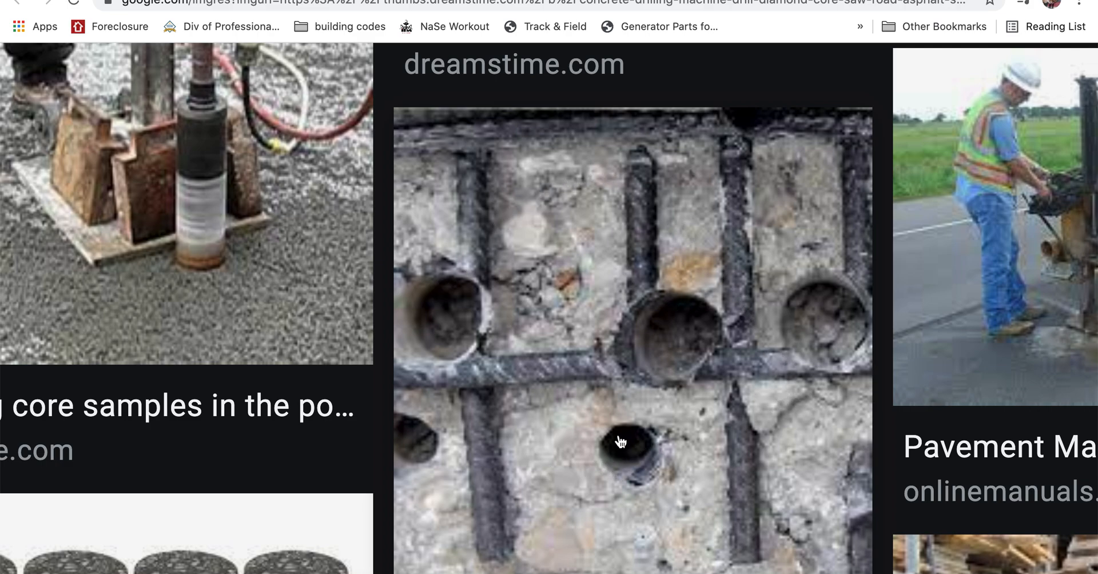
mouse_move(624, 470)
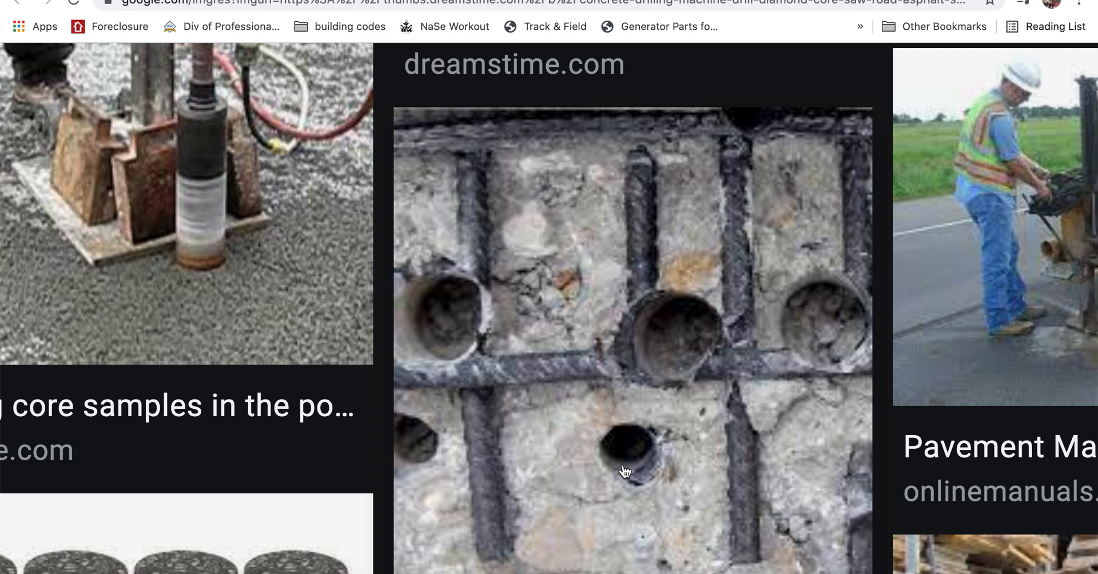
mouse_move(552, 365)
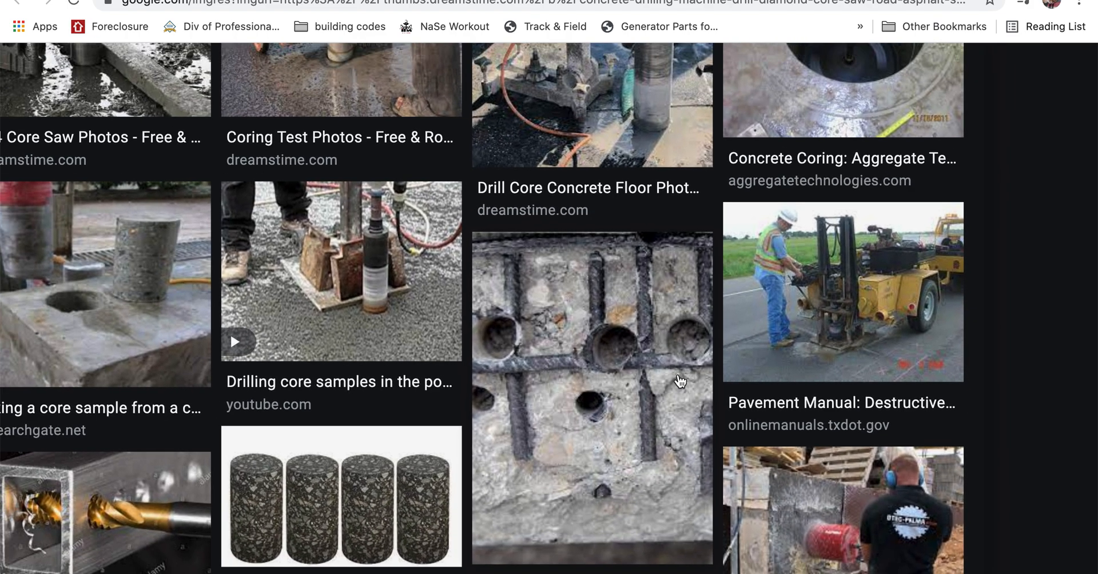
scroll(down, 3)
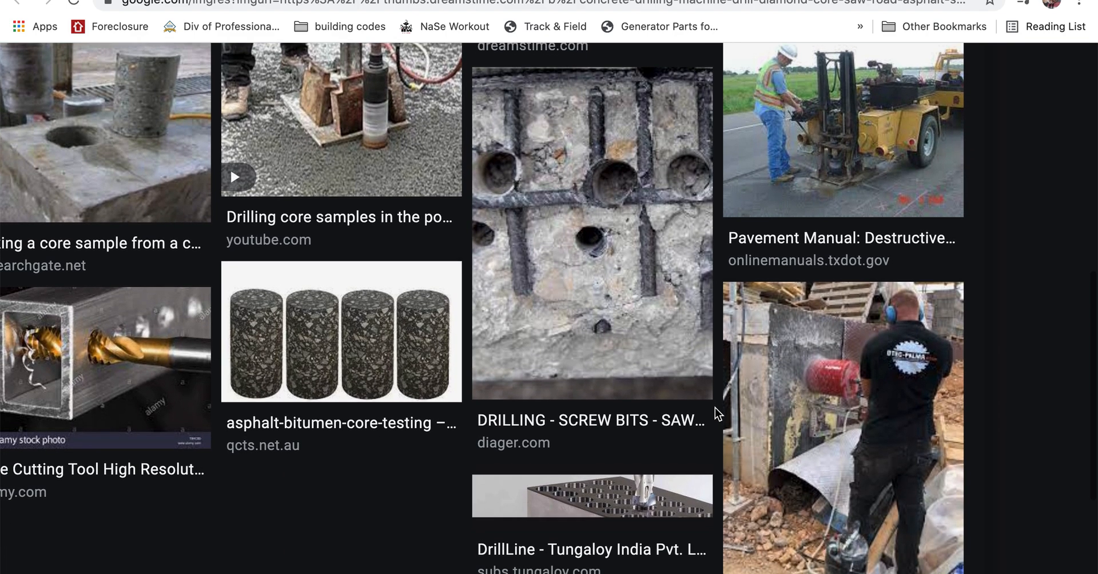
scroll(up, 3)
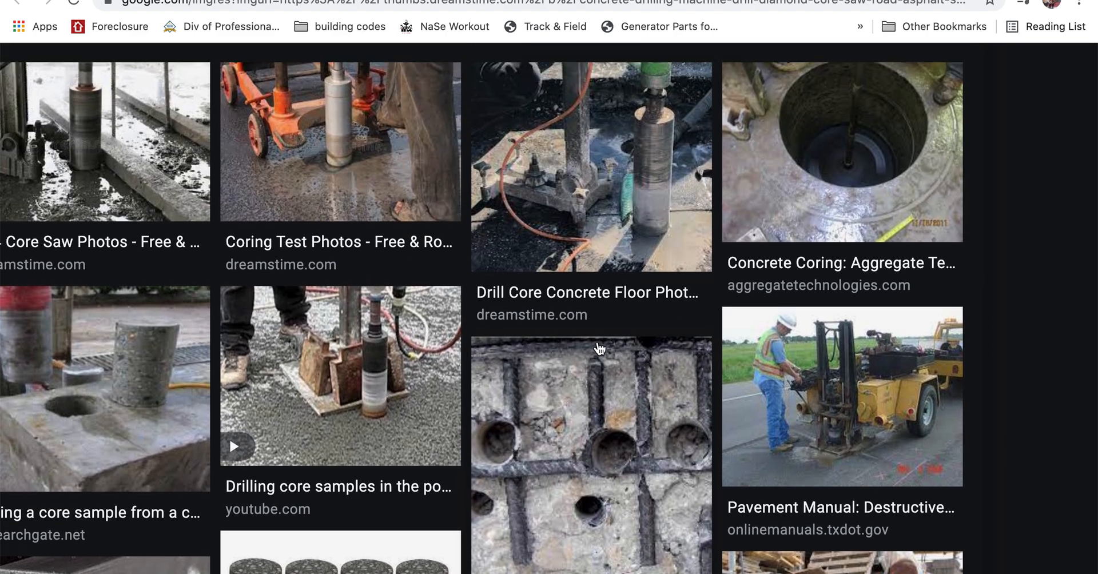
scroll(up, 3)
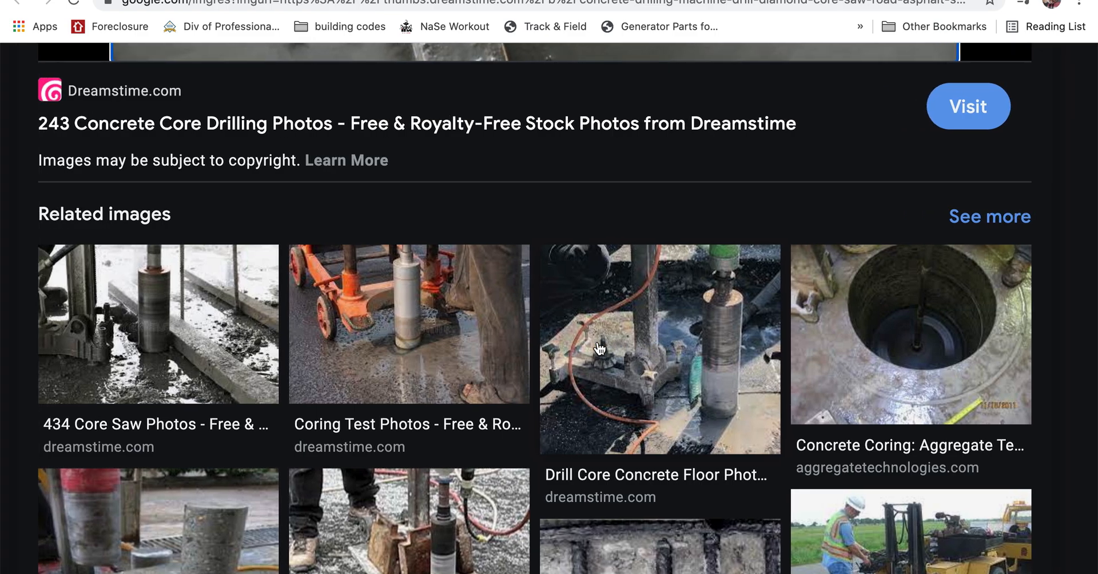
scroll(down, 3)
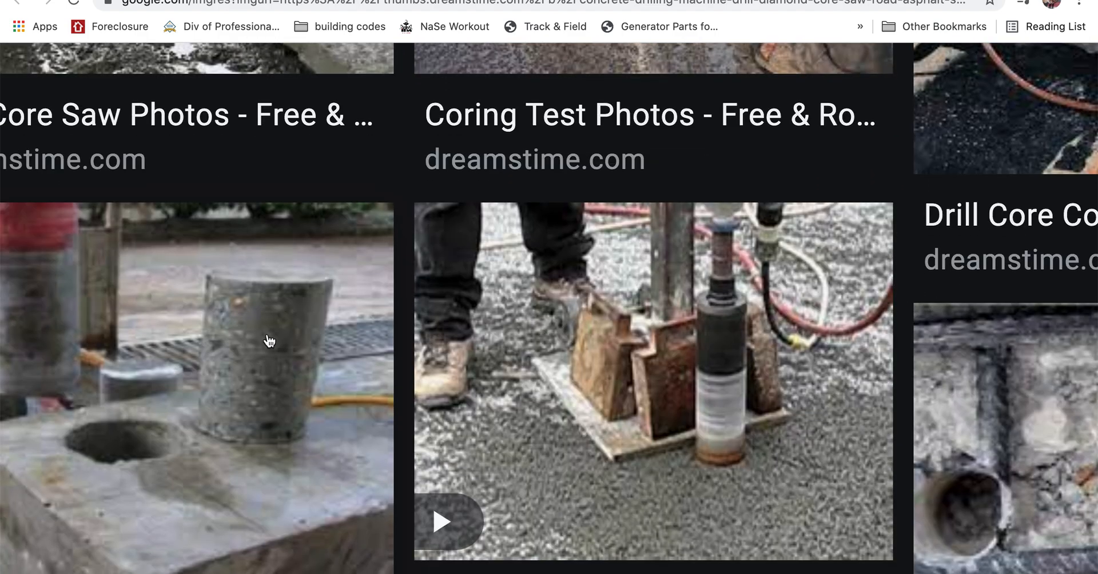
mouse_move(264, 363)
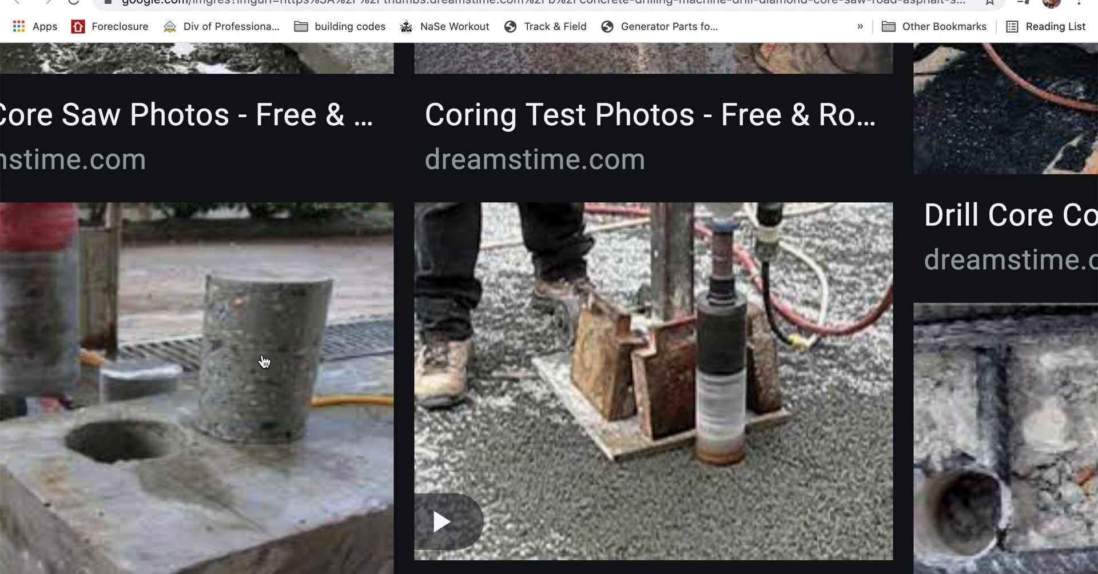
scroll(down, 3)
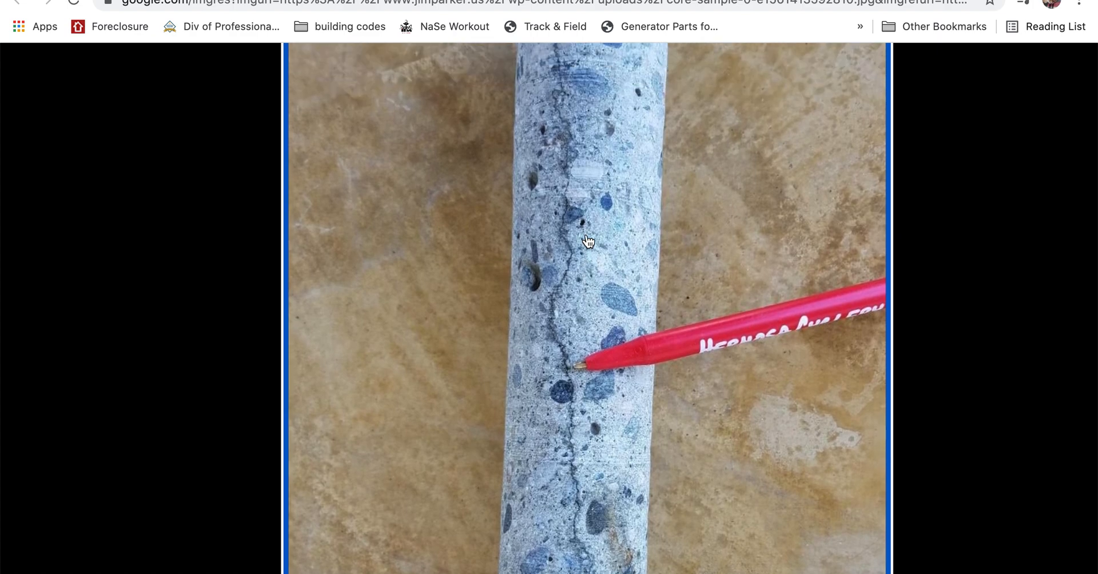
Scroll along the jimparker.us cracked core photo to examine the crack the red pen points at
scroll(up, 3)
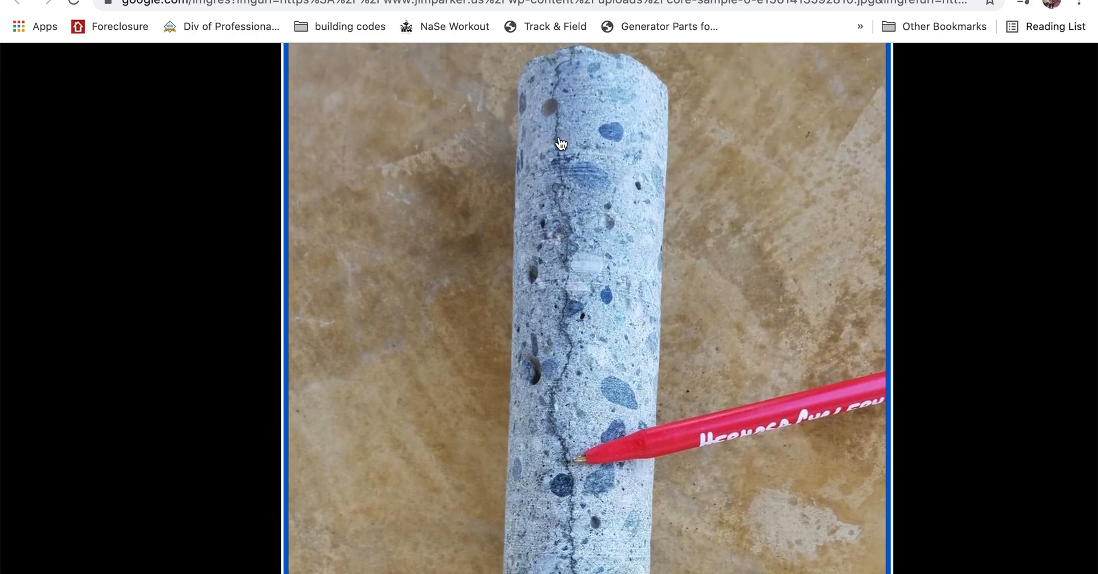
scroll(down, 3)
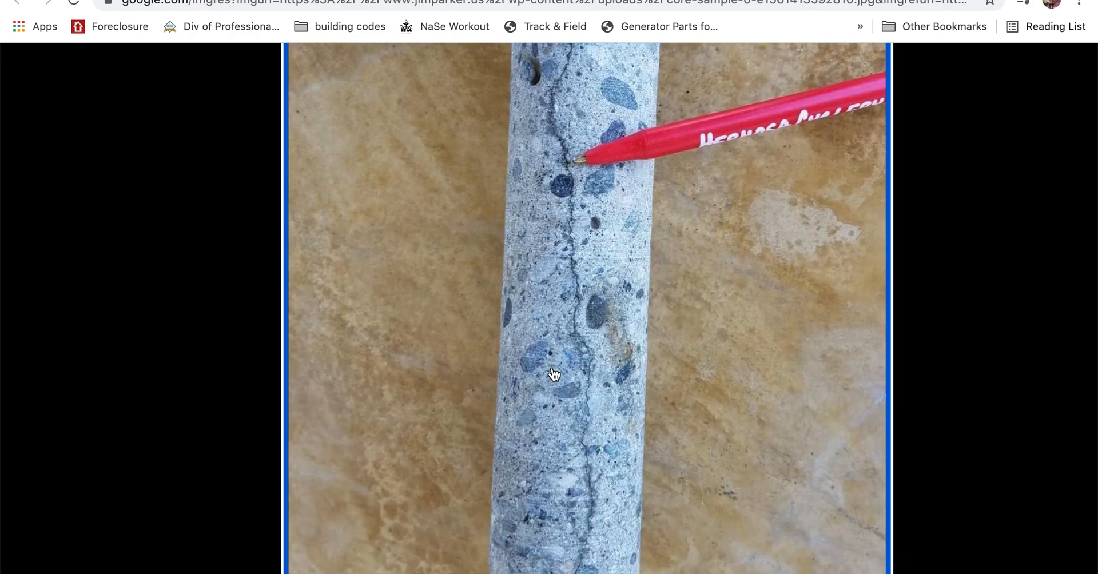
scroll(down, 3)
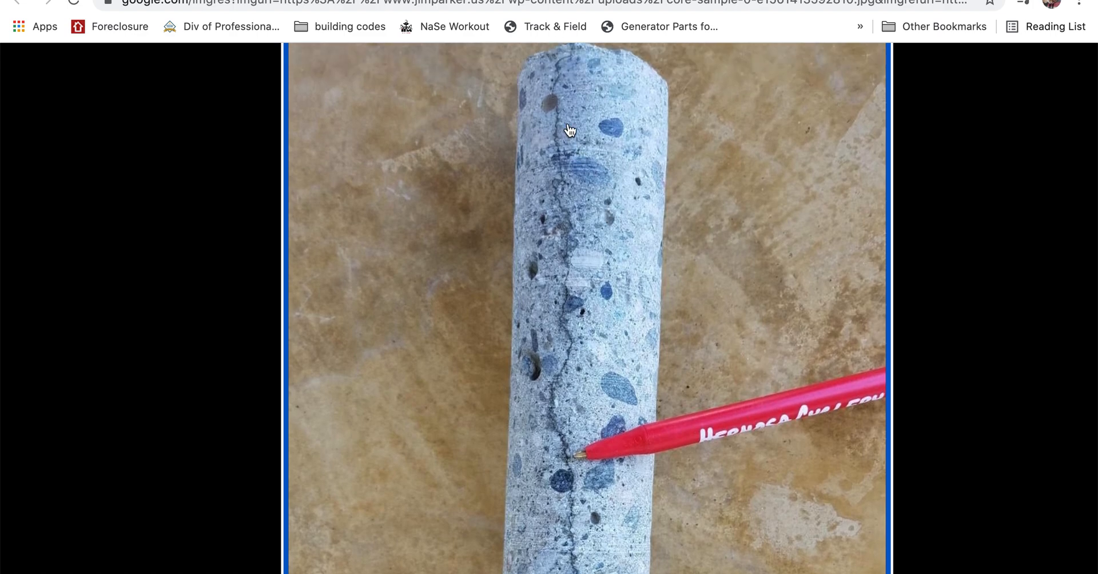
mouse_move(563, 392)
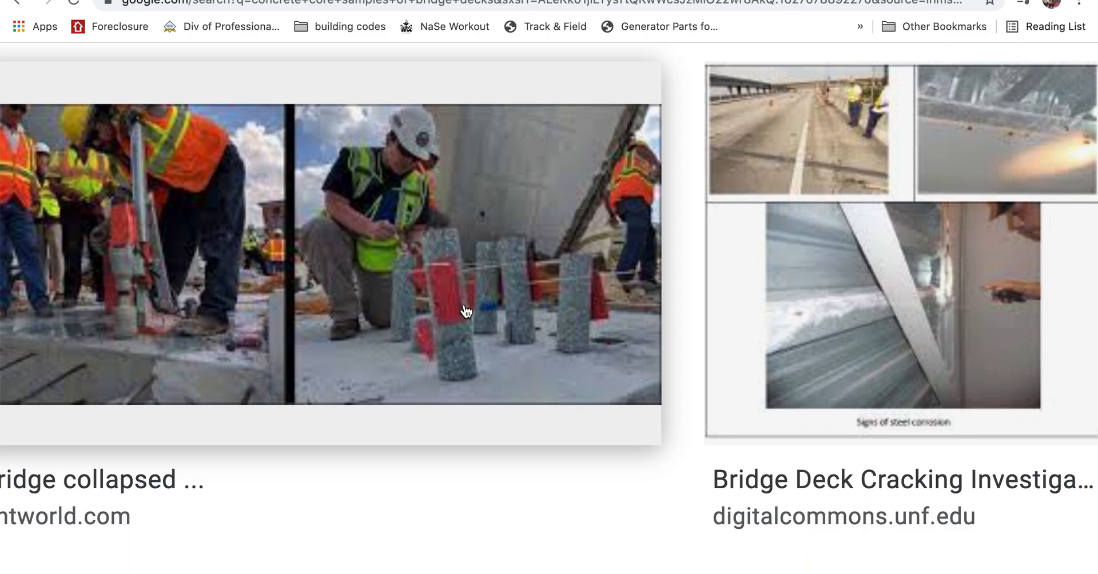
Browse the bridge deck core-sample results grid including the Miami bridge collapse photos
scroll(up, 3)
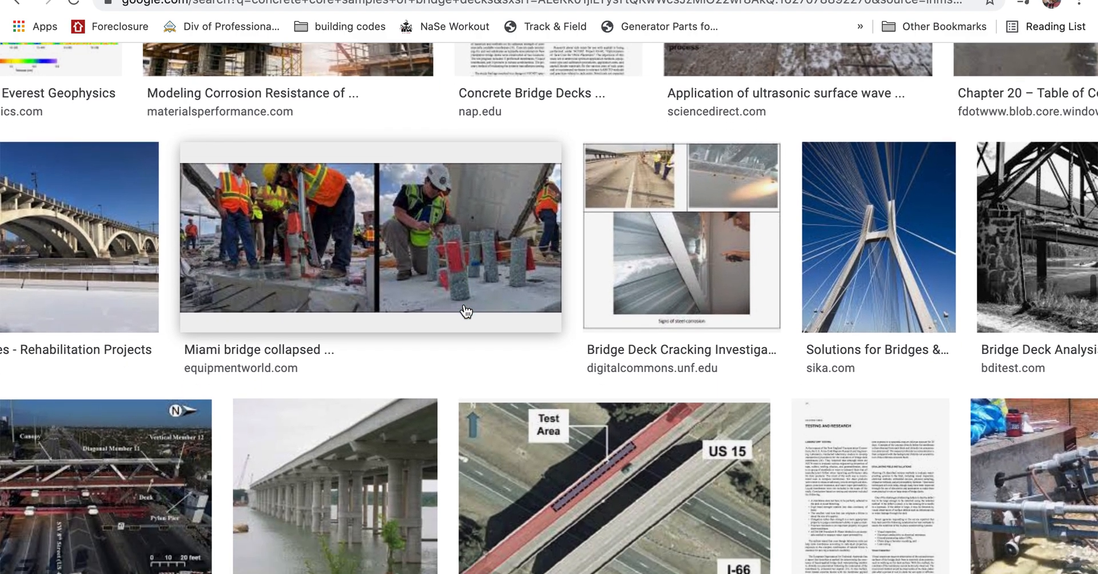
scroll(down, 3)
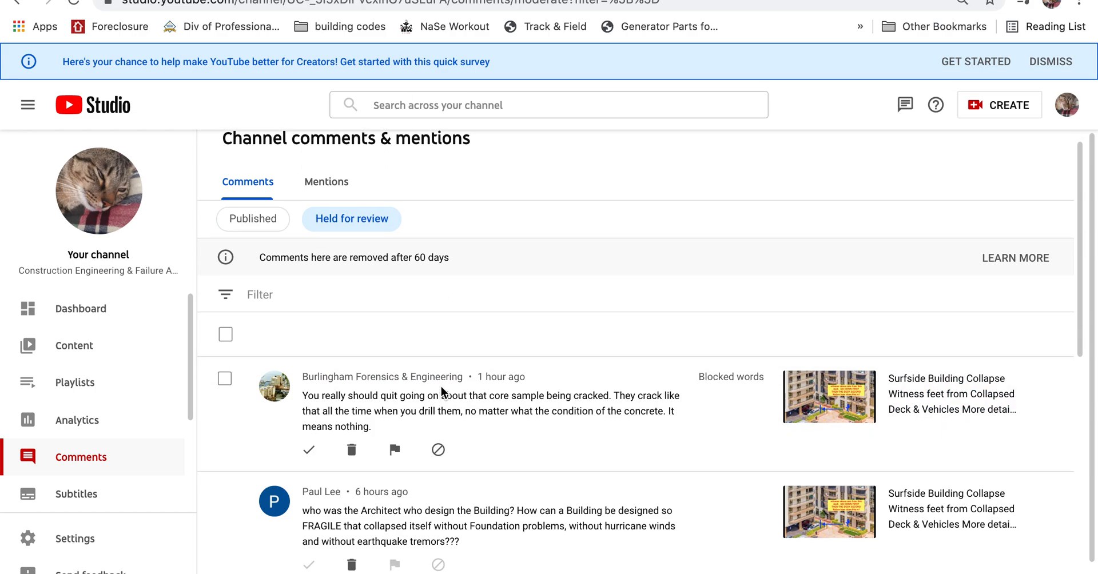
Scroll back up to the held comment claiming core samples always crack when drilled
scroll(up, 3)
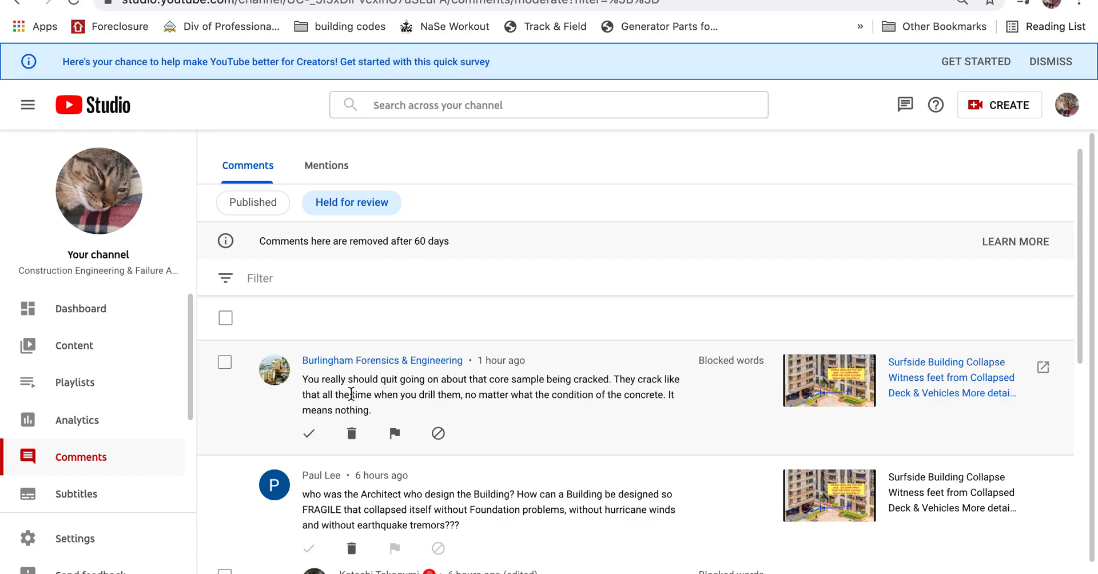
mouse_move(638, 409)
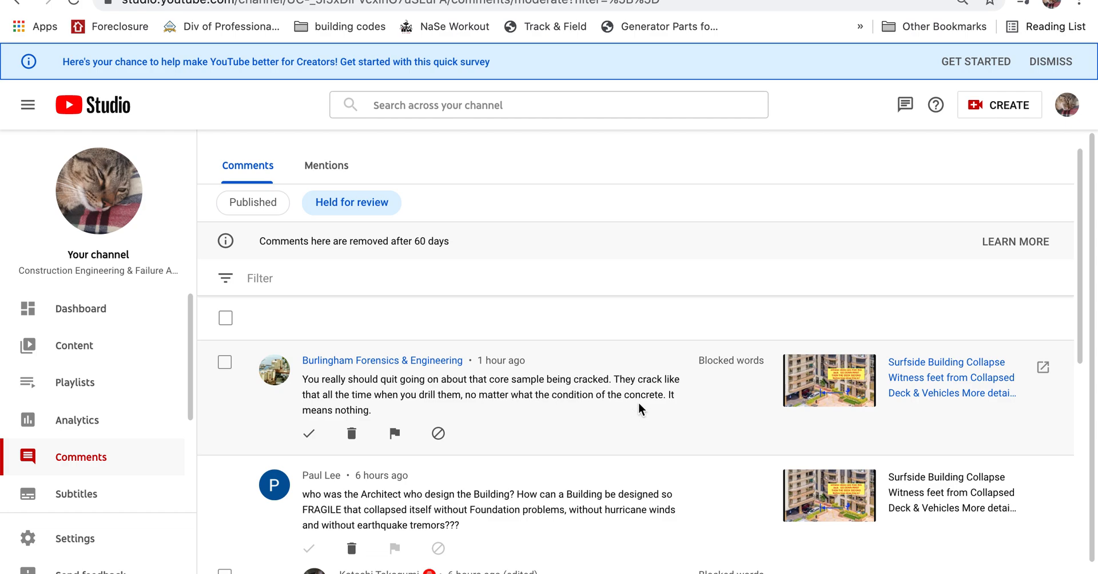
mouse_move(293, 406)
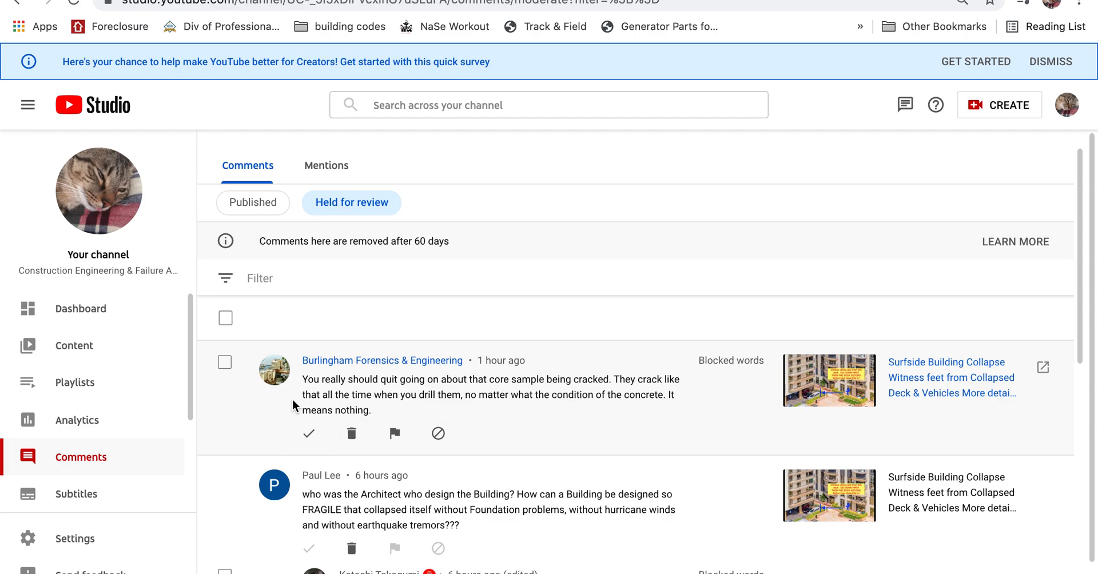
mouse_move(449, 370)
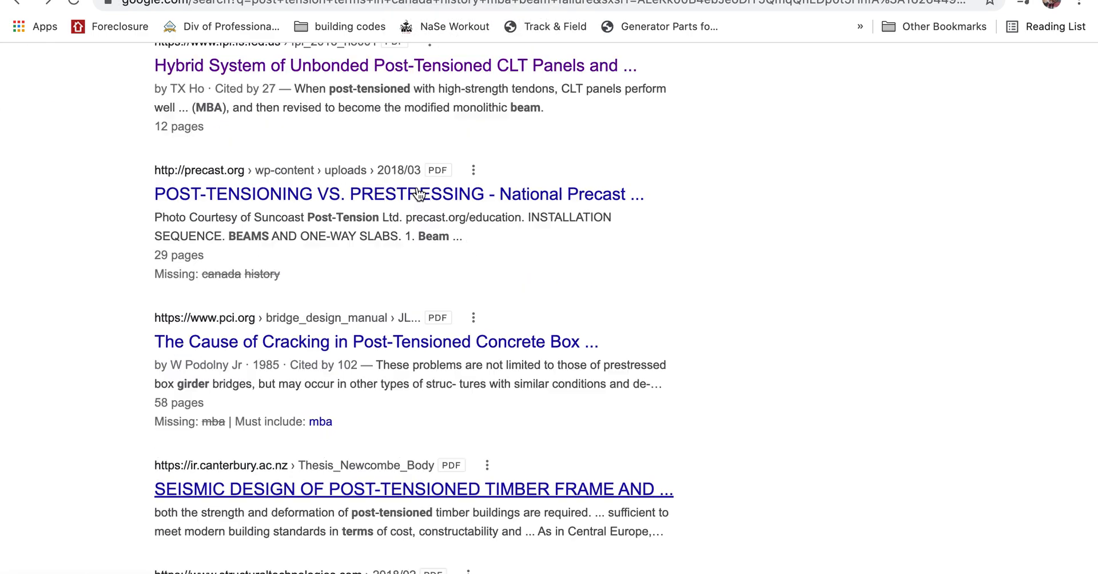
scroll(up, 3)
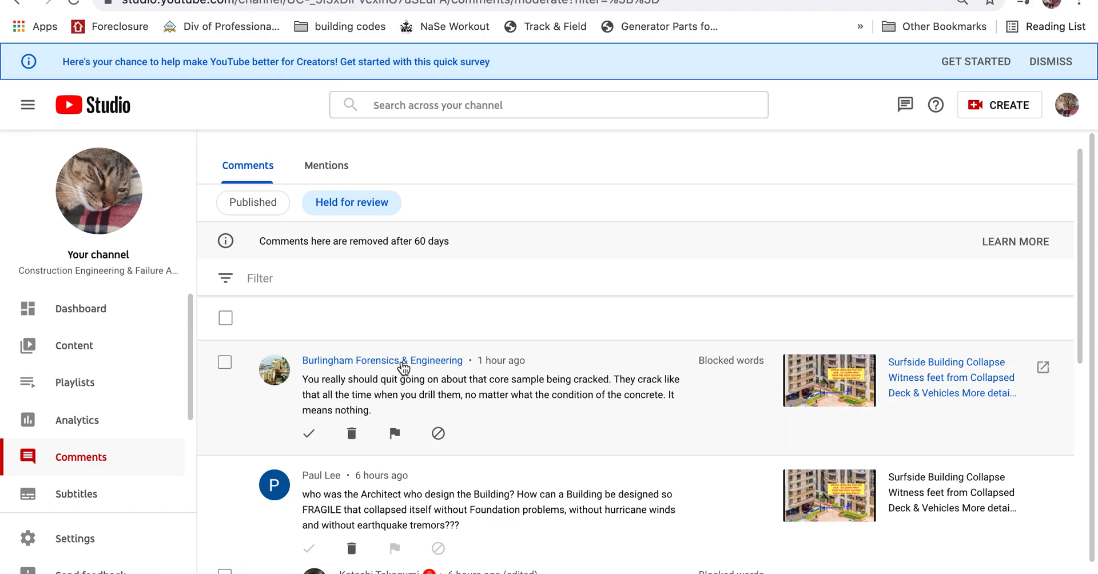
Search Google for the commenter's firm, Burlingham Forensics & Engineering, from its channel name
right_click(382, 360)
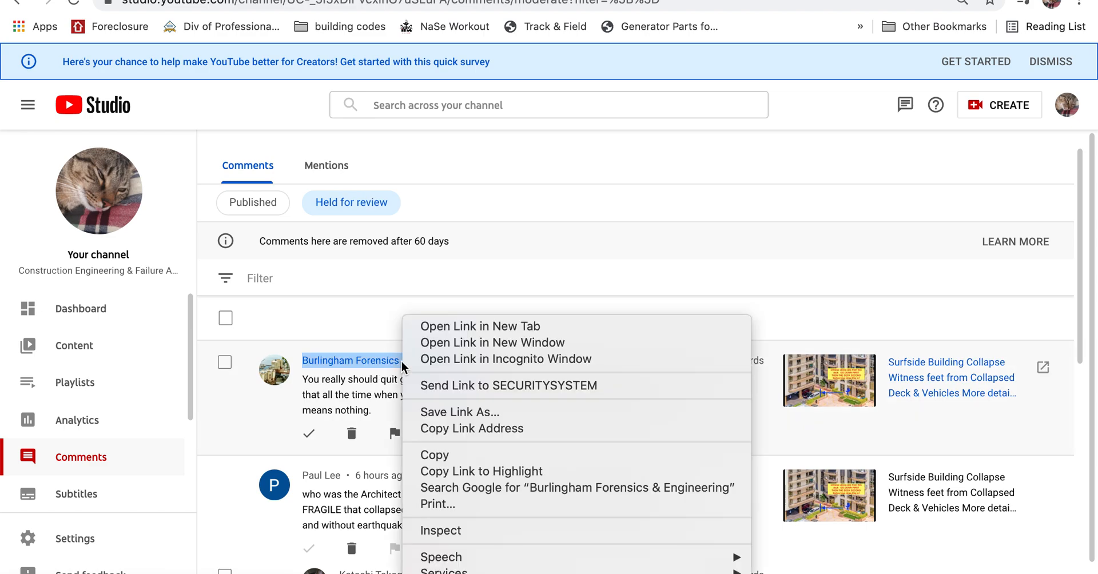
click(577, 488)
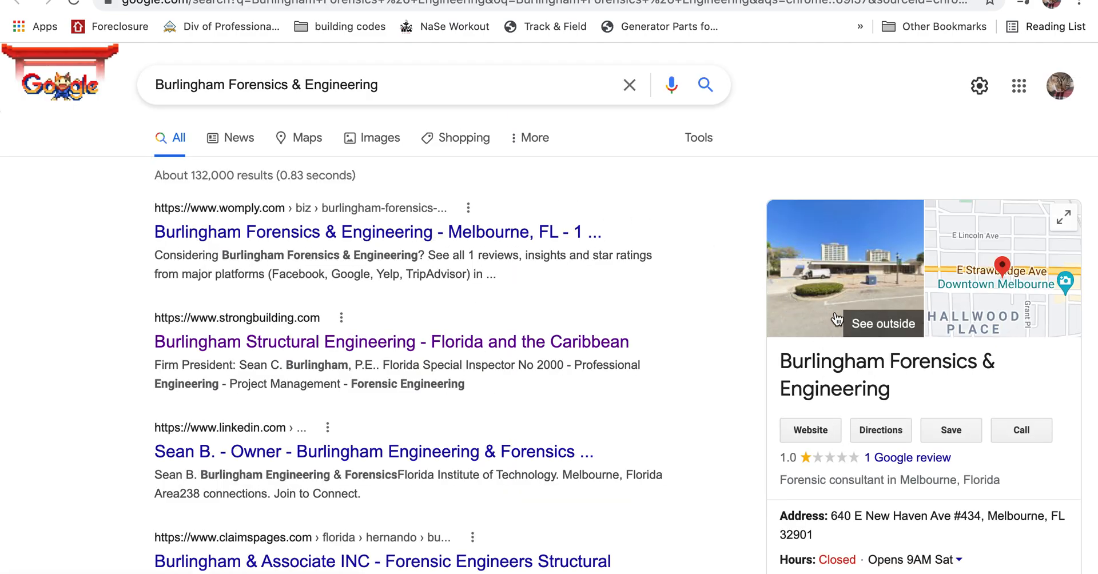
mouse_move(737, 434)
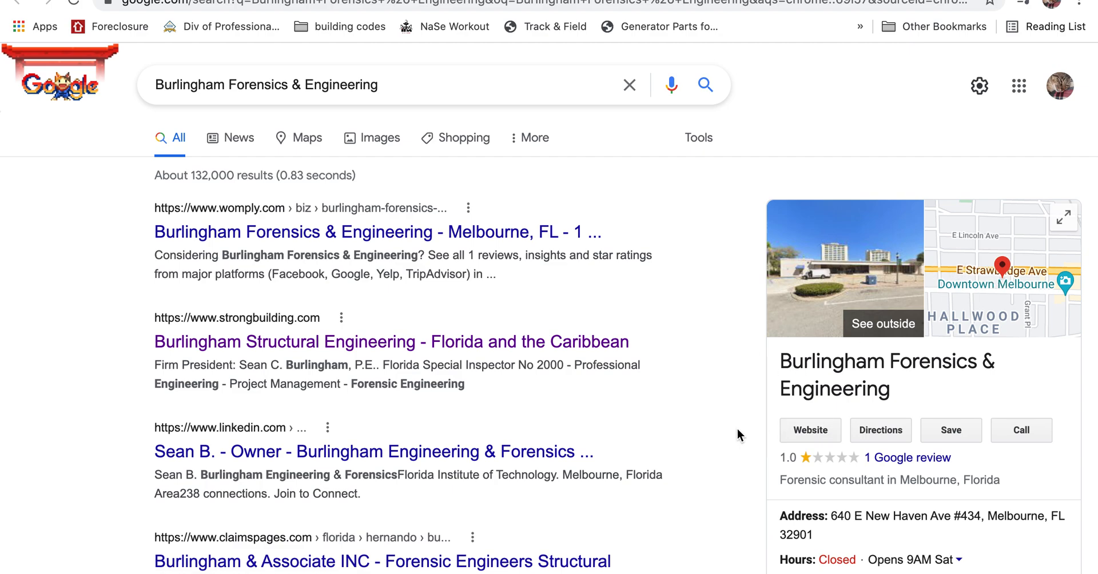
mouse_move(510, 279)
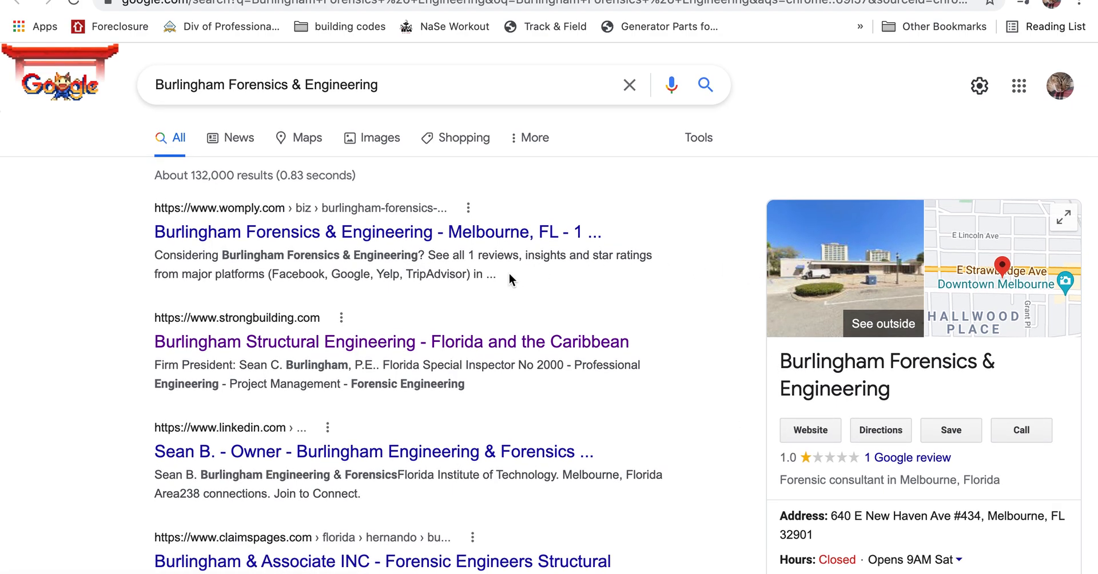
mouse_move(669, 363)
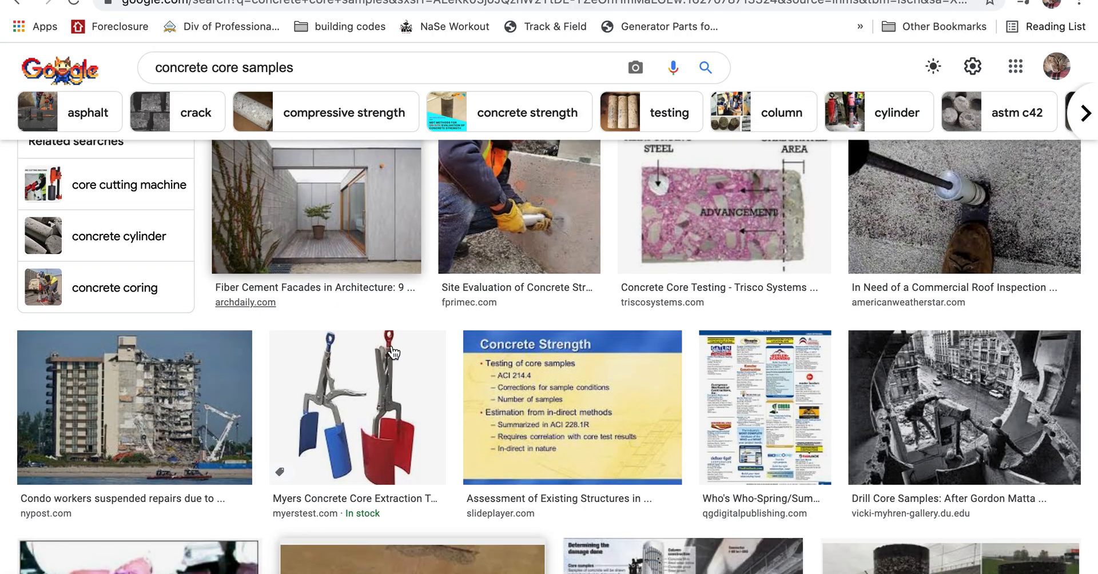
Browse up and down the concrete core samples thumbnails toward the ASCE Library labeled-cores photo
scroll(down, 3)
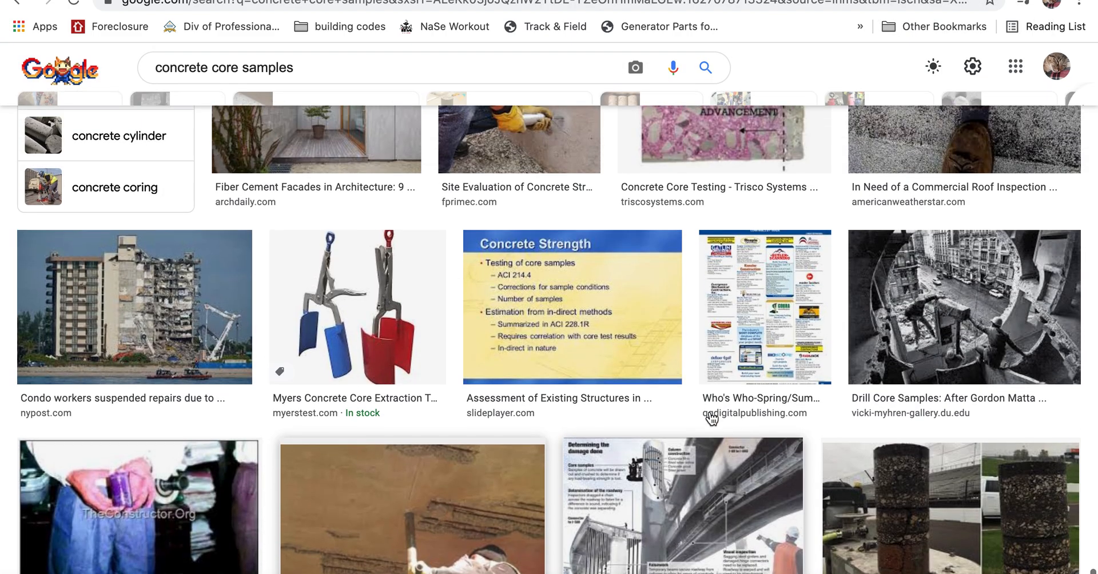
scroll(down, 3)
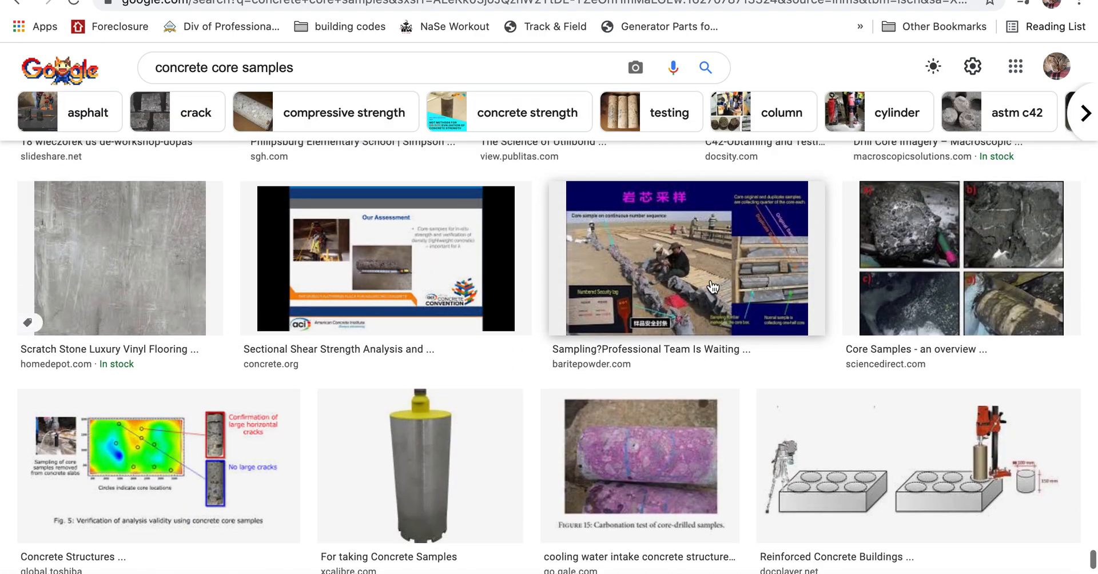
scroll(down, 3)
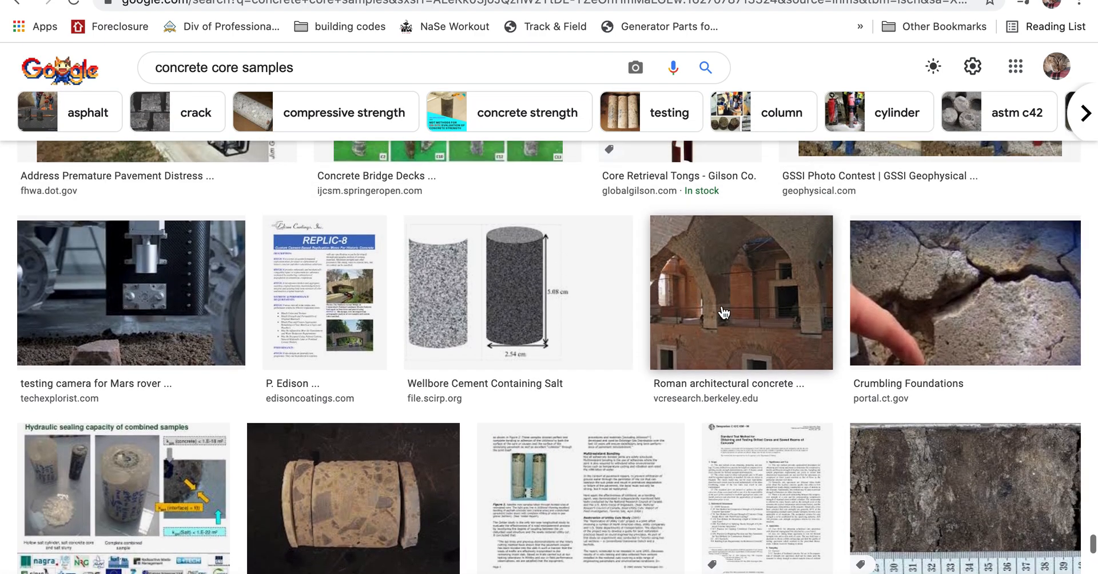
scroll(down, 3)
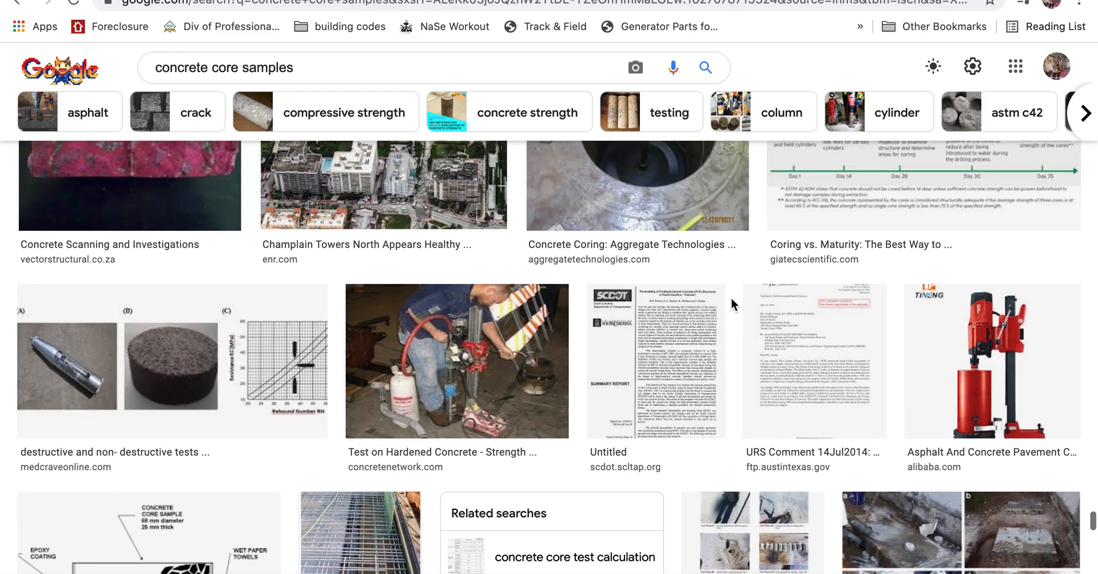
scroll(down, 3)
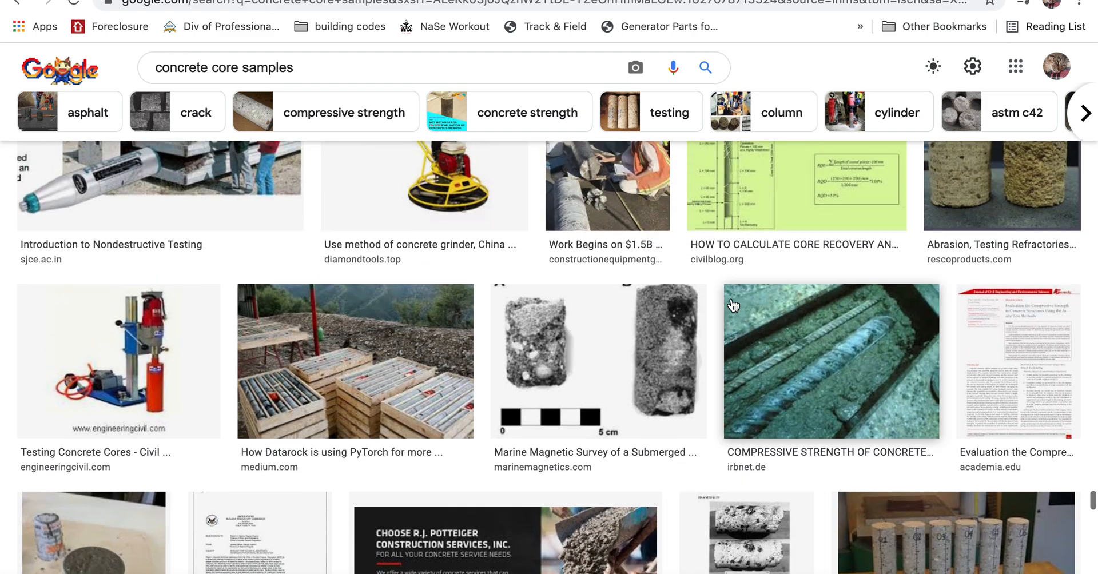
scroll(up, 3)
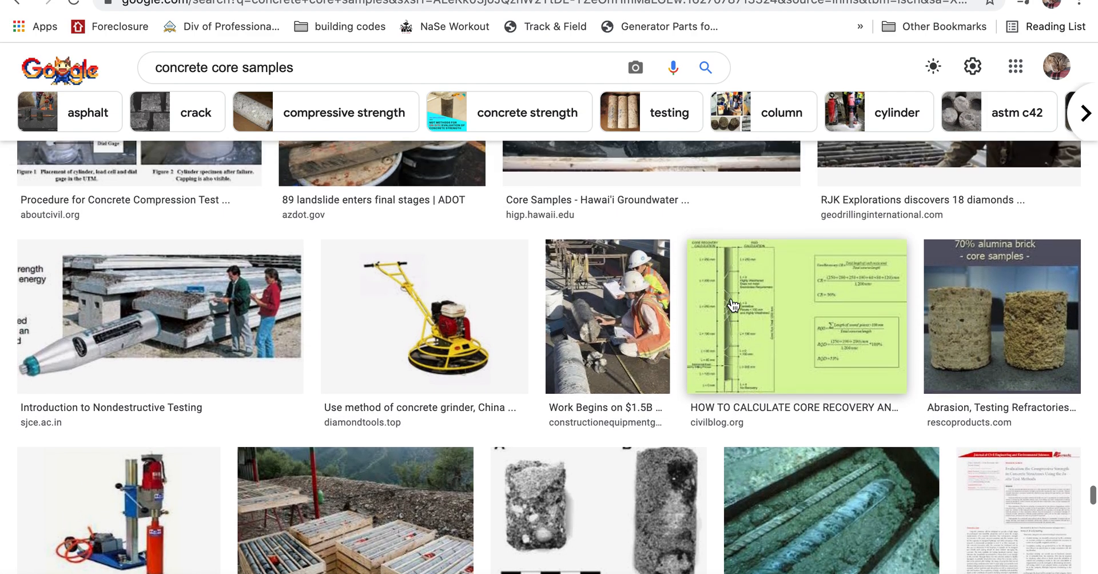
scroll(up, 3)
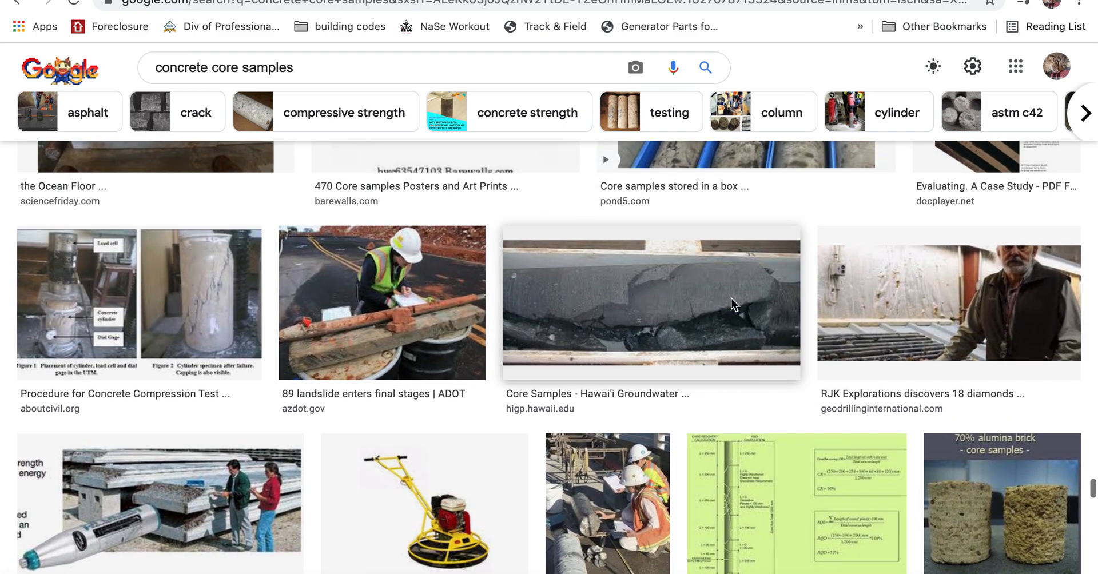
scroll(up, 3)
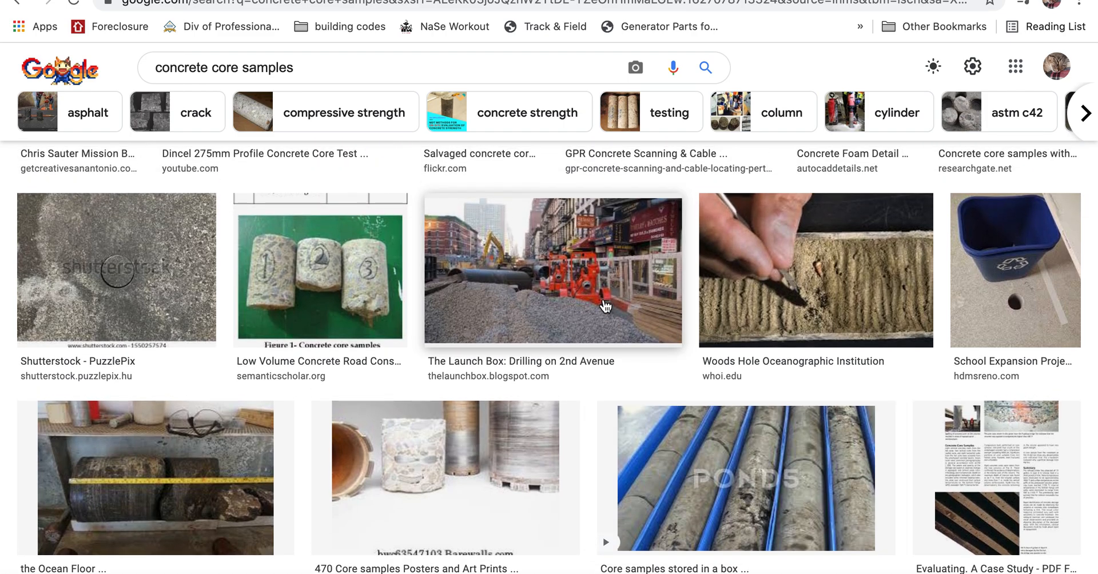
scroll(down, 3)
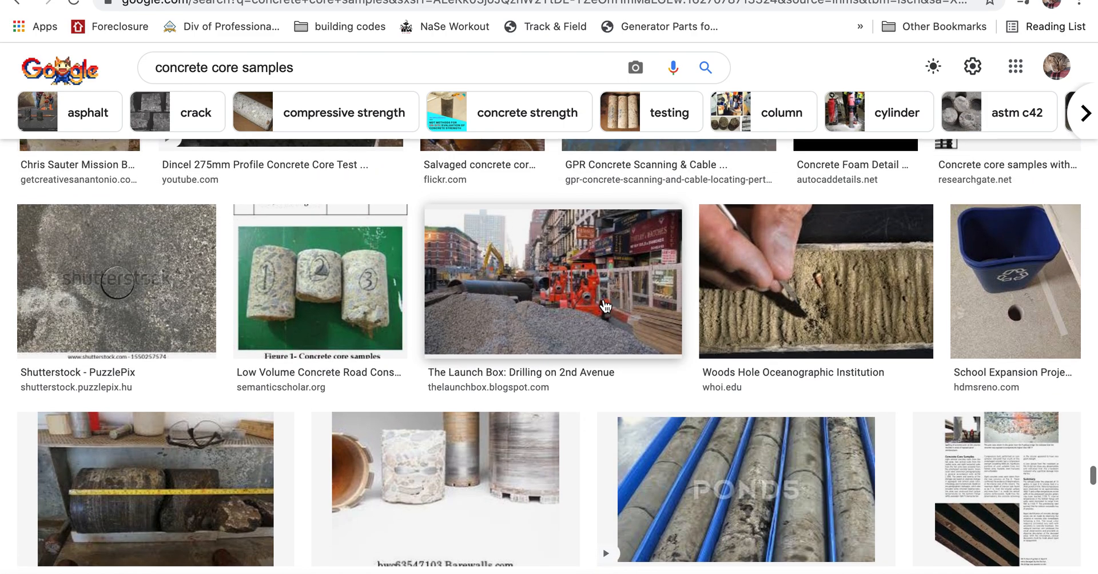
scroll(down, 3)
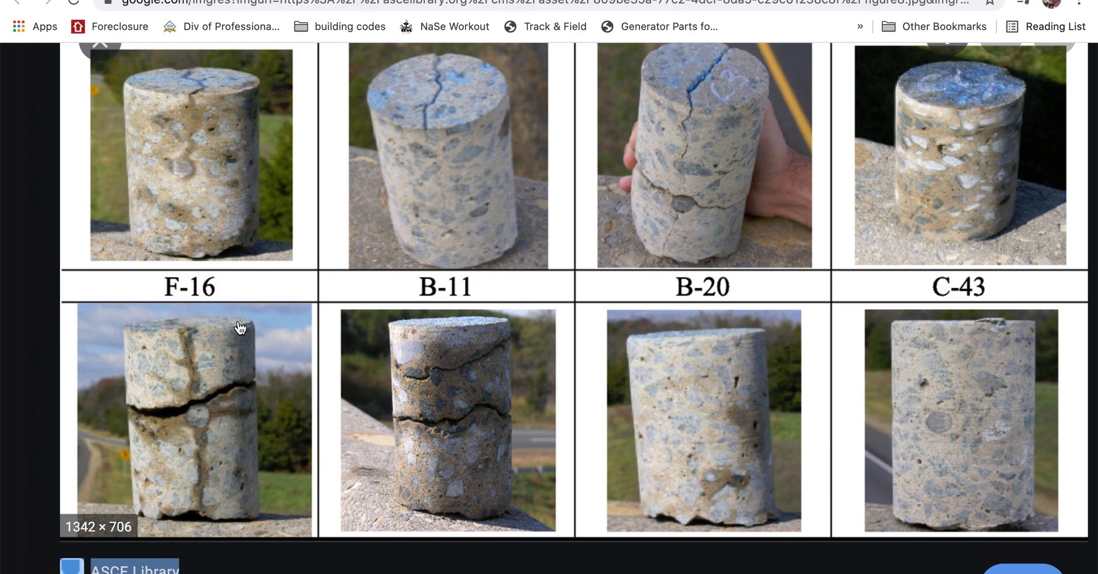
mouse_move(161, 426)
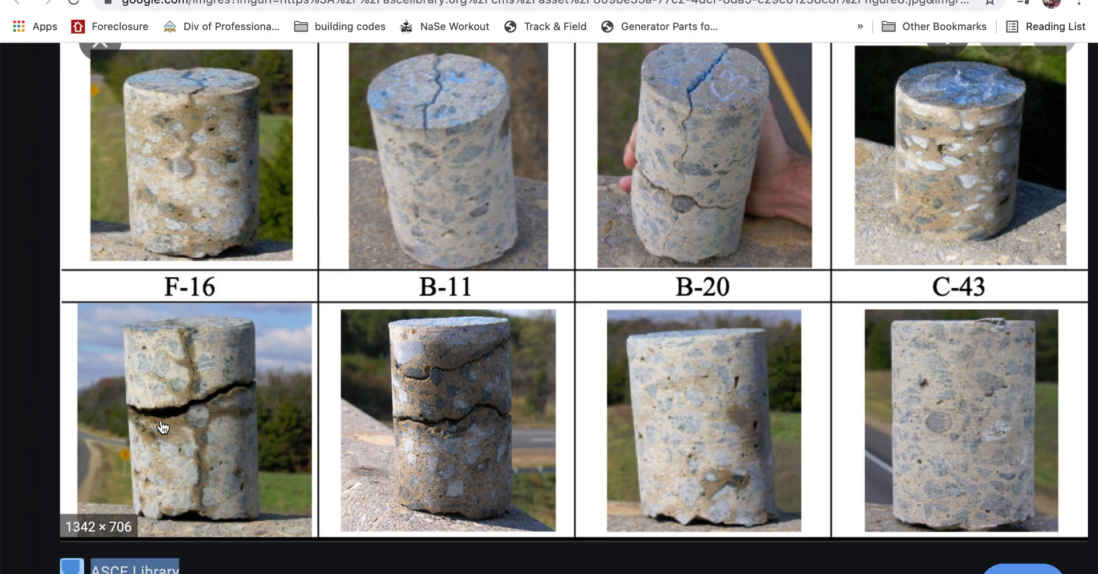
mouse_move(193, 354)
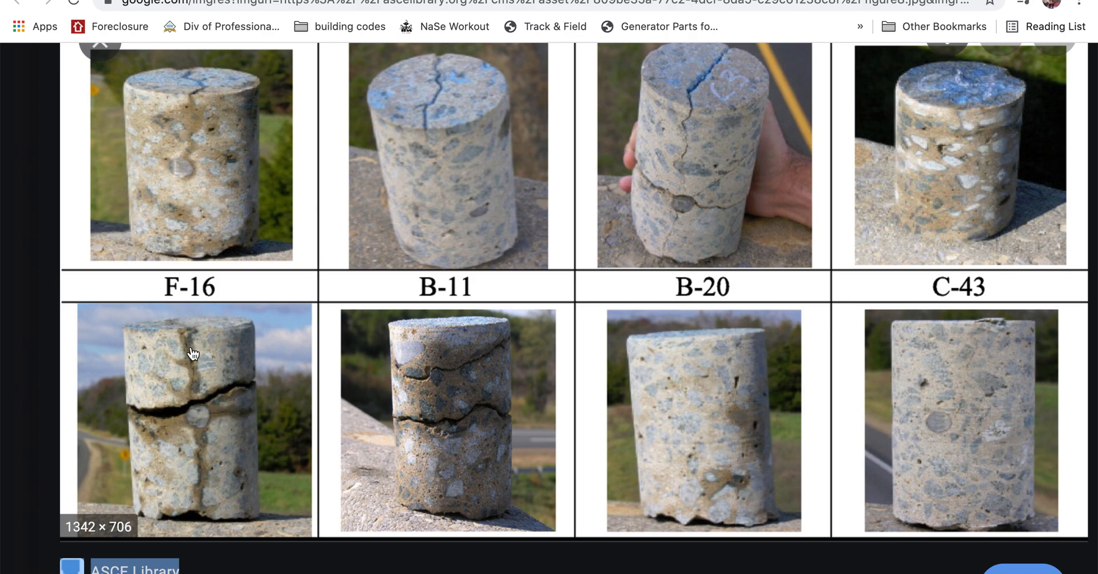
mouse_move(194, 512)
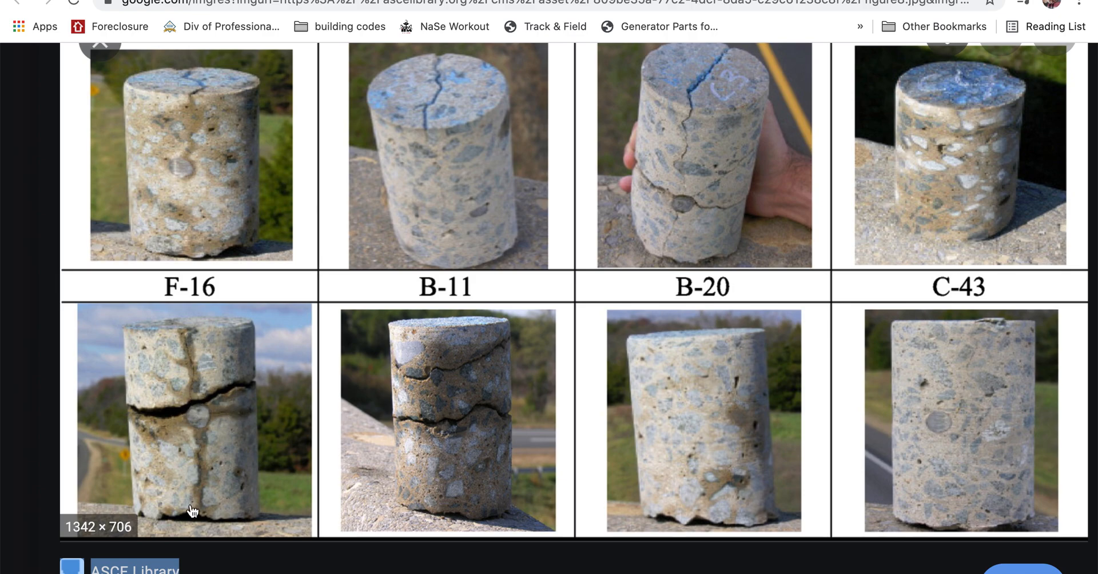
Examine the ASCE Library core-sample chart up close, including the row labeled F-8, E-41 and F-43
scroll(down, 3)
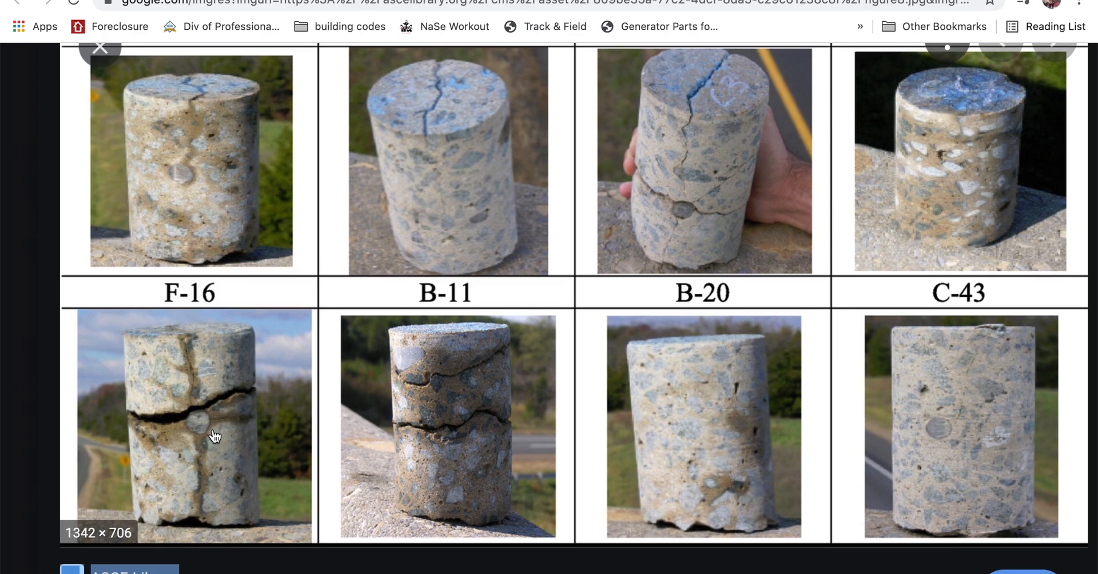
mouse_move(203, 416)
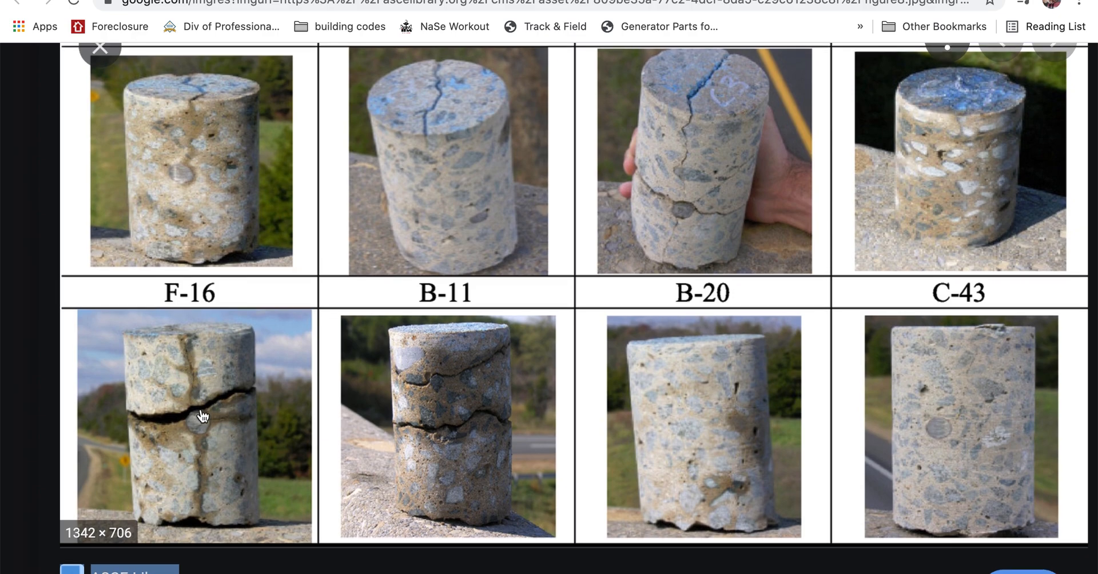
mouse_move(176, 446)
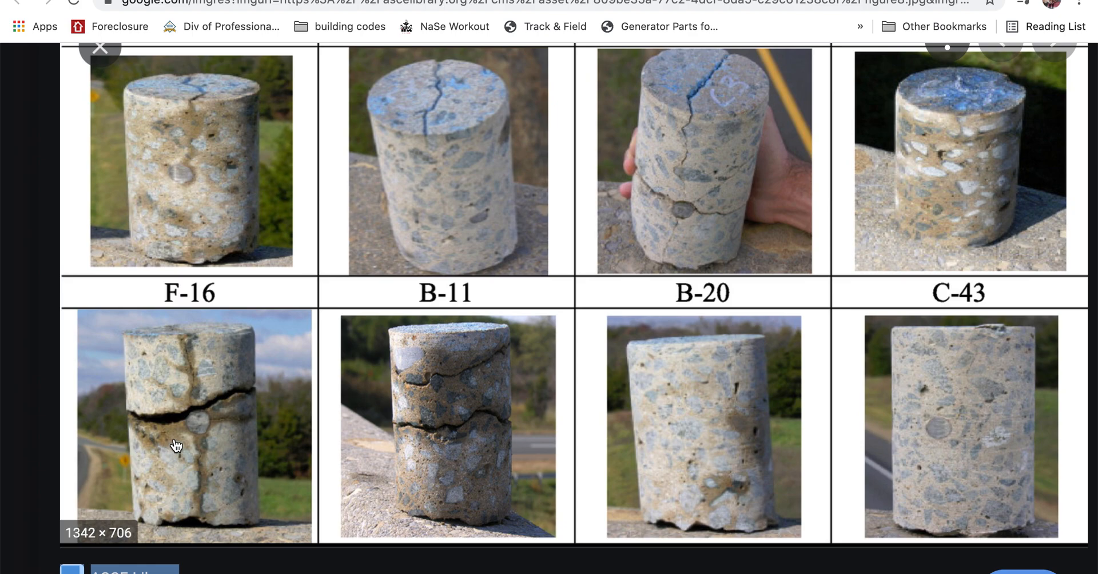
mouse_move(216, 442)
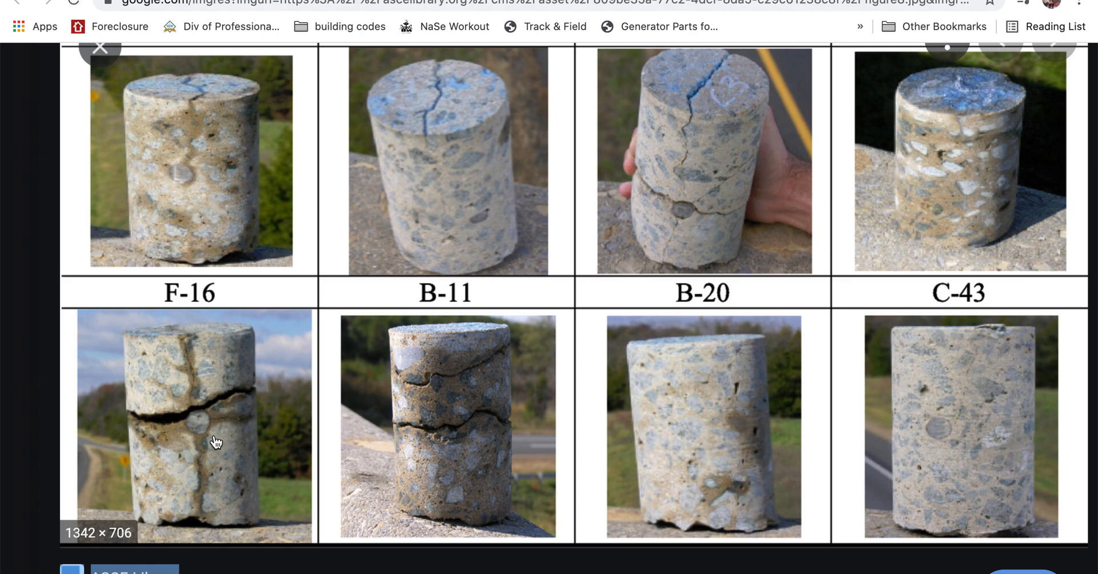
mouse_move(163, 400)
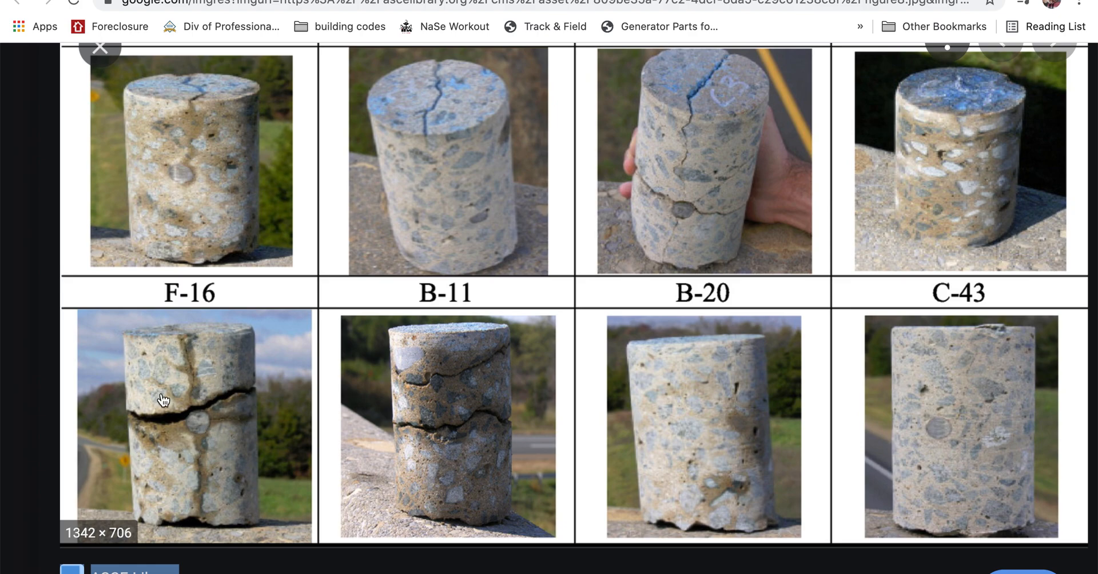
mouse_move(176, 350)
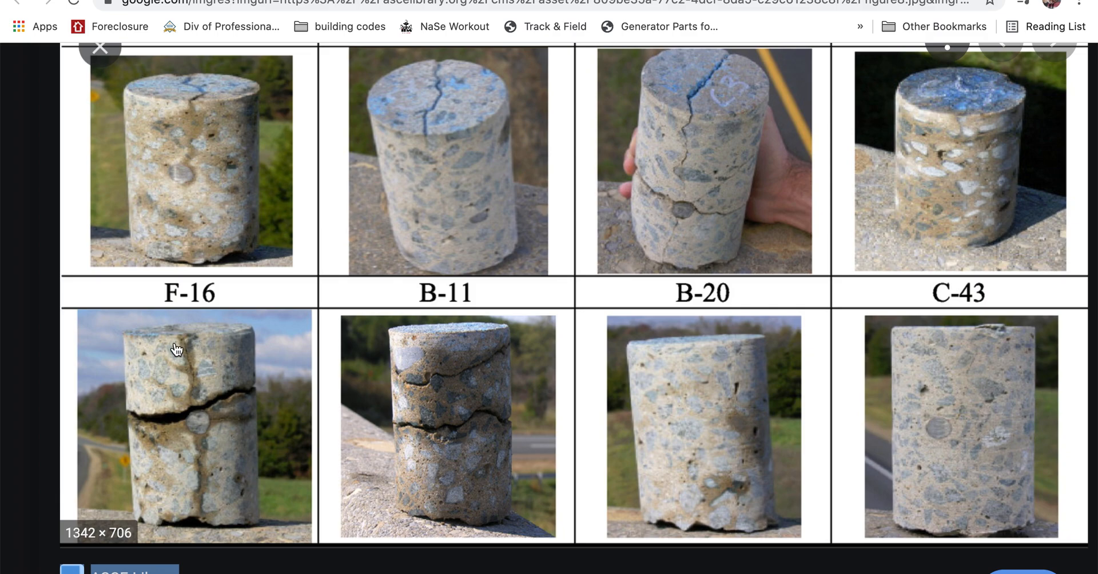
mouse_move(183, 354)
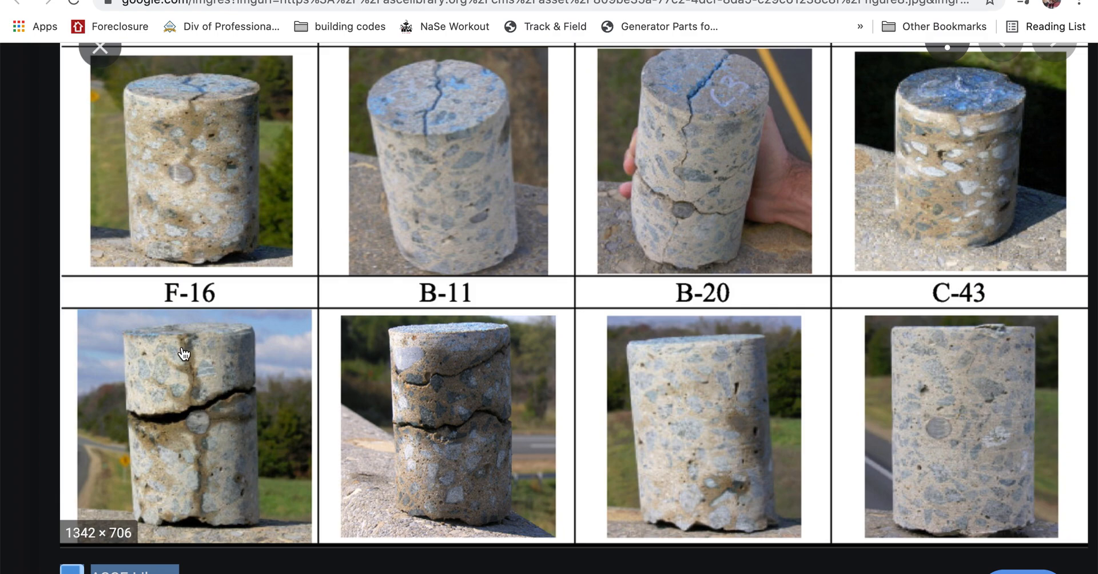
mouse_move(192, 426)
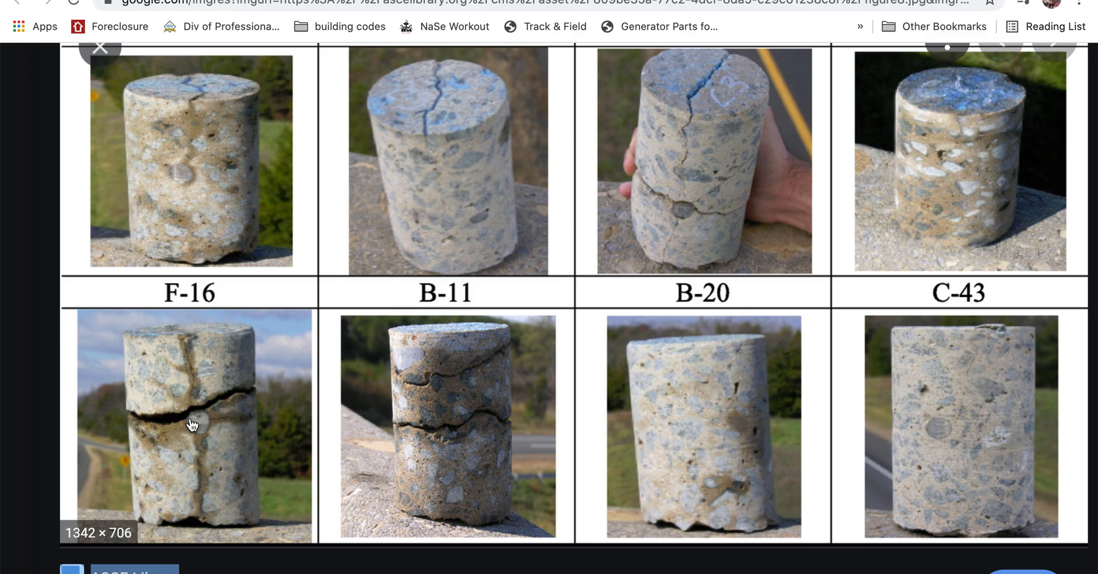
scroll(up, 3)
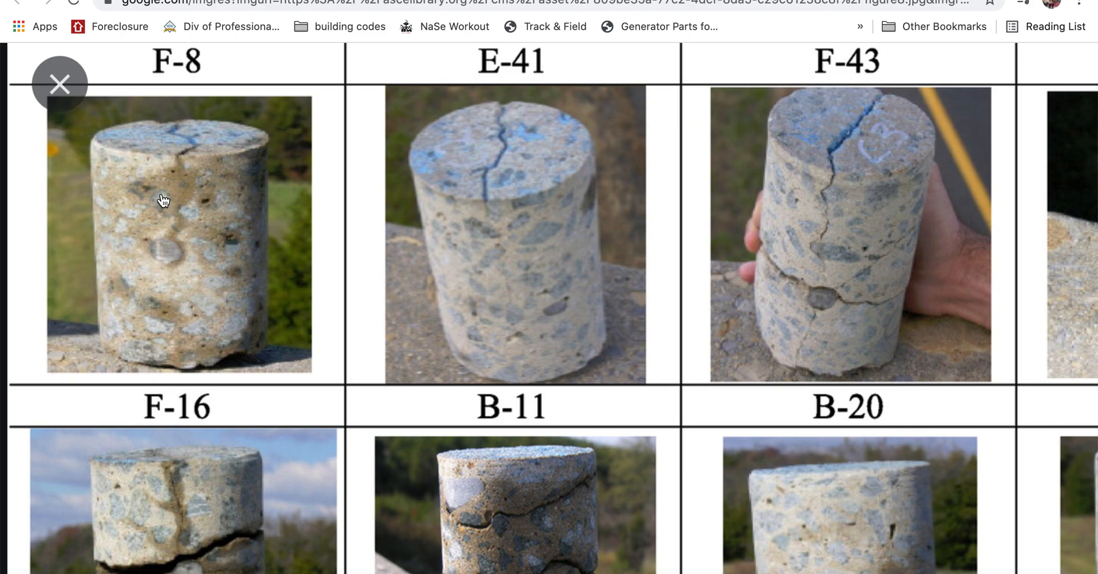
mouse_move(188, 204)
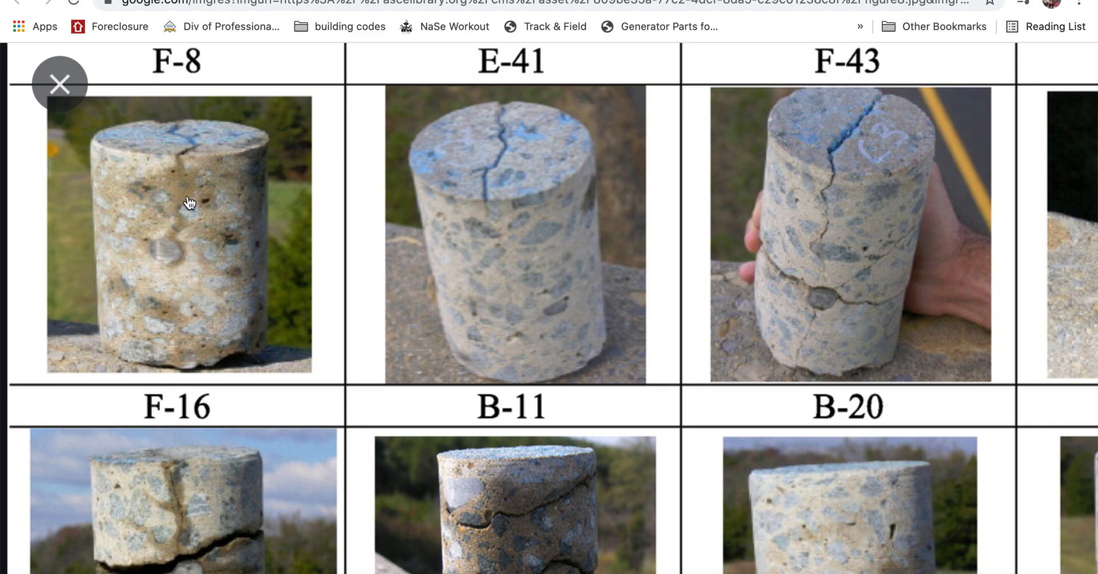
mouse_move(166, 254)
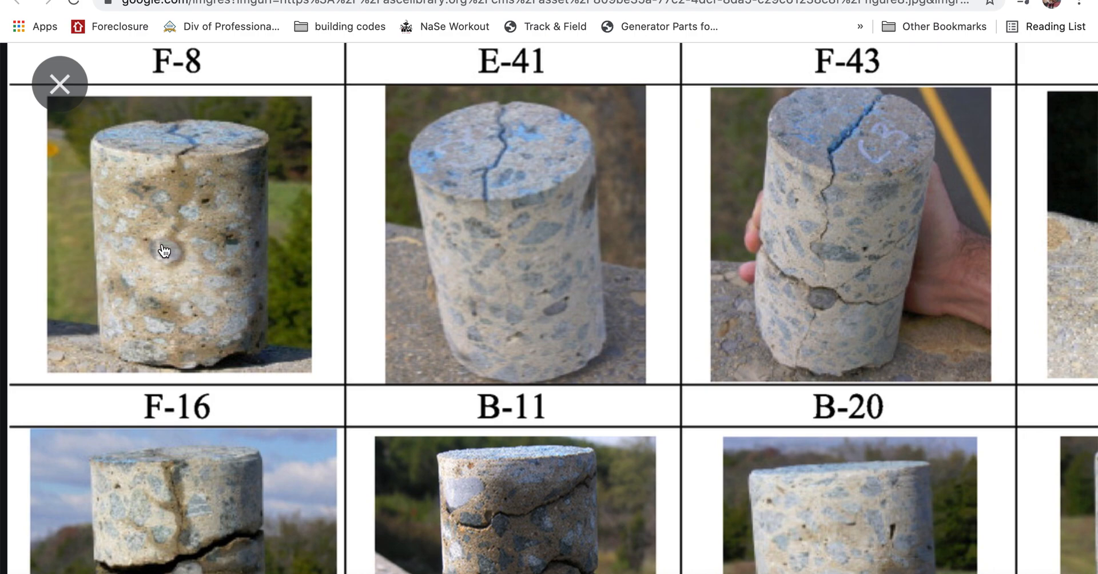
mouse_move(168, 257)
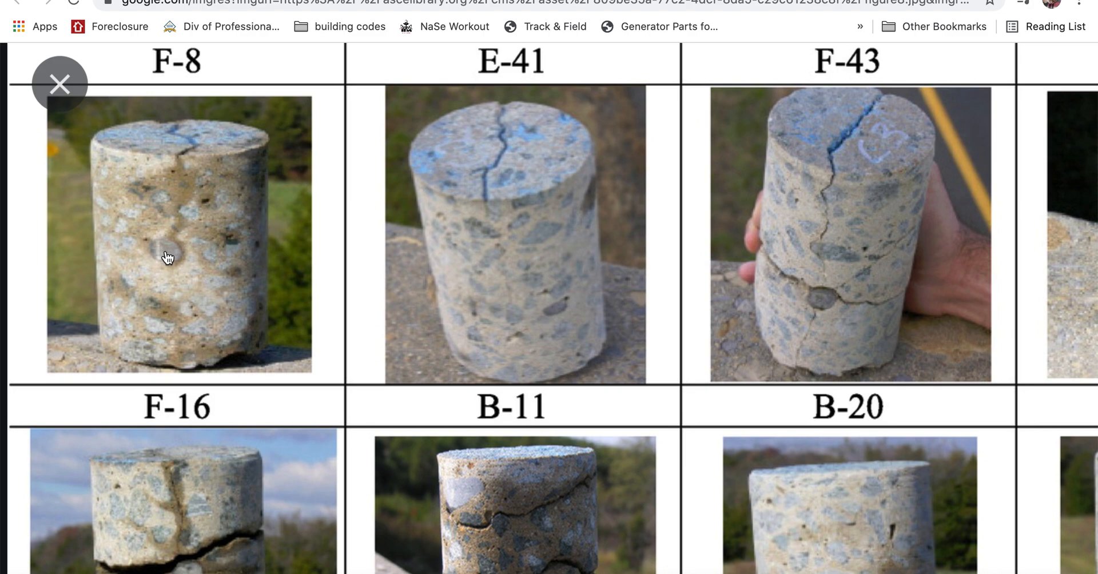
mouse_move(174, 194)
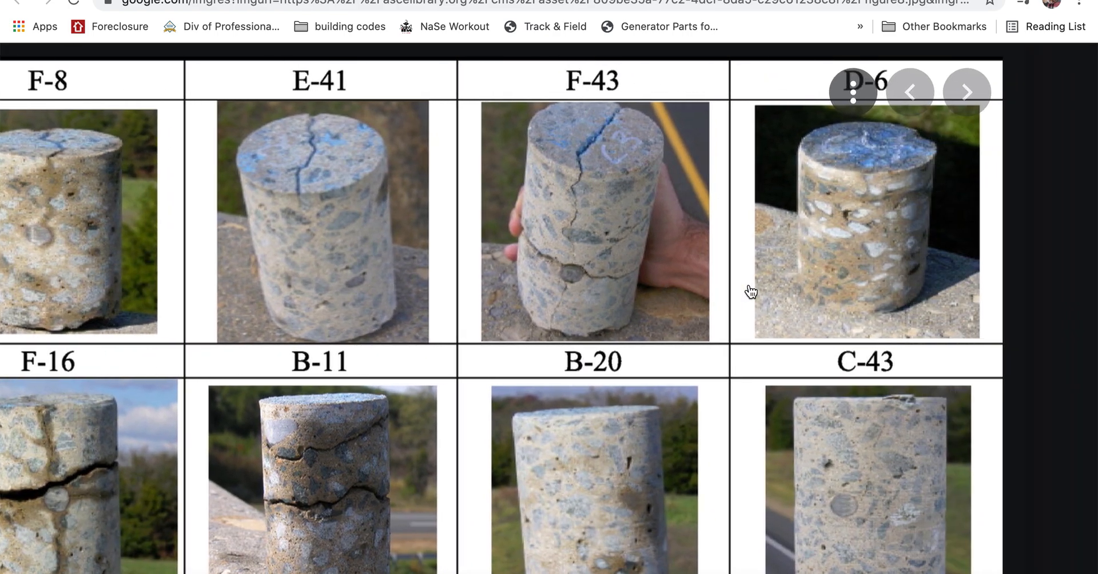
scroll(down, 3)
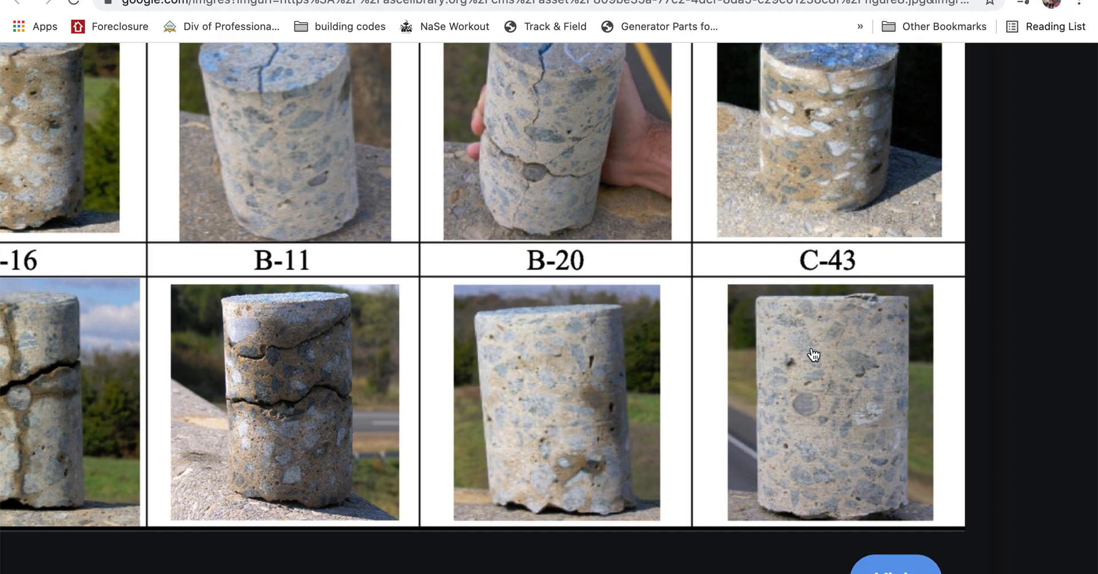
mouse_move(806, 397)
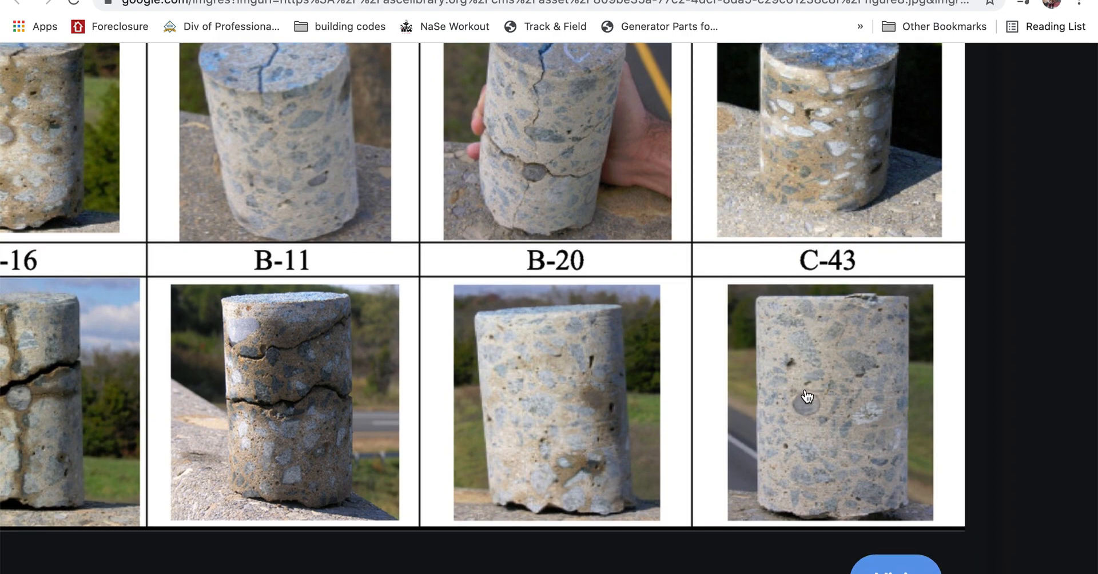
mouse_move(803, 309)
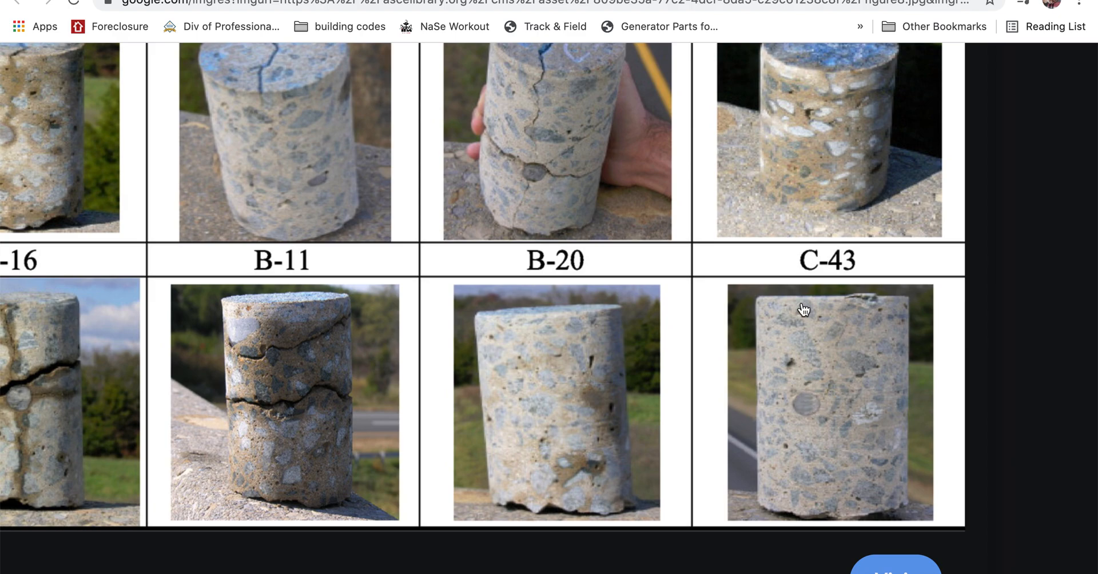
scroll(up, 3)
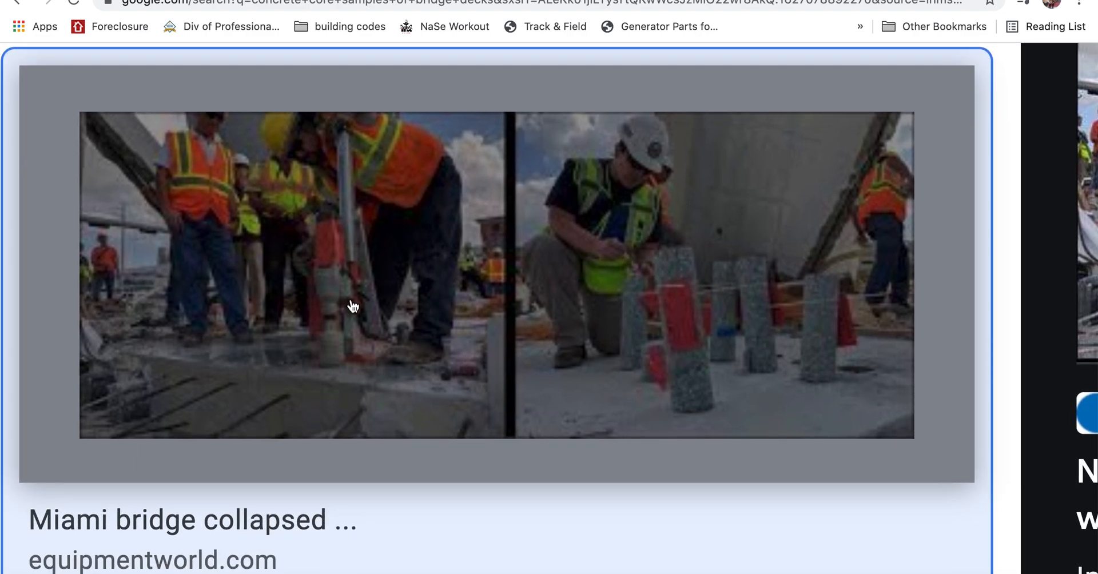
mouse_move(760, 331)
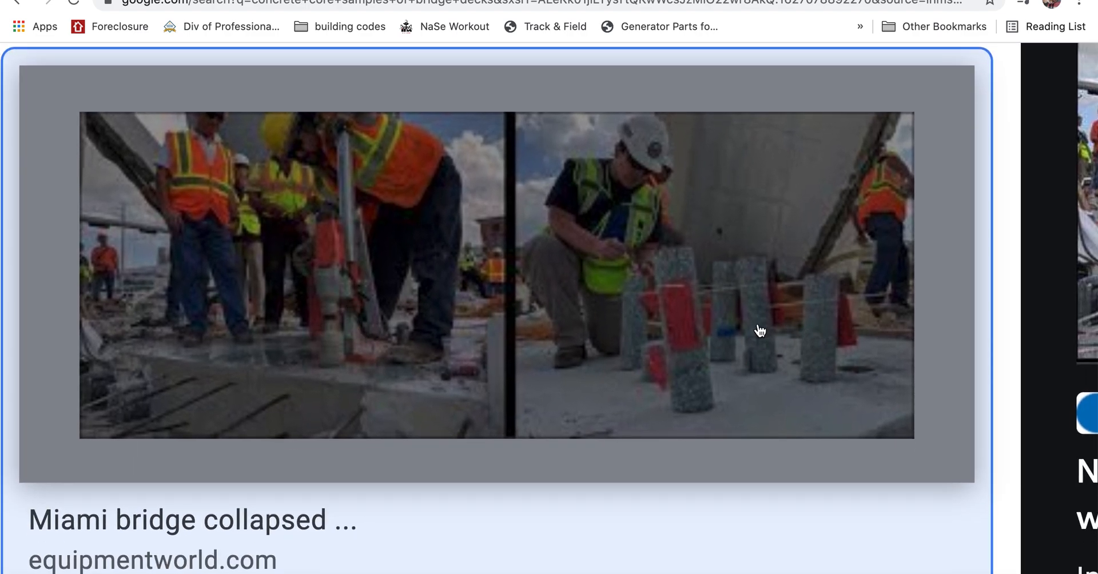
mouse_move(727, 324)
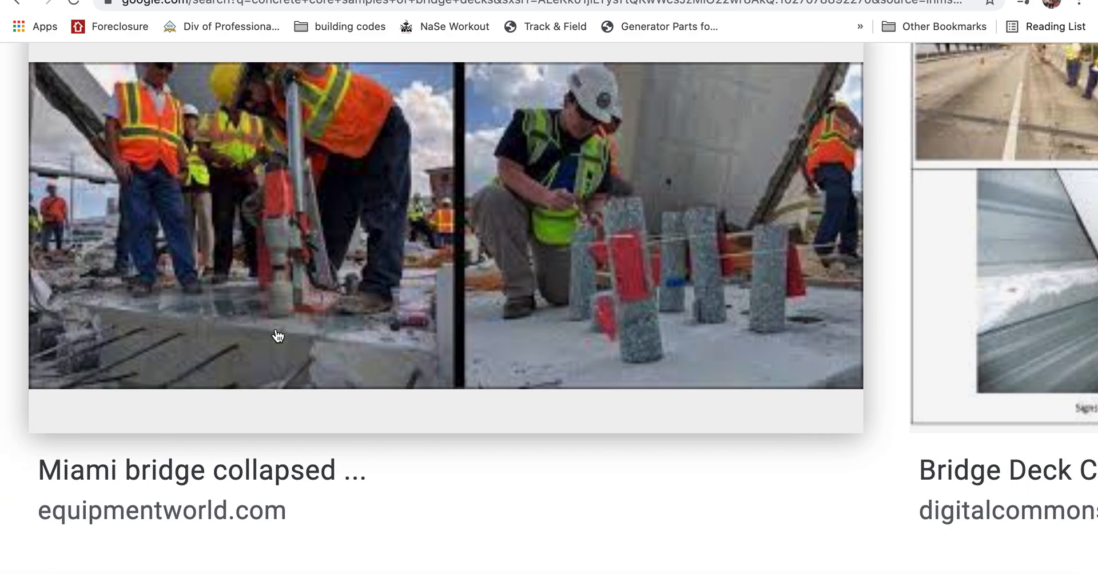
mouse_move(254, 374)
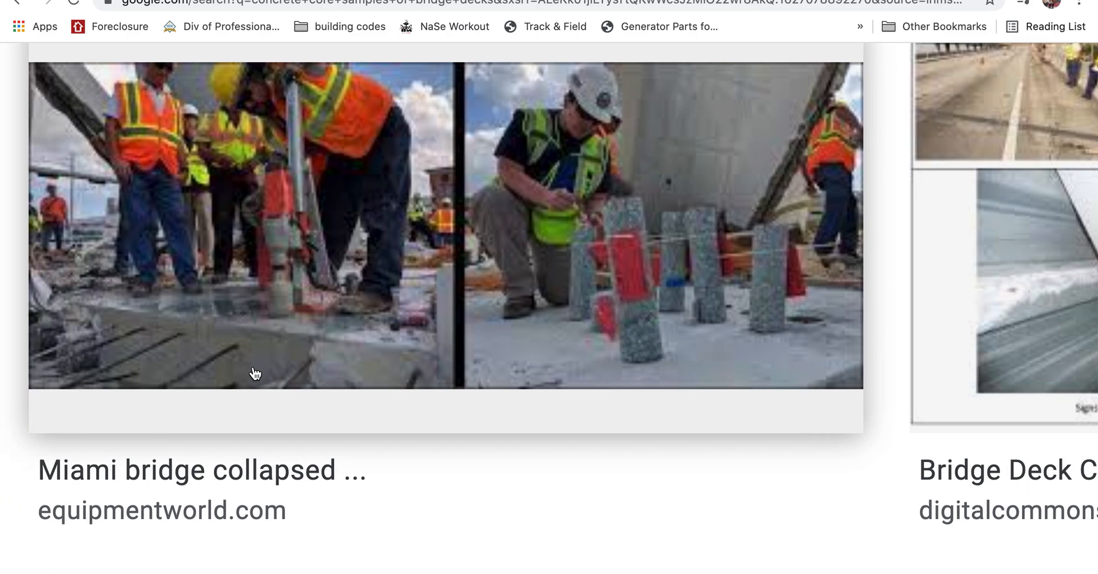
mouse_move(566, 294)
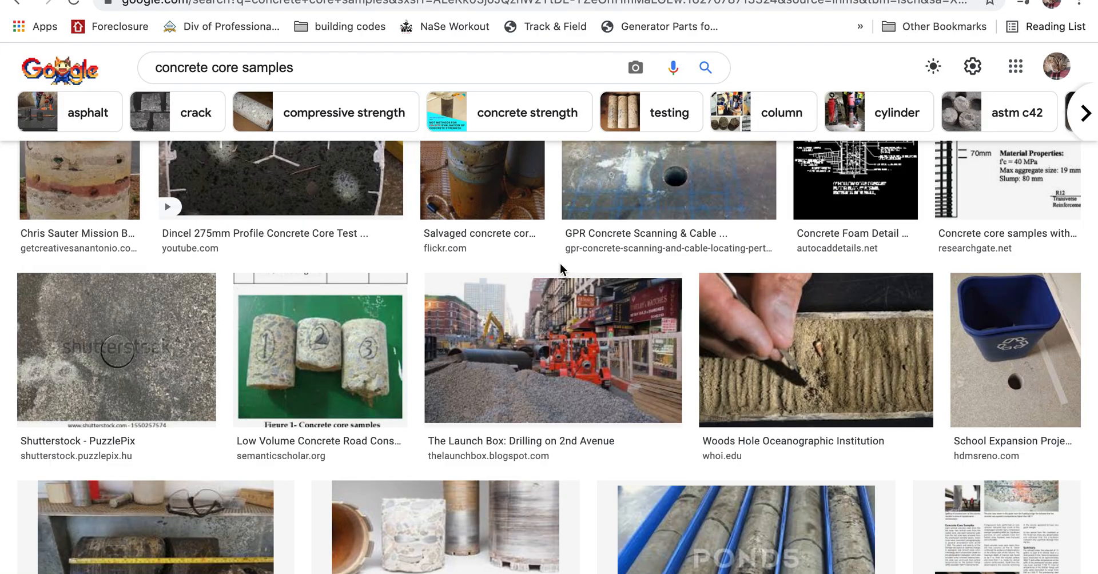
scroll(down, 3)
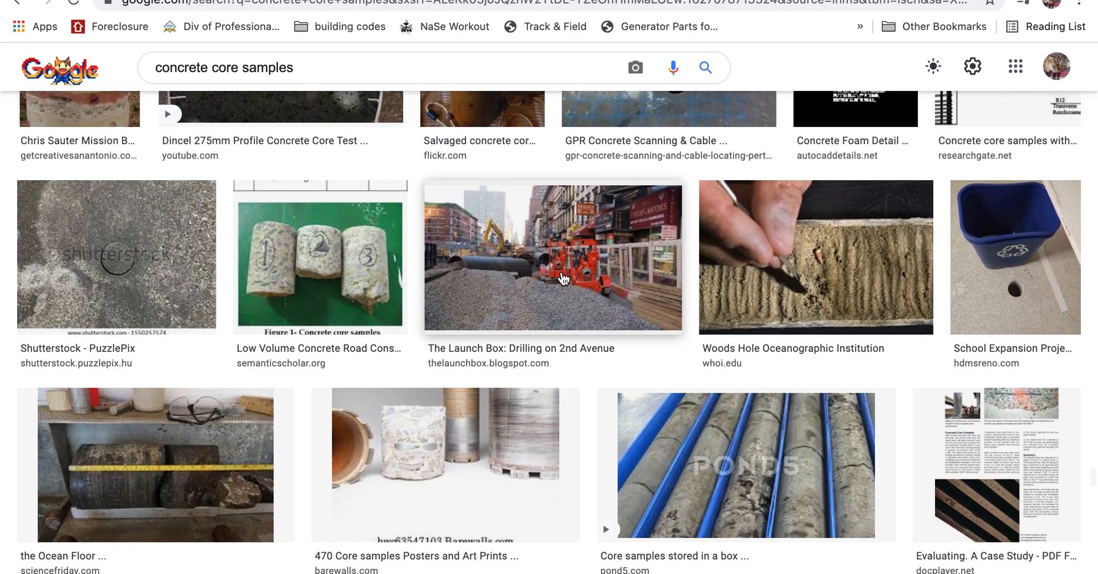
scroll(up, 3)
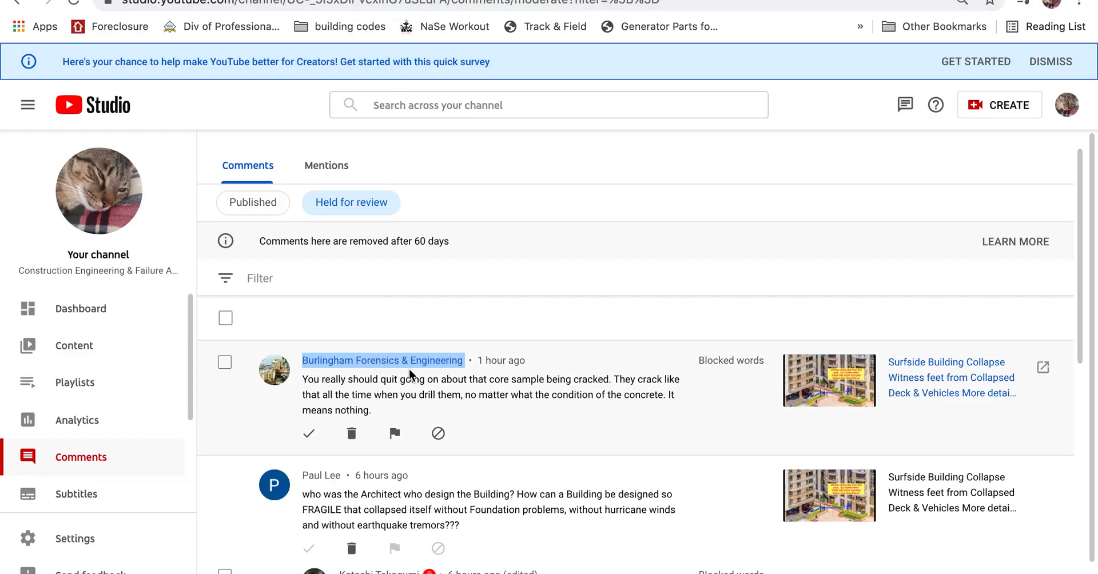
mouse_move(537, 412)
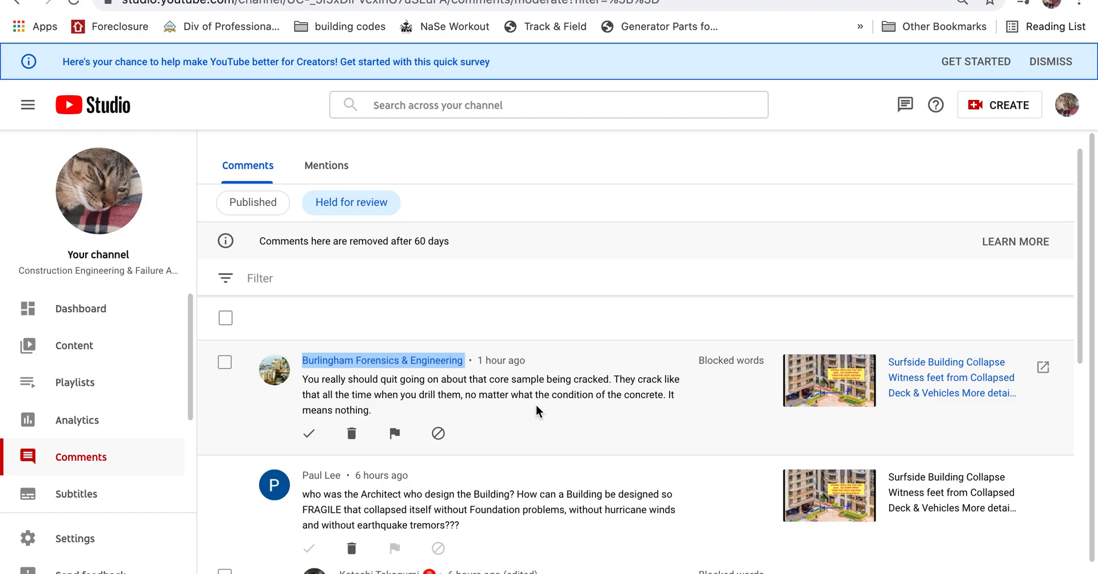
mouse_move(841, 394)
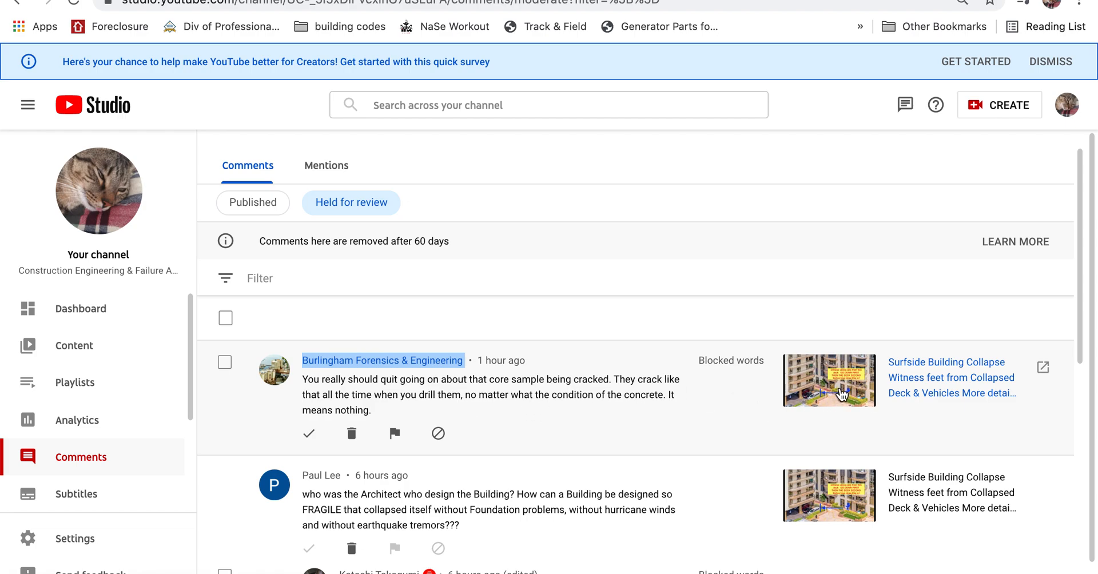
mouse_move(806, 404)
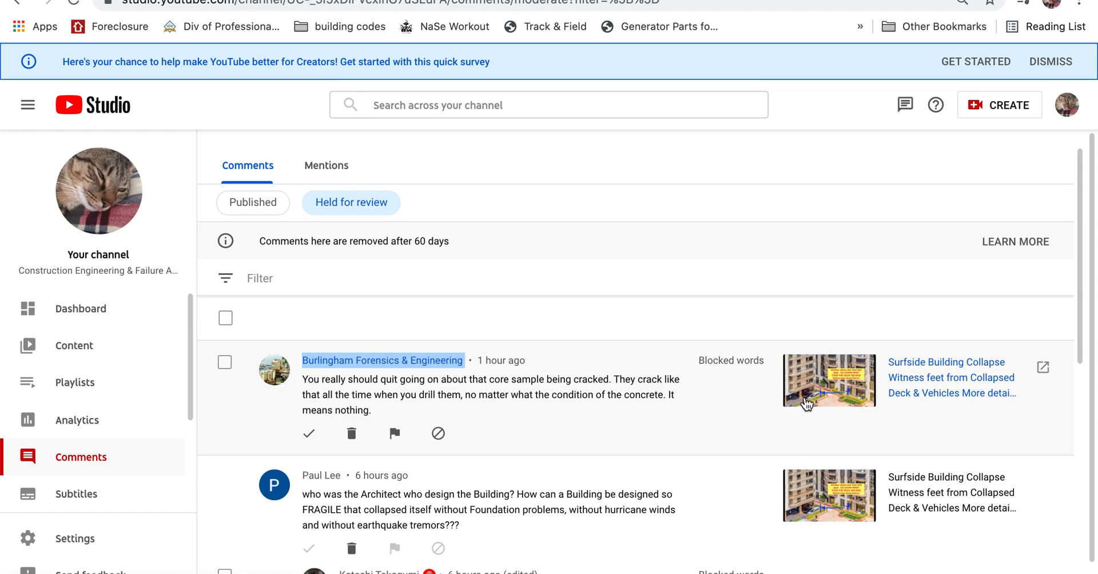
mouse_move(867, 394)
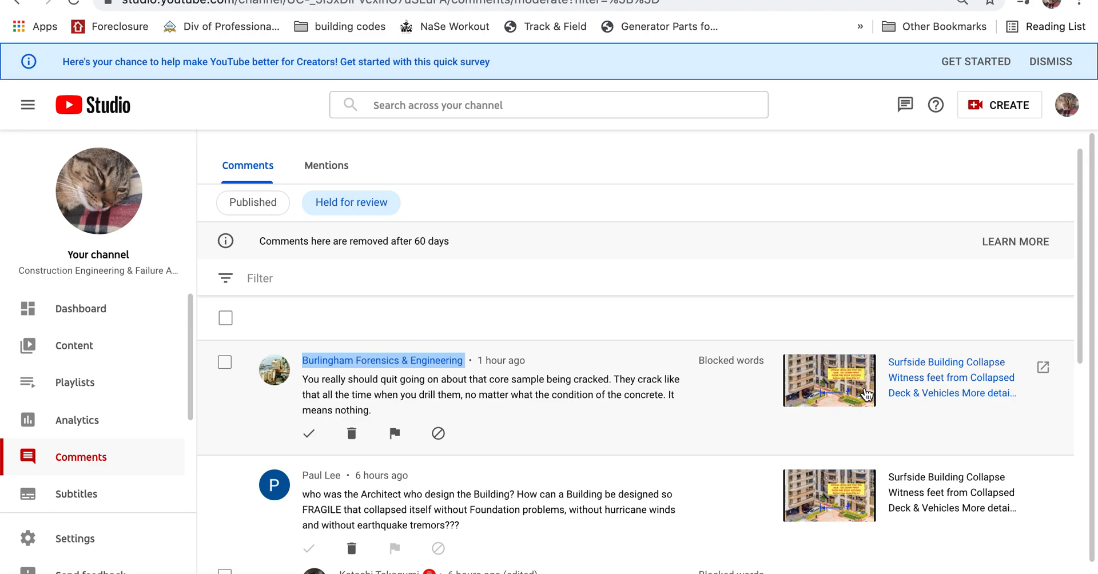
mouse_move(619, 369)
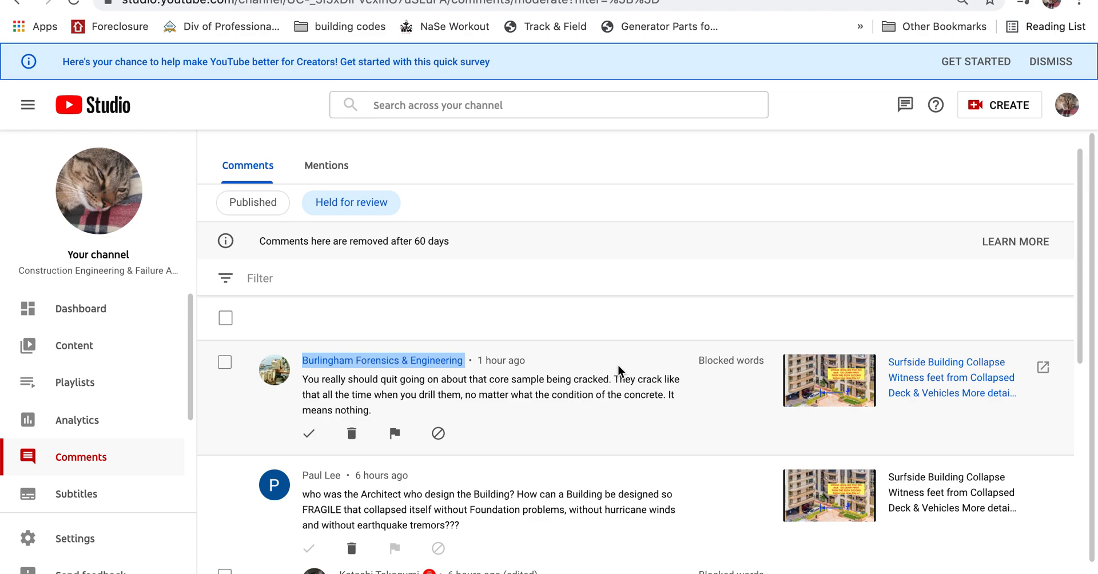
mouse_move(823, 410)
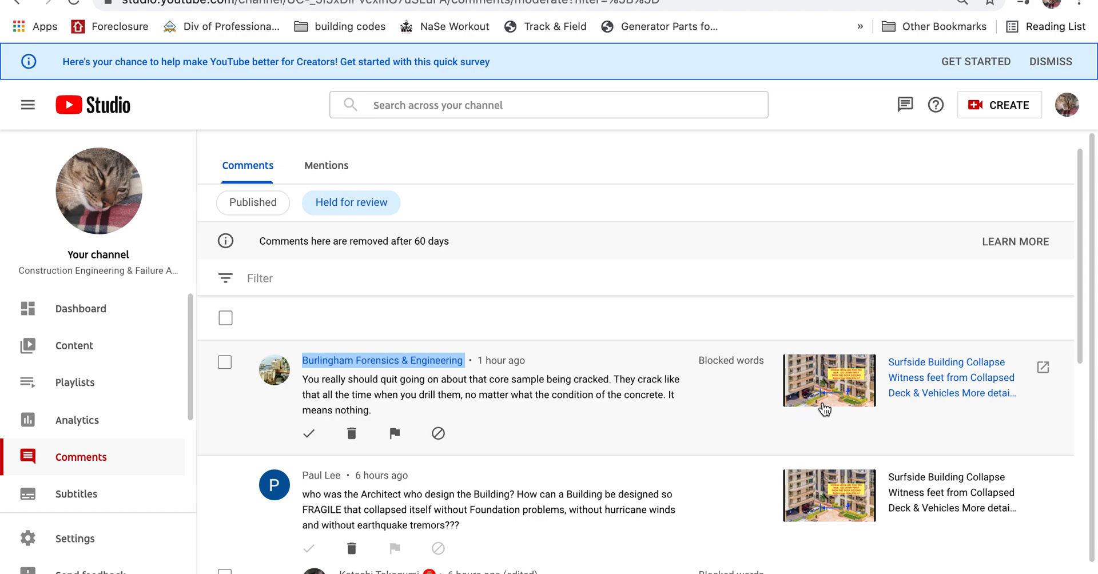
mouse_move(756, 57)
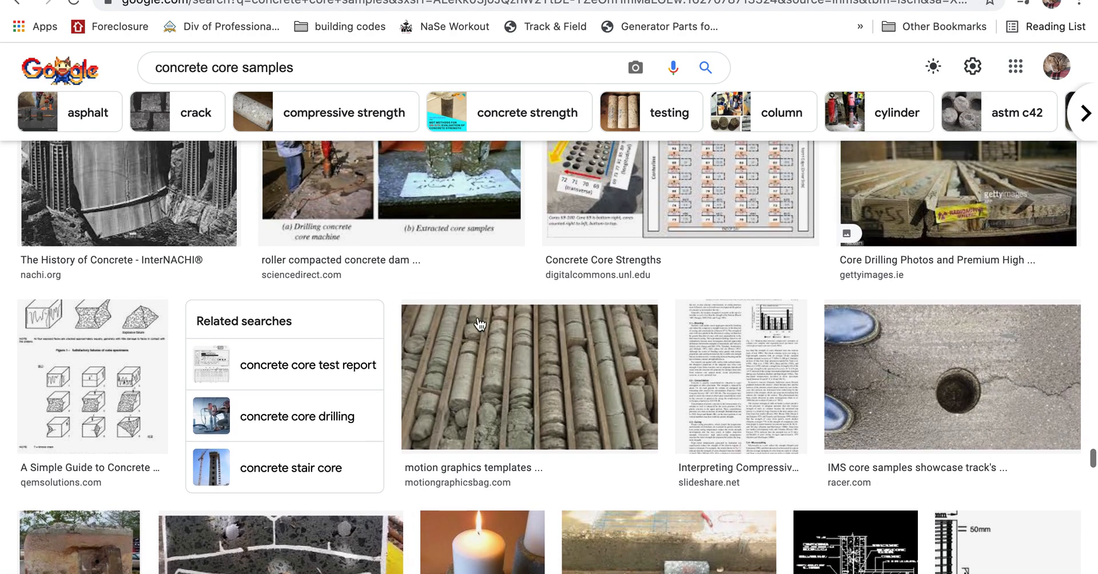
Scroll the concrete core samples image results to see more photos such as Bonded Concrete–Rock Interfaces cores
scroll(up, 3)
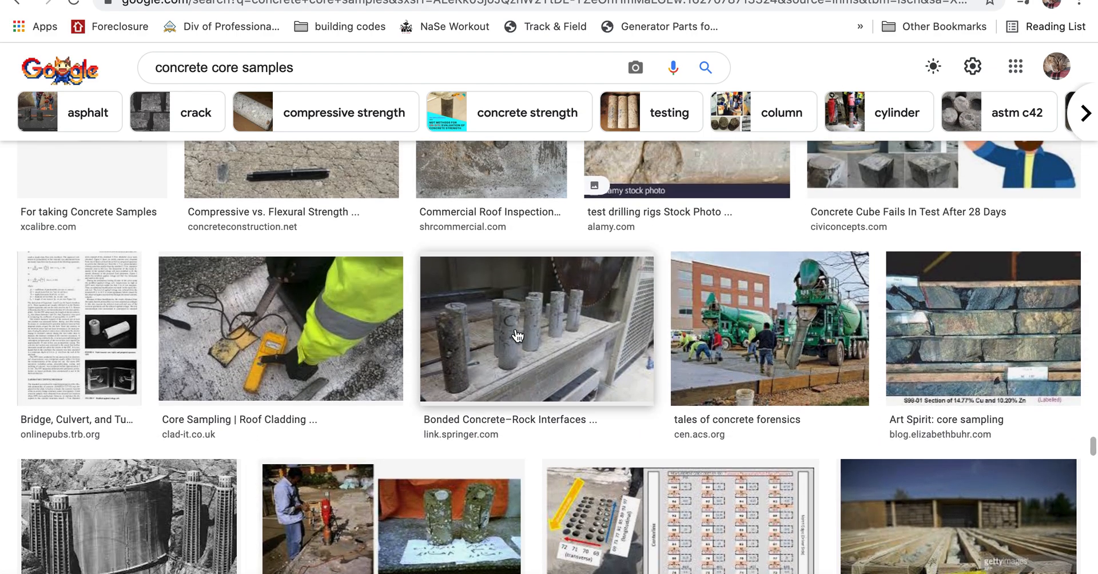
mouse_move(739, 220)
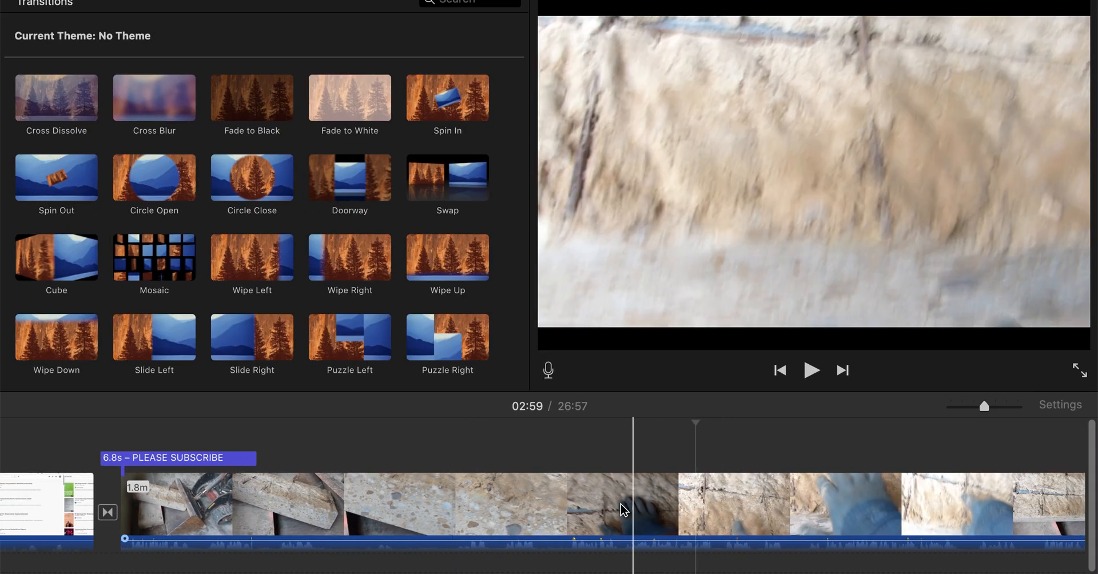
click(470, 504)
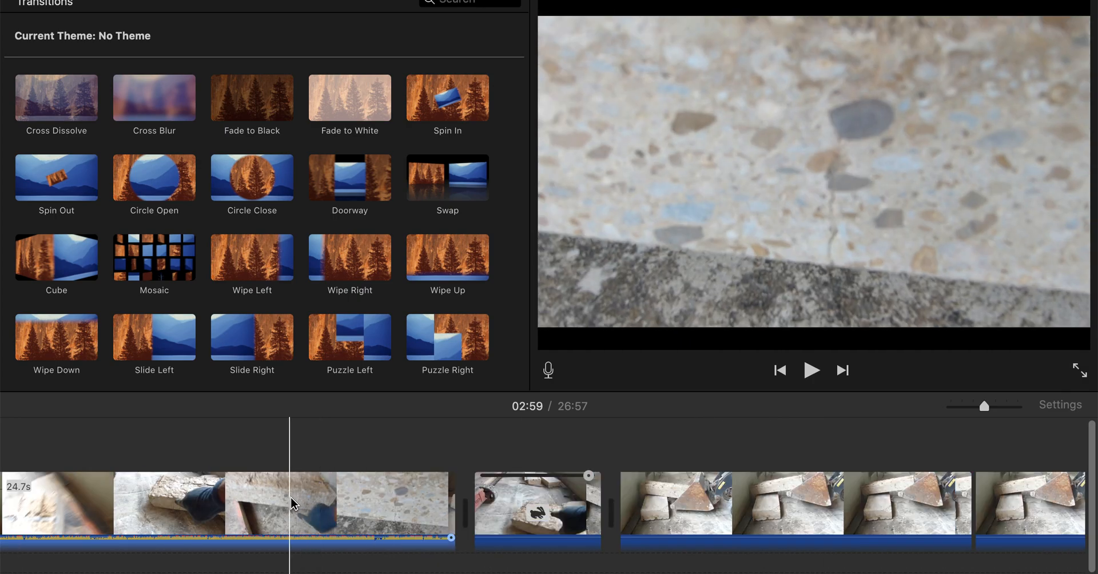
click(693, 504)
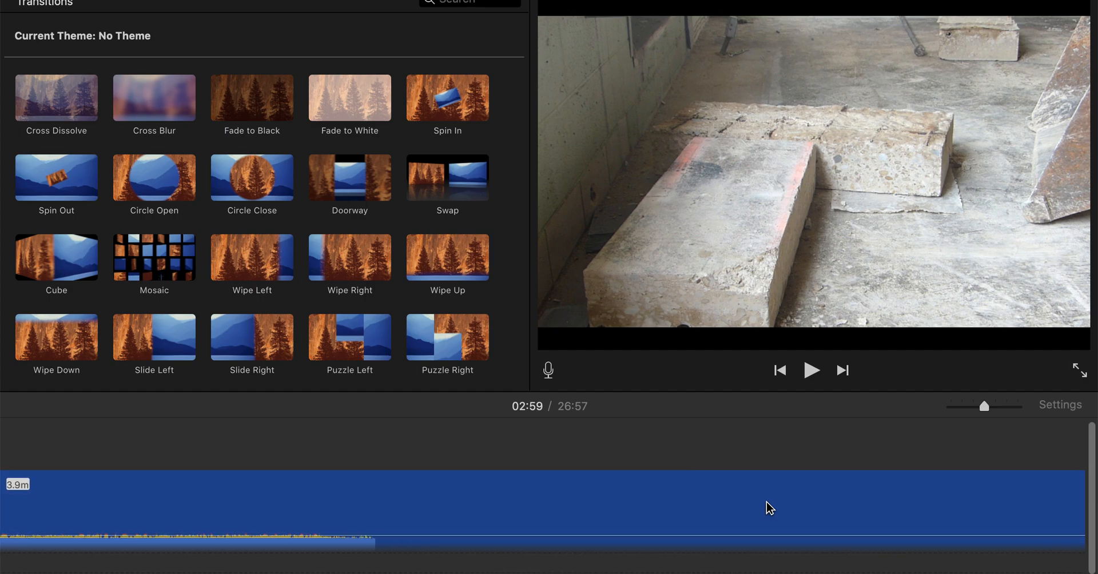
click(804, 508)
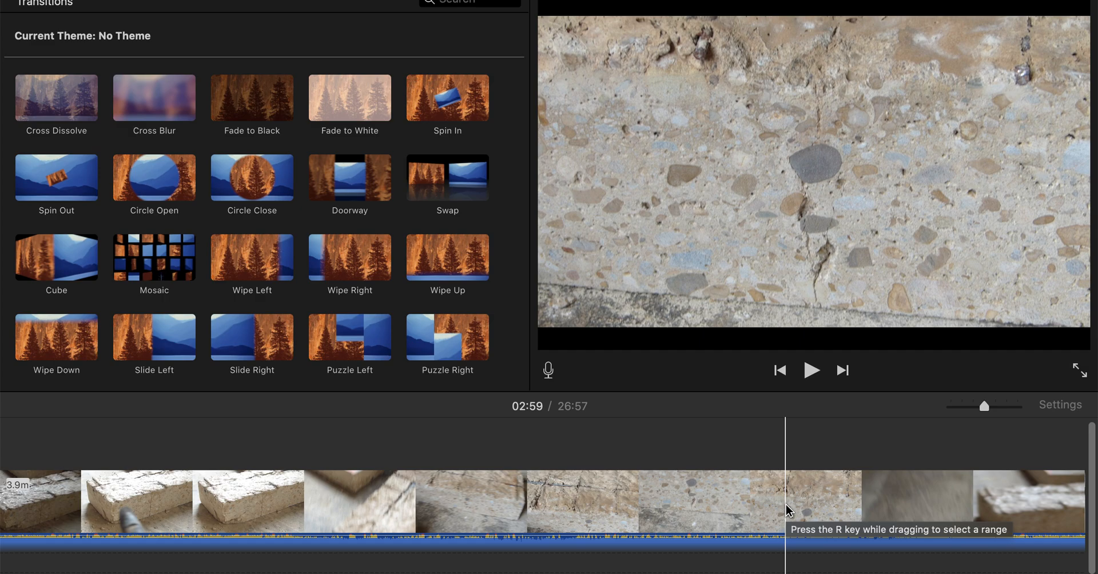
mouse_move(812, 513)
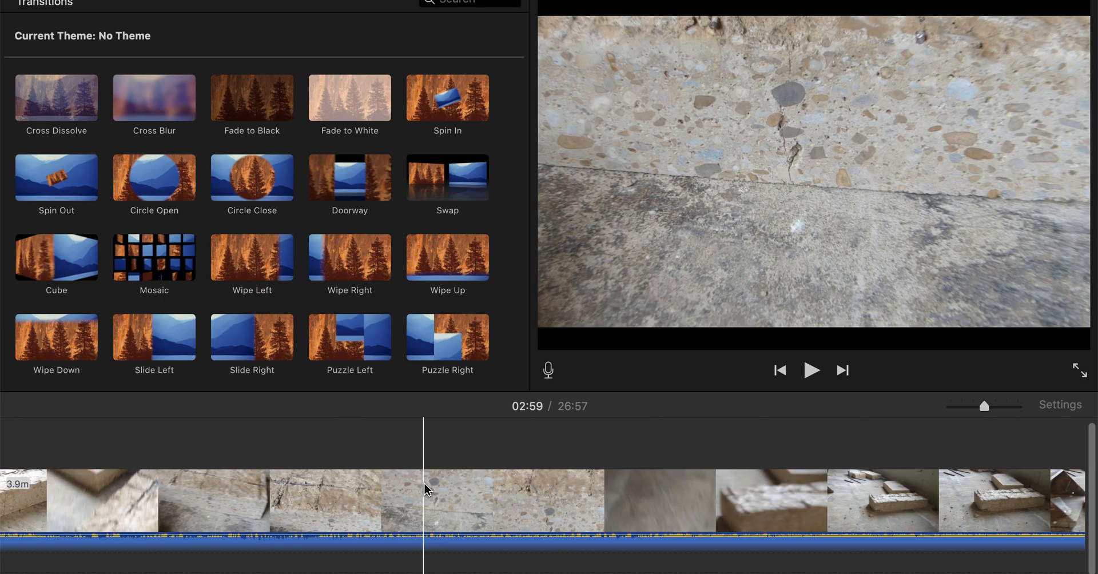
mouse_move(426, 488)
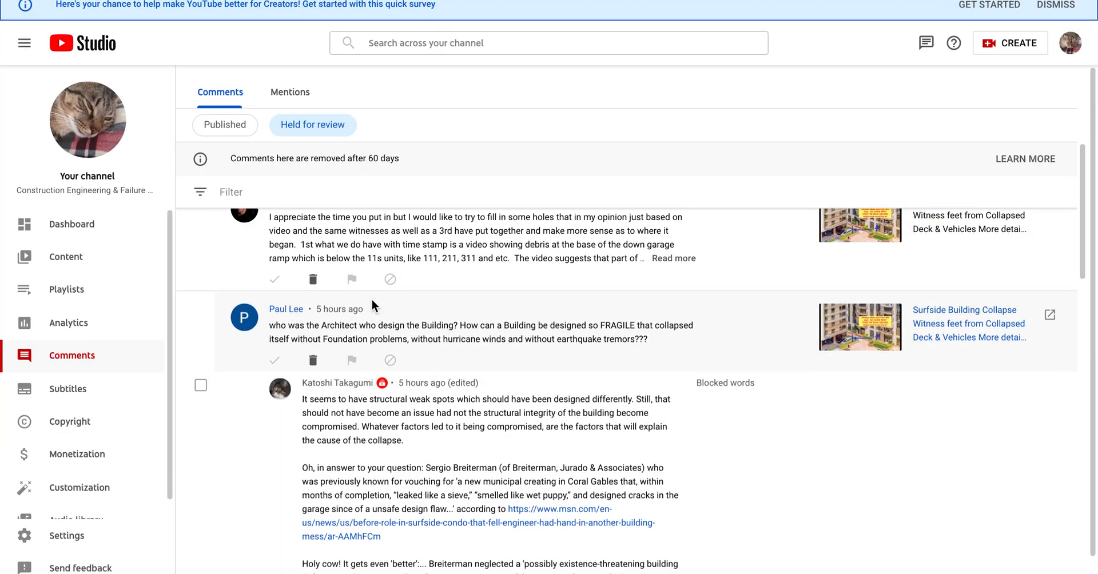
Scroll through the list of held-for-review comments in YouTube Studio
scroll(up, 3)
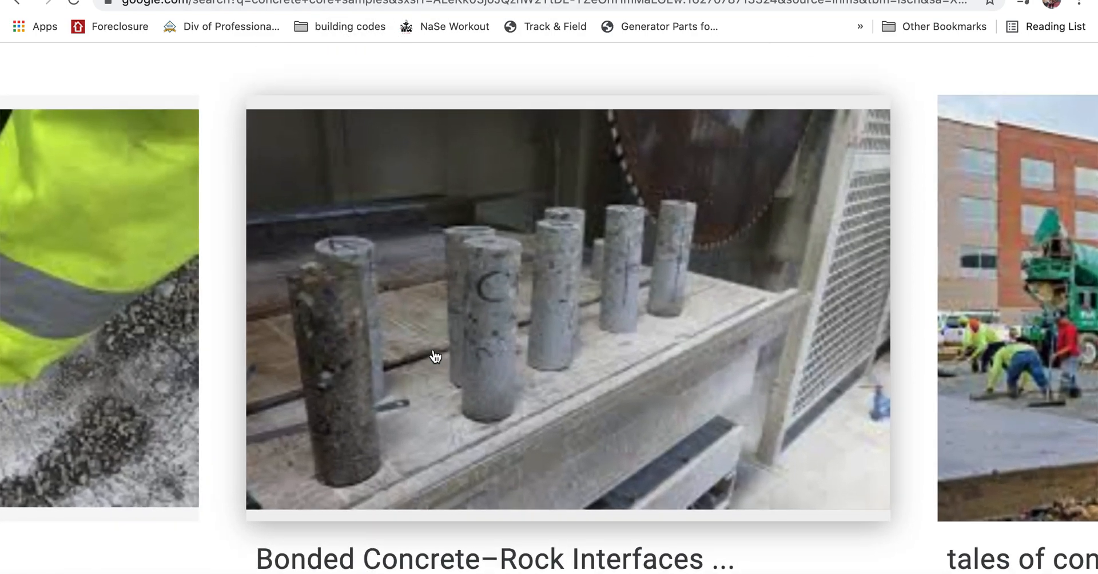
Scroll the concrete core samples image results down and back up past the row of drilled cylinders
scroll(down, 3)
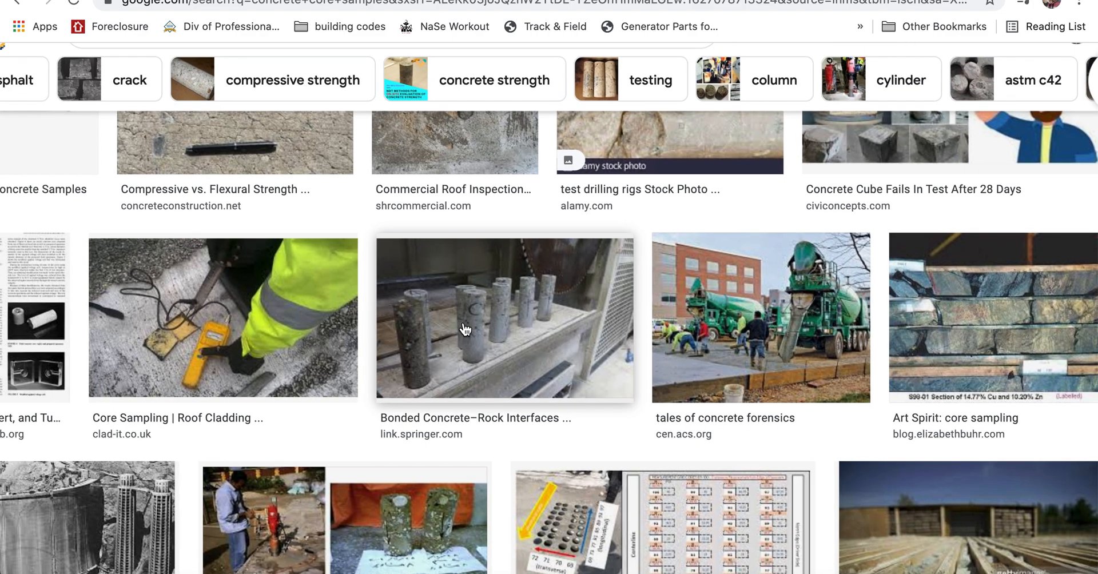
scroll(up, 3)
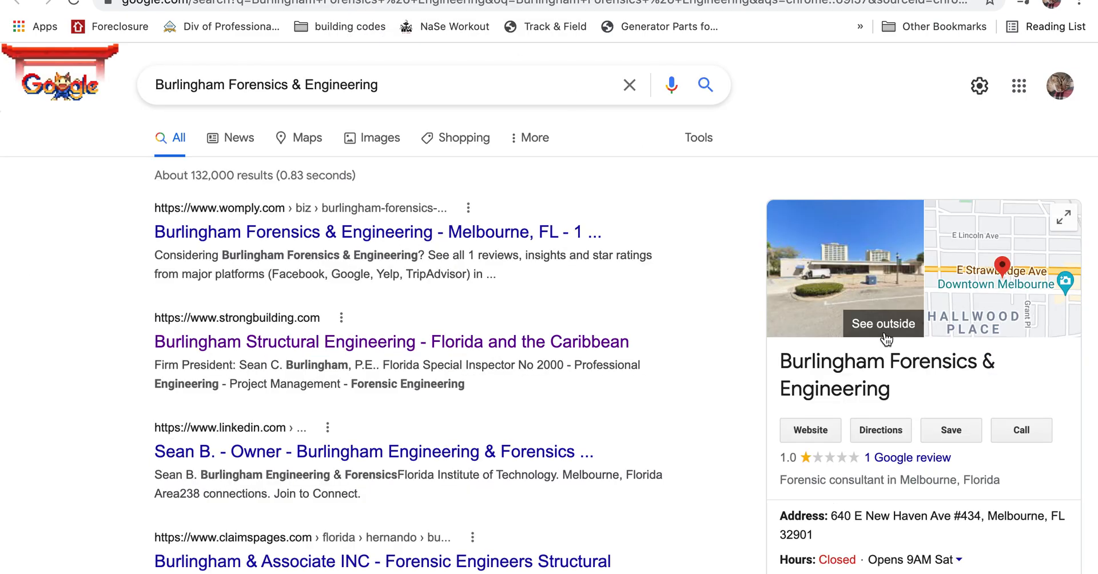
Scroll the Burlingham Forensics & Engineering search results down to the business listing with its one-star review
scroll(down, 3)
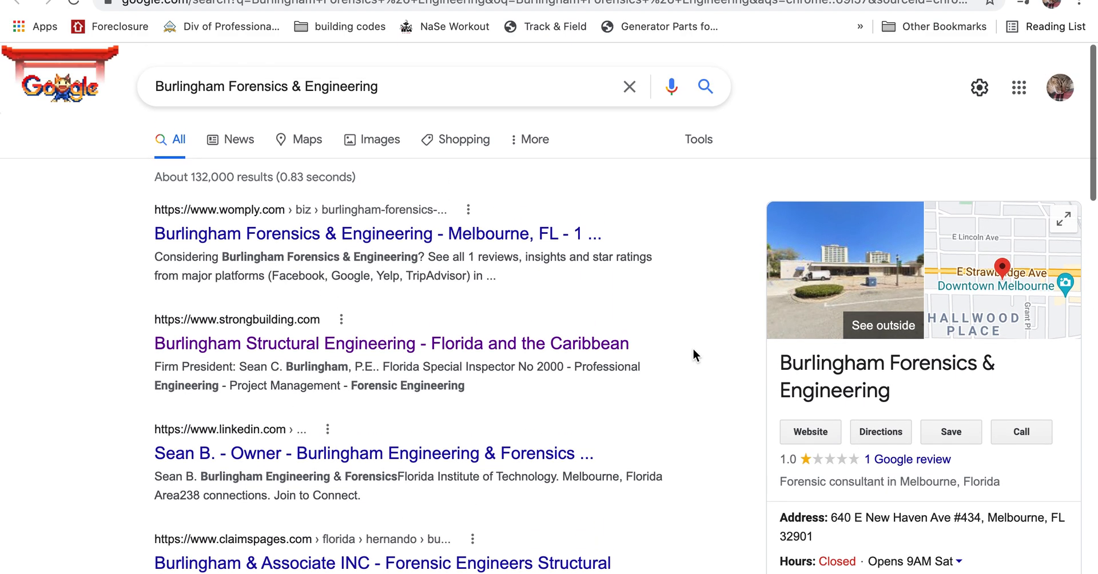
mouse_move(434, 26)
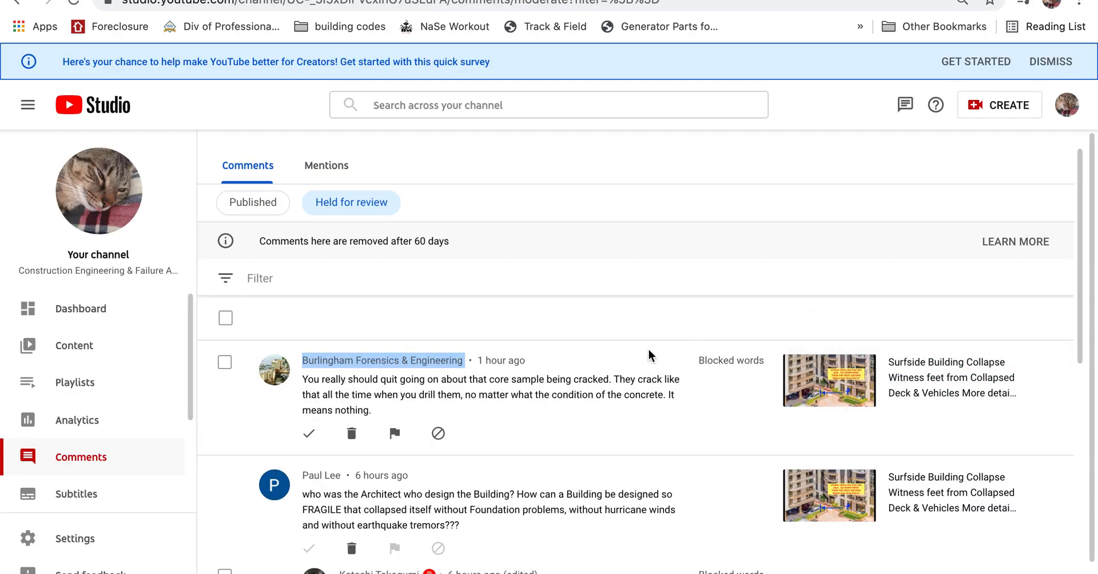
mouse_move(366, 367)
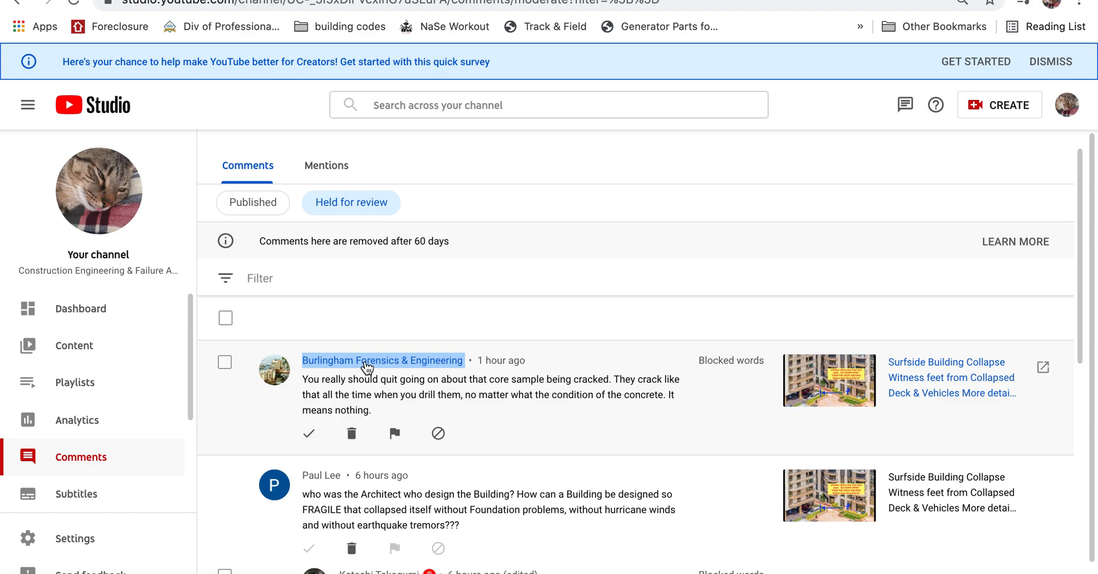
mouse_move(397, 367)
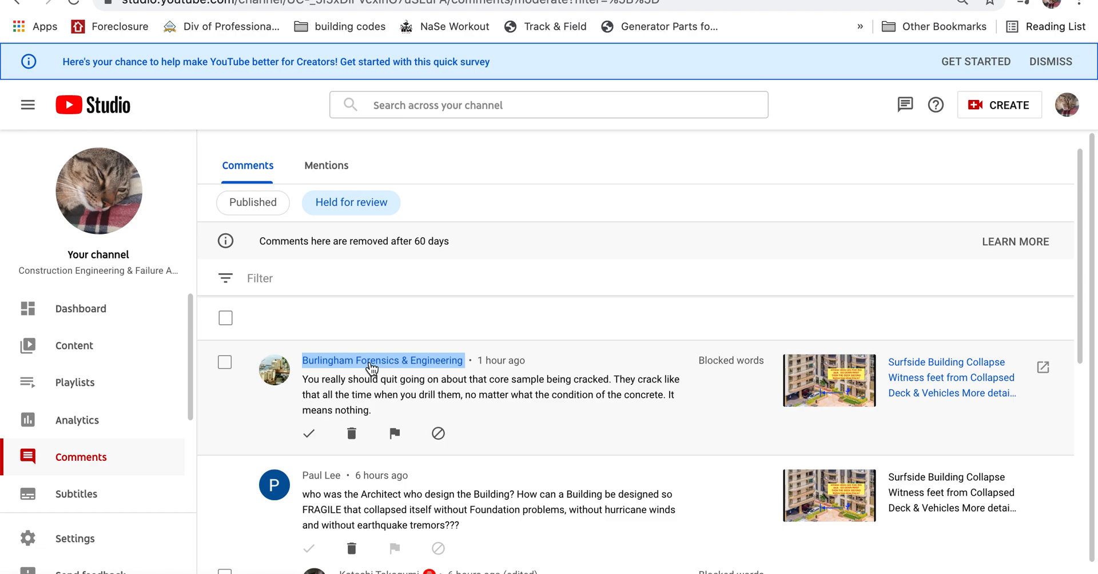
mouse_move(447, 379)
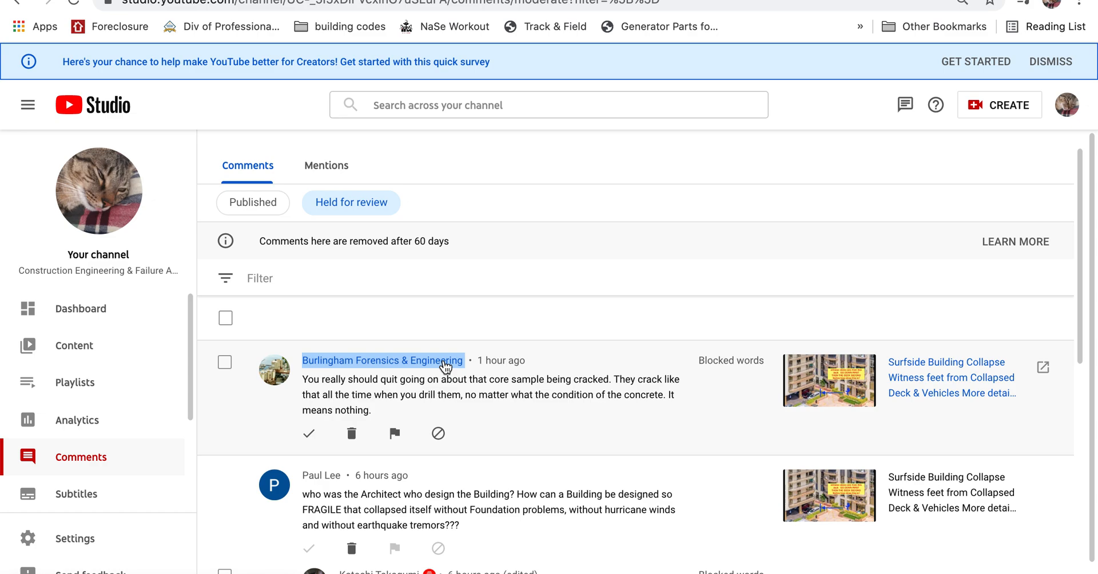
mouse_move(335, 395)
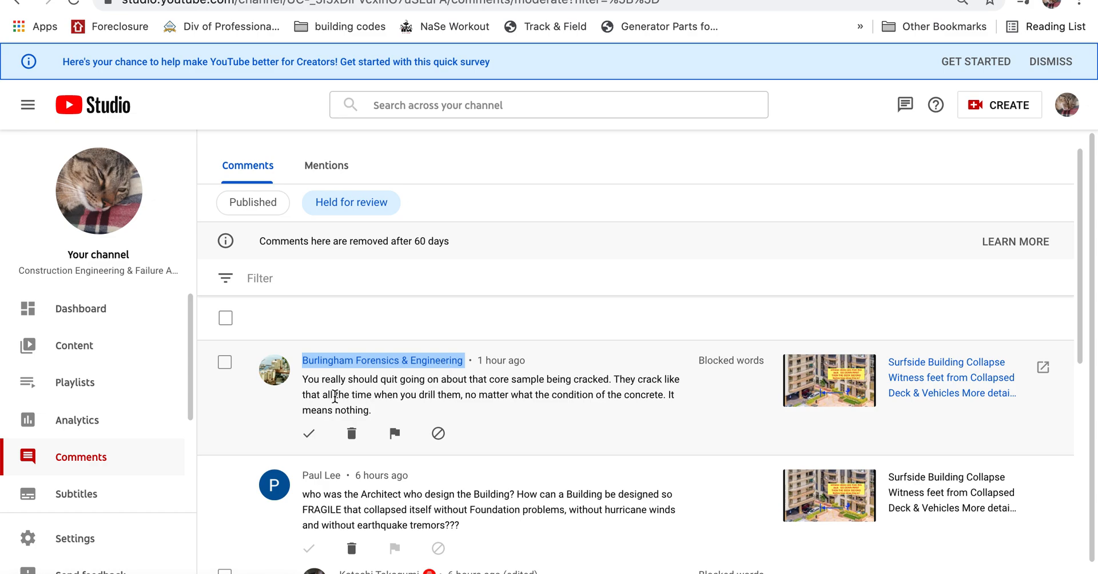
mouse_move(380, 370)
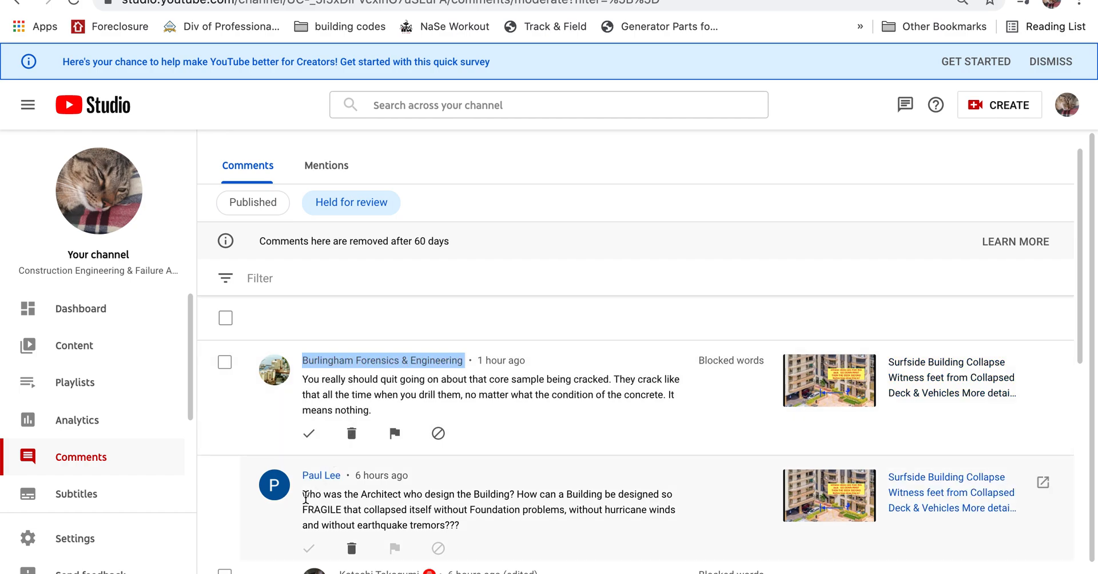
mouse_move(401, 395)
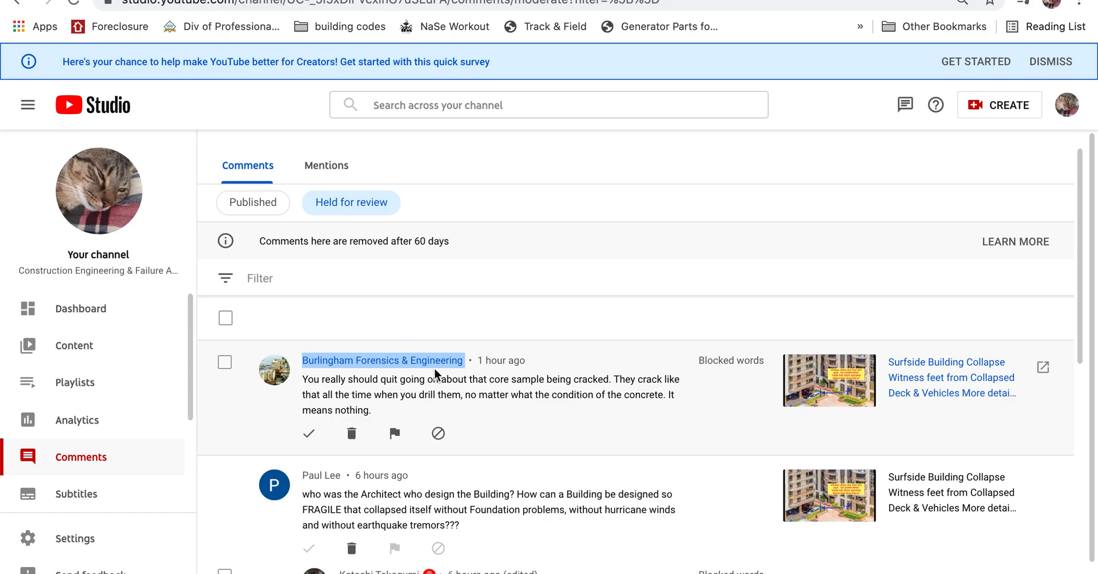
mouse_move(369, 389)
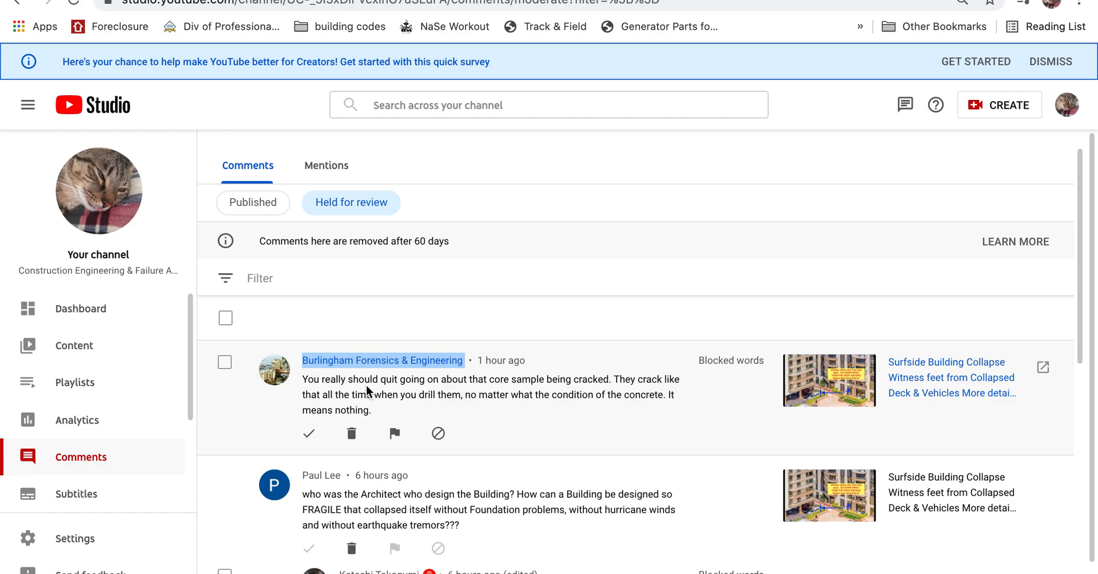
mouse_move(356, 392)
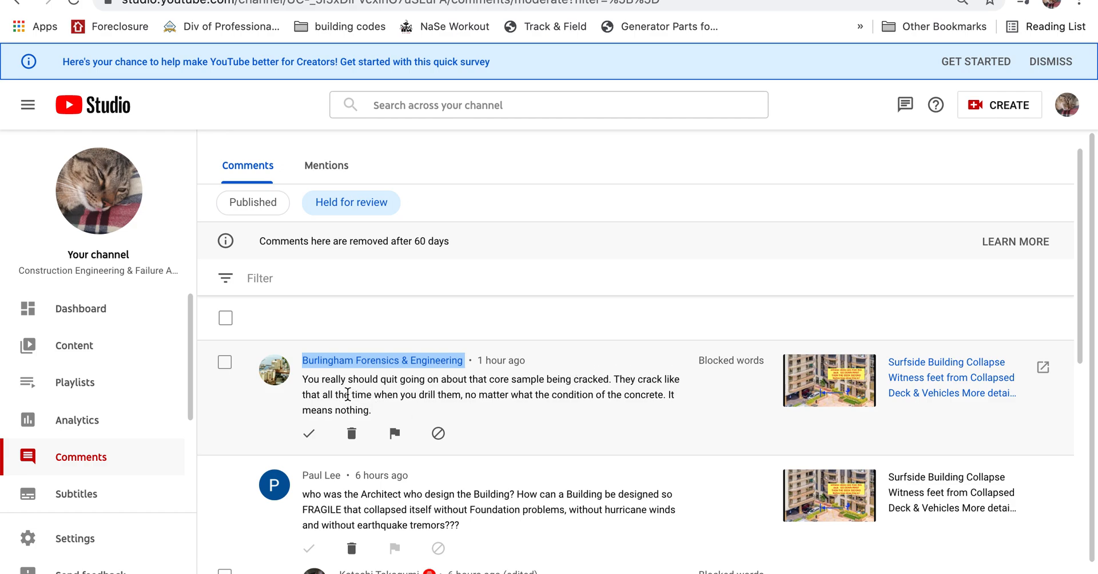
mouse_move(499, 407)
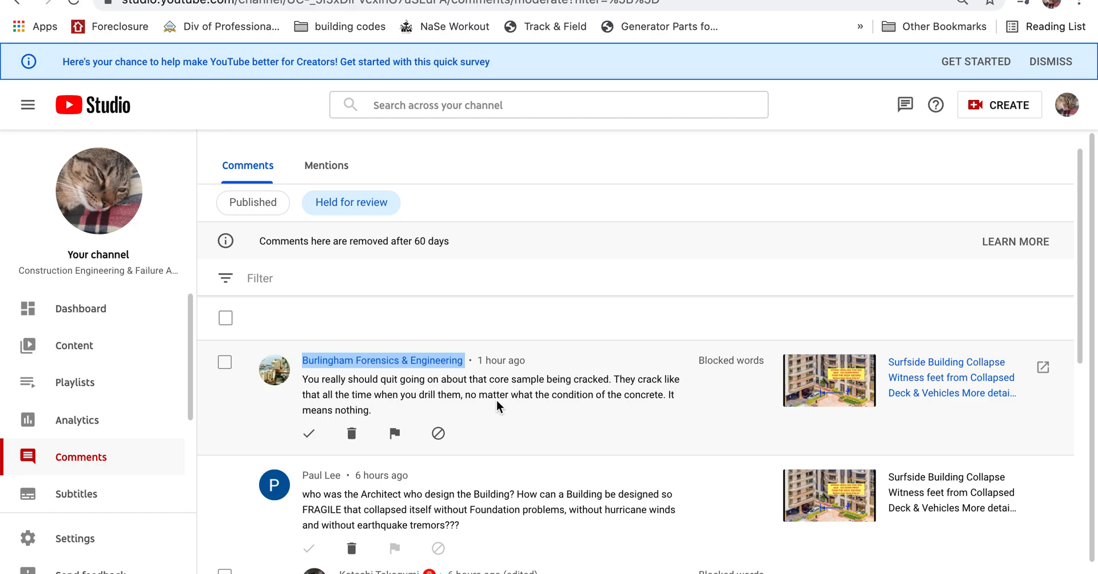
mouse_move(345, 392)
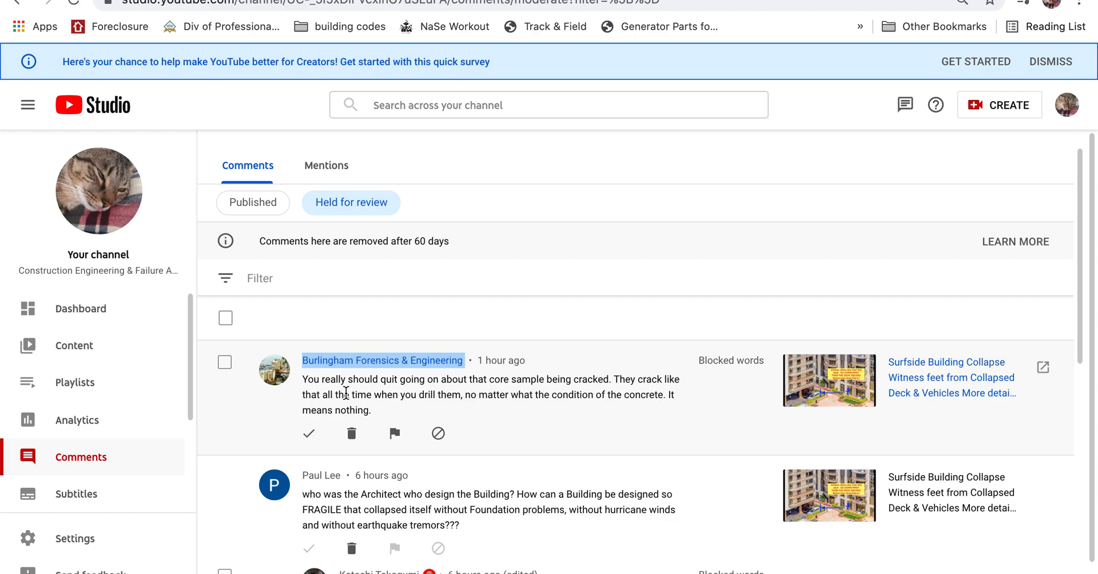
mouse_move(554, 409)
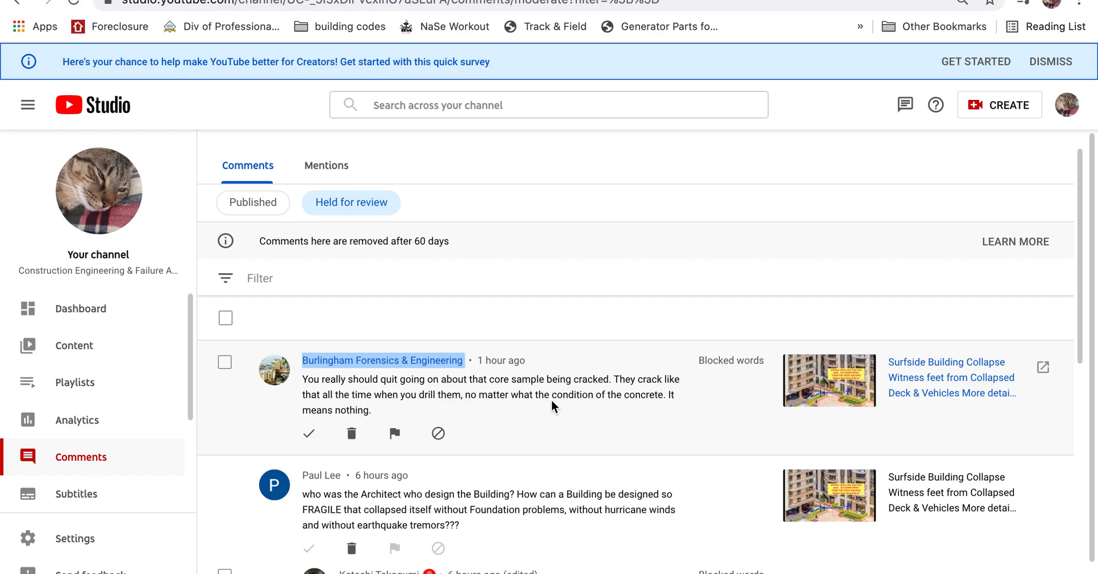
mouse_move(510, 392)
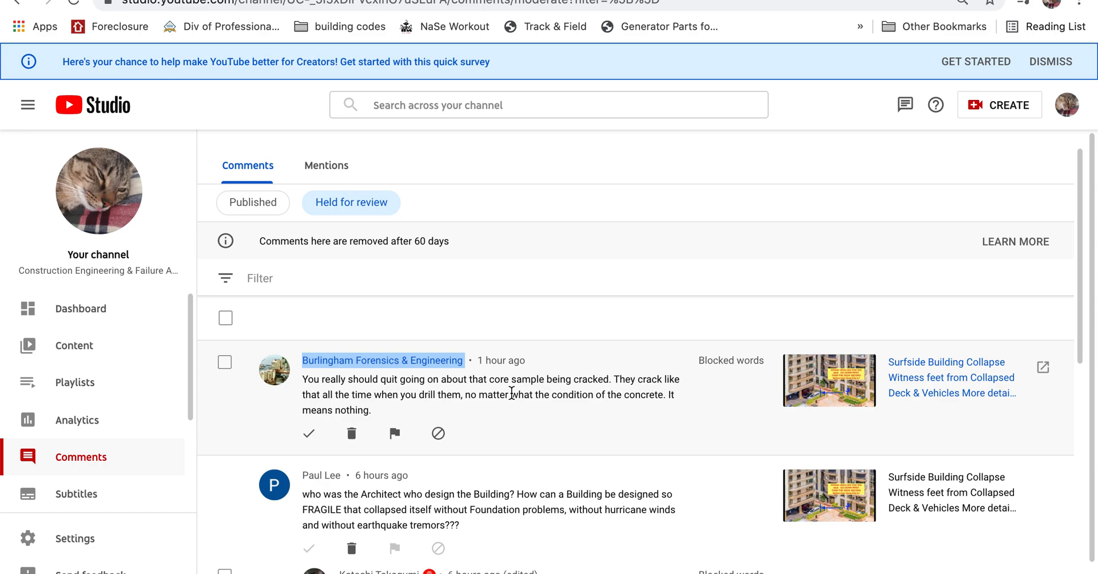
mouse_move(409, 414)
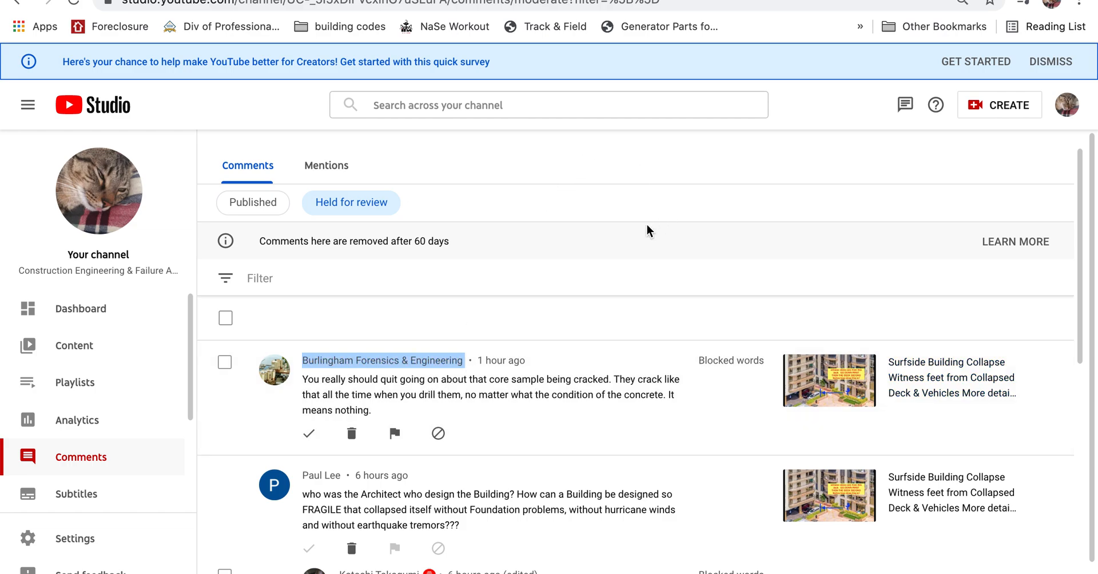
mouse_move(672, 317)
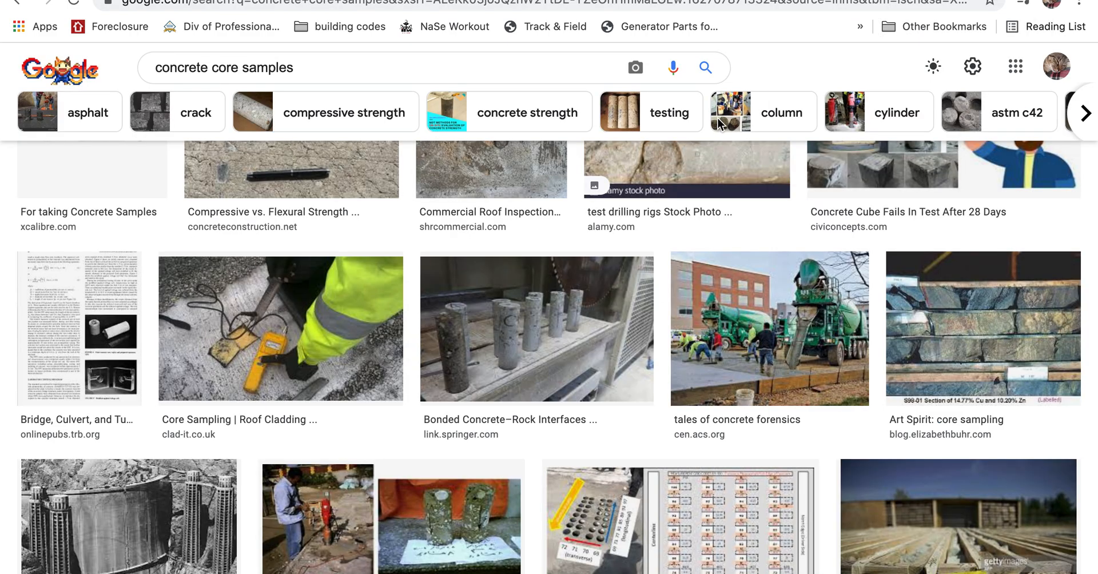
mouse_move(501, 167)
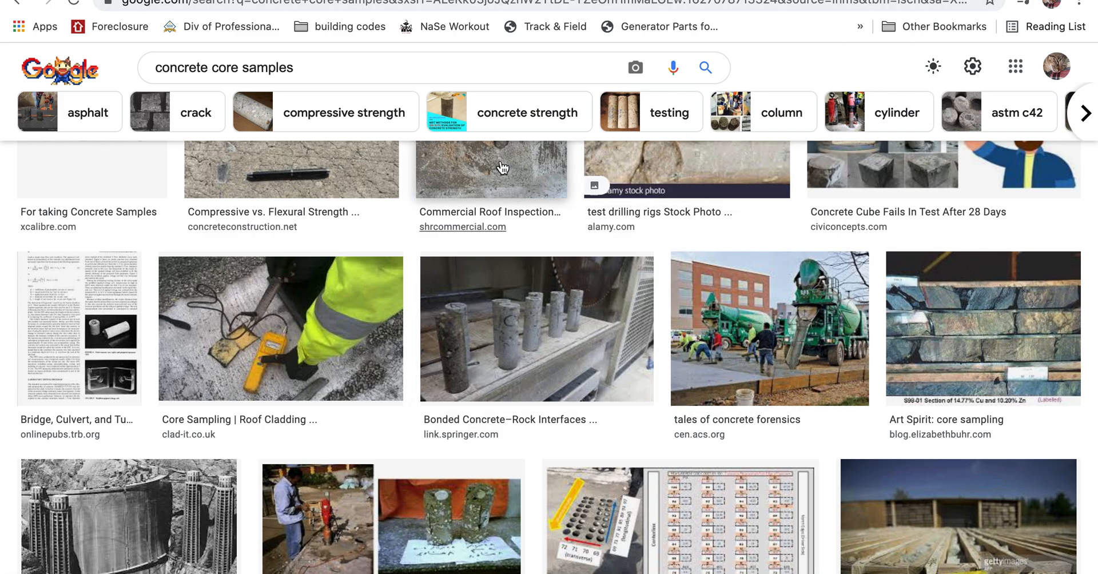